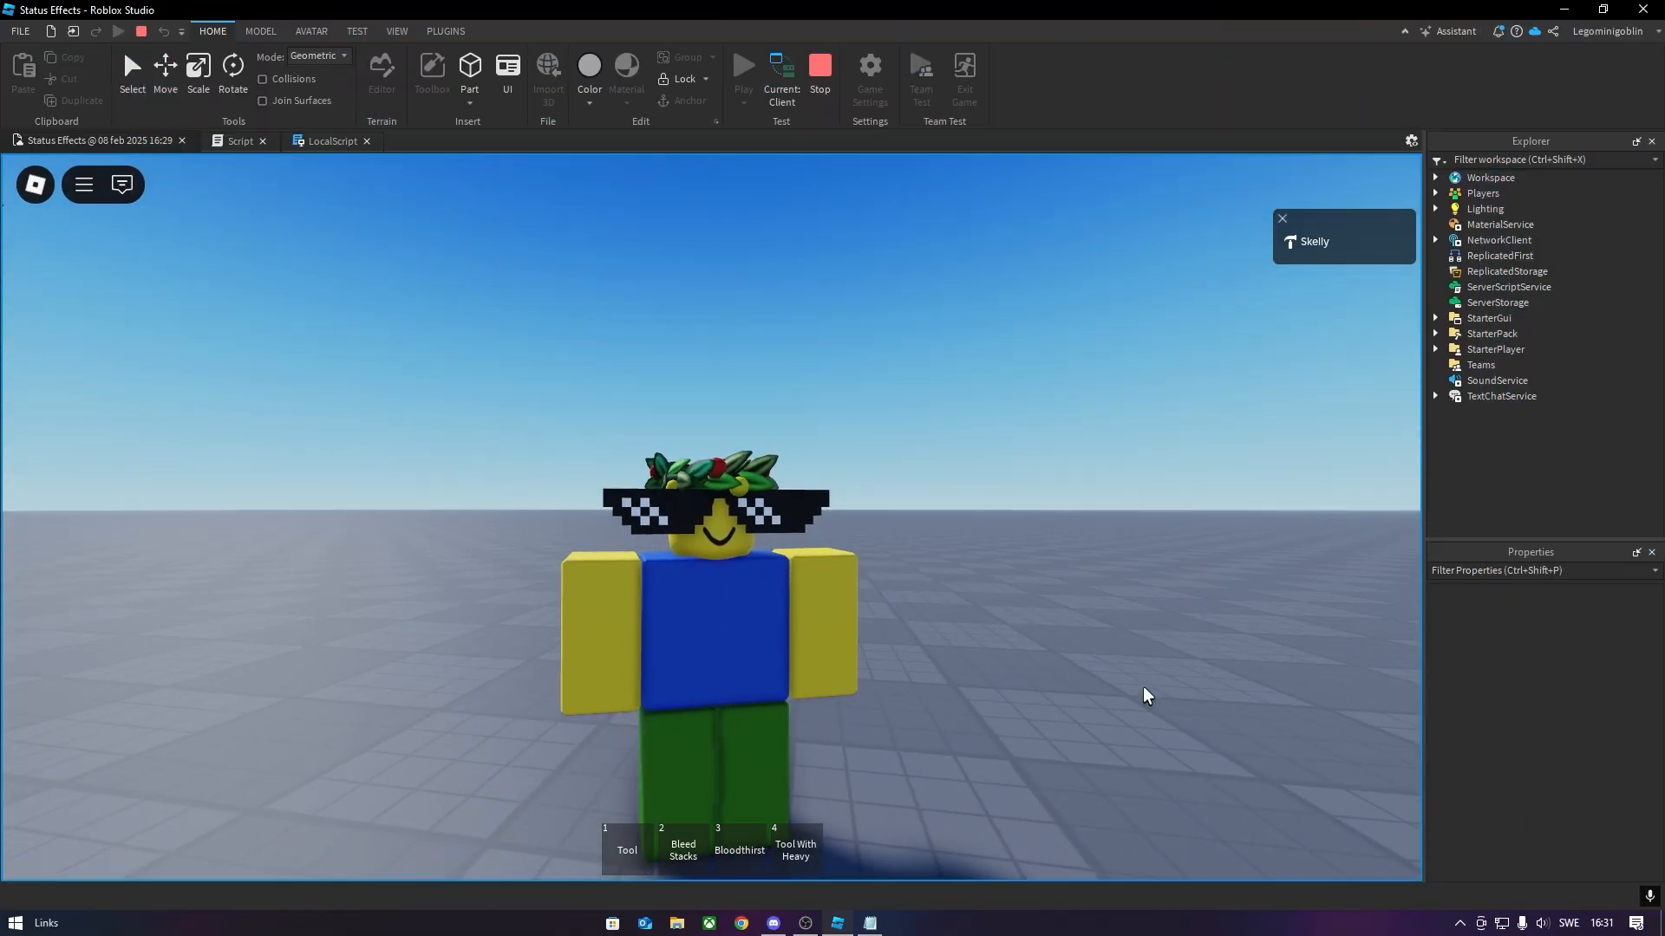
- Insert a Tool into StarterPack and turn off its CanBeDropped property
left_click(744, 70)
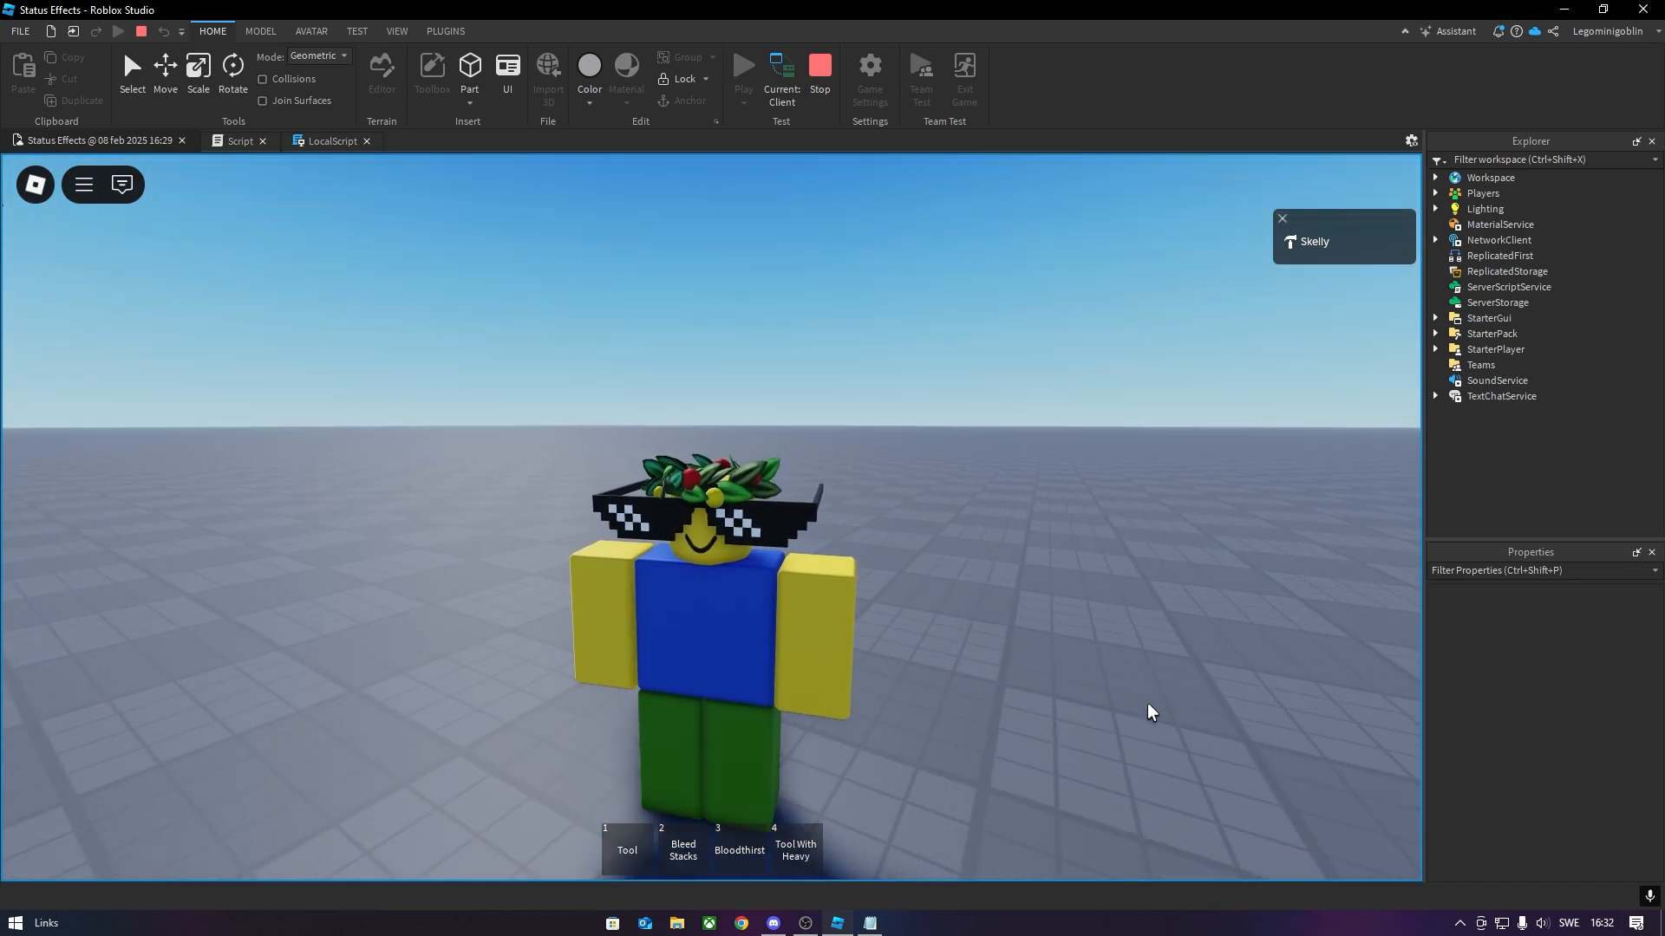
left_click(819, 70)
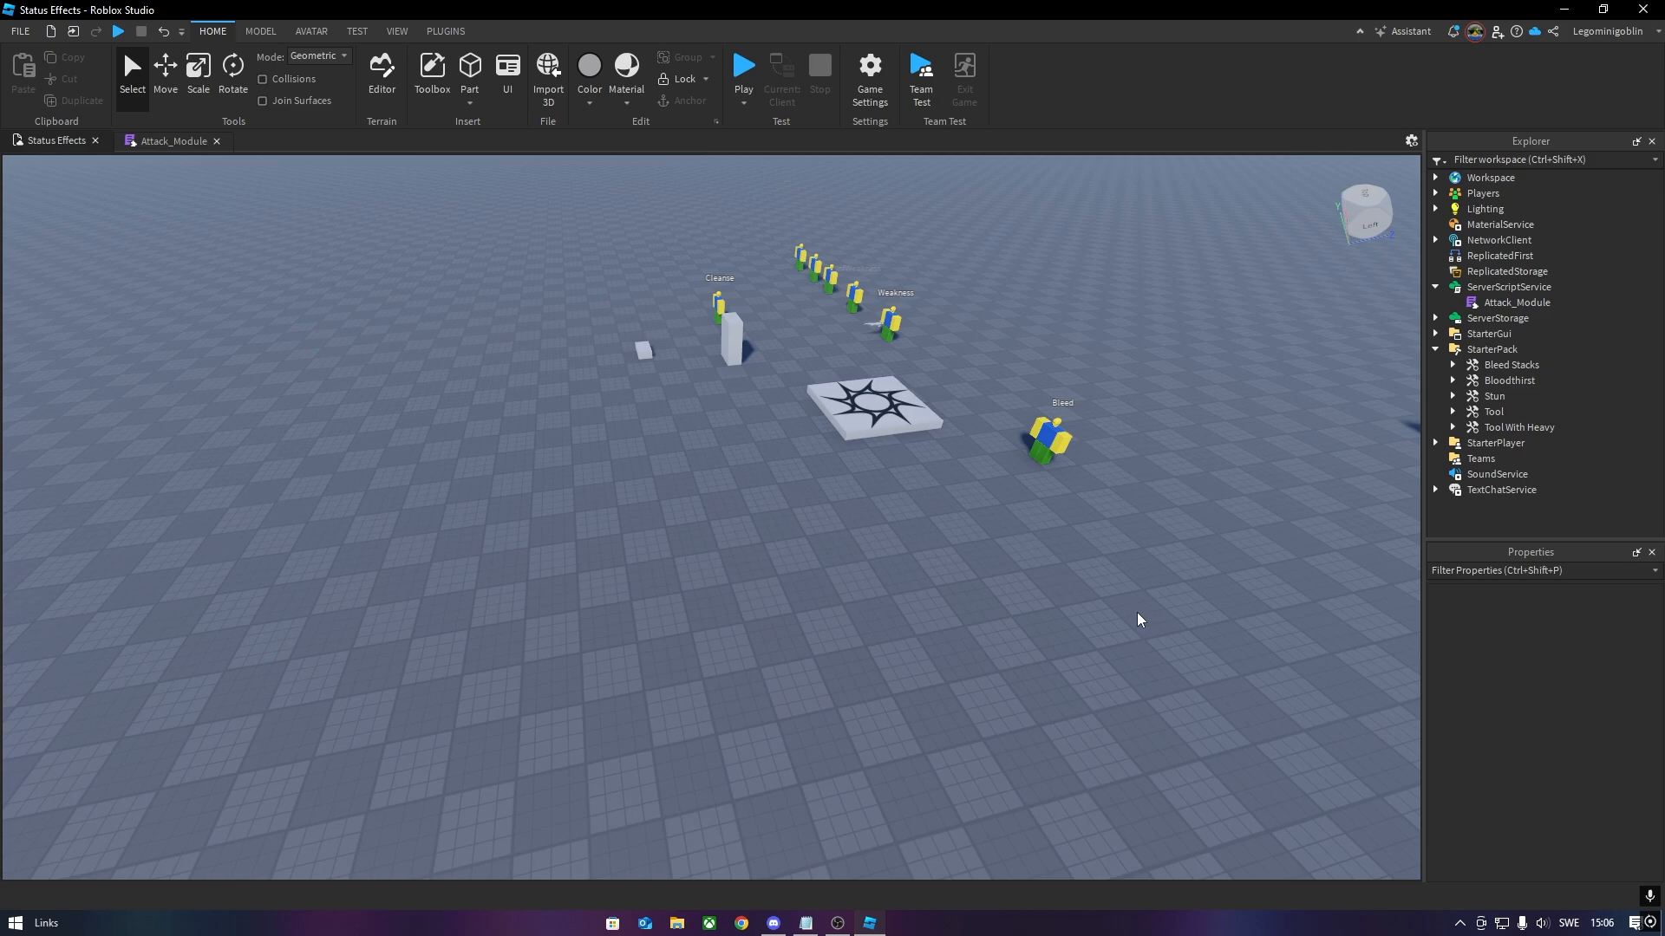
mouse_move(1235, 541)
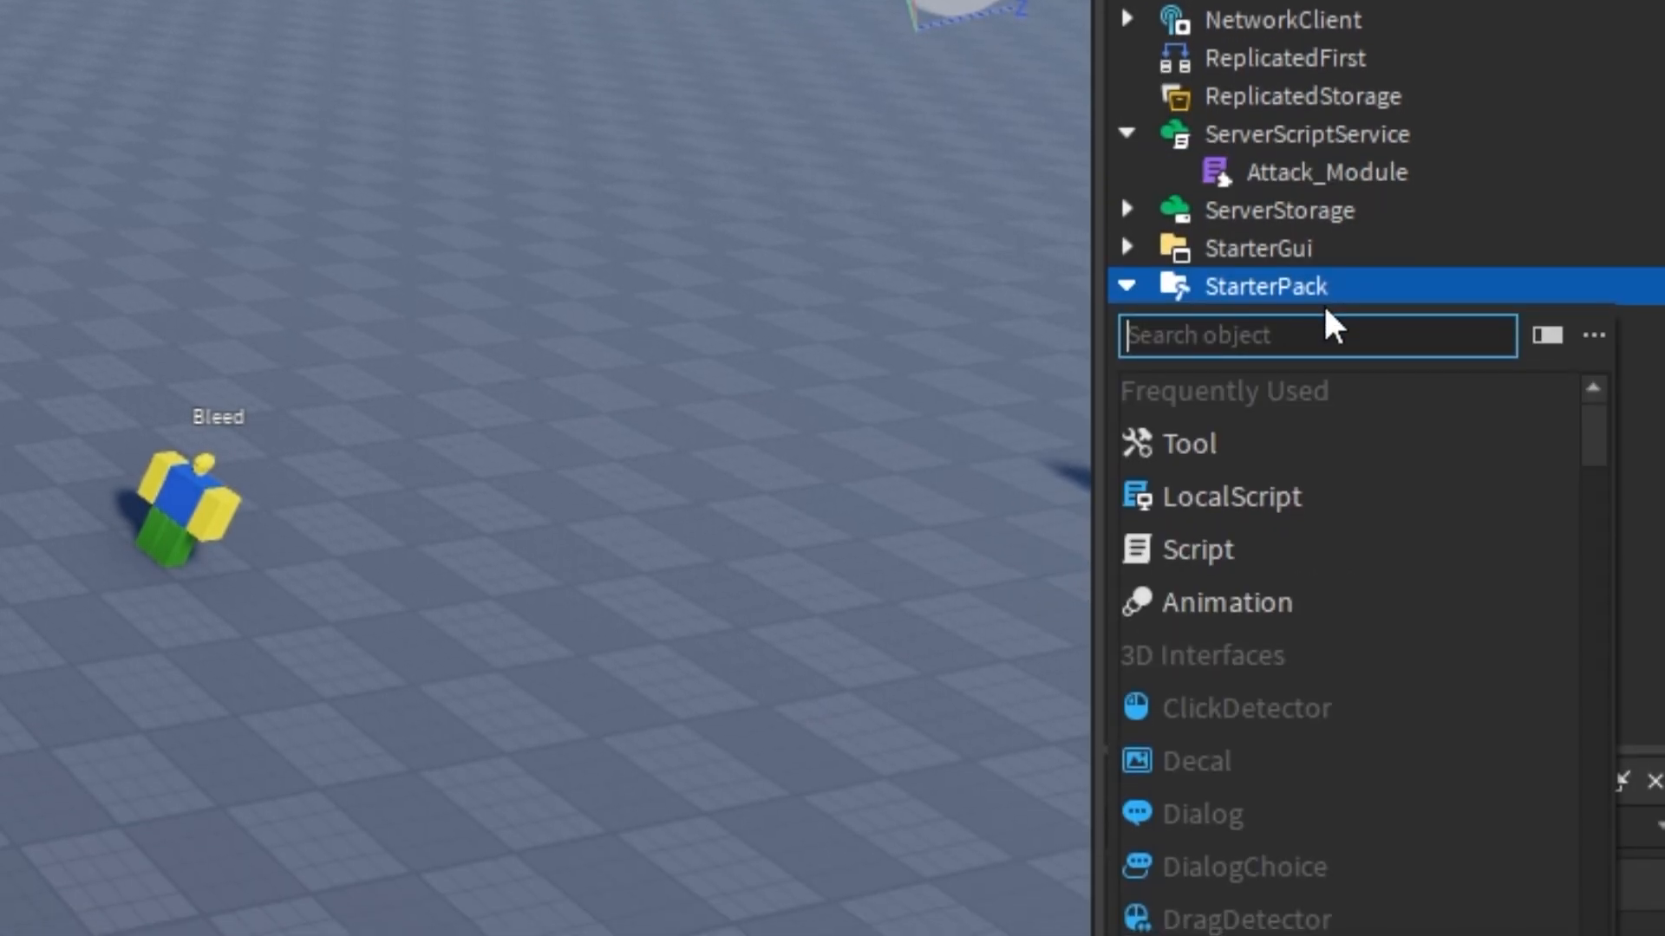
type("sc")
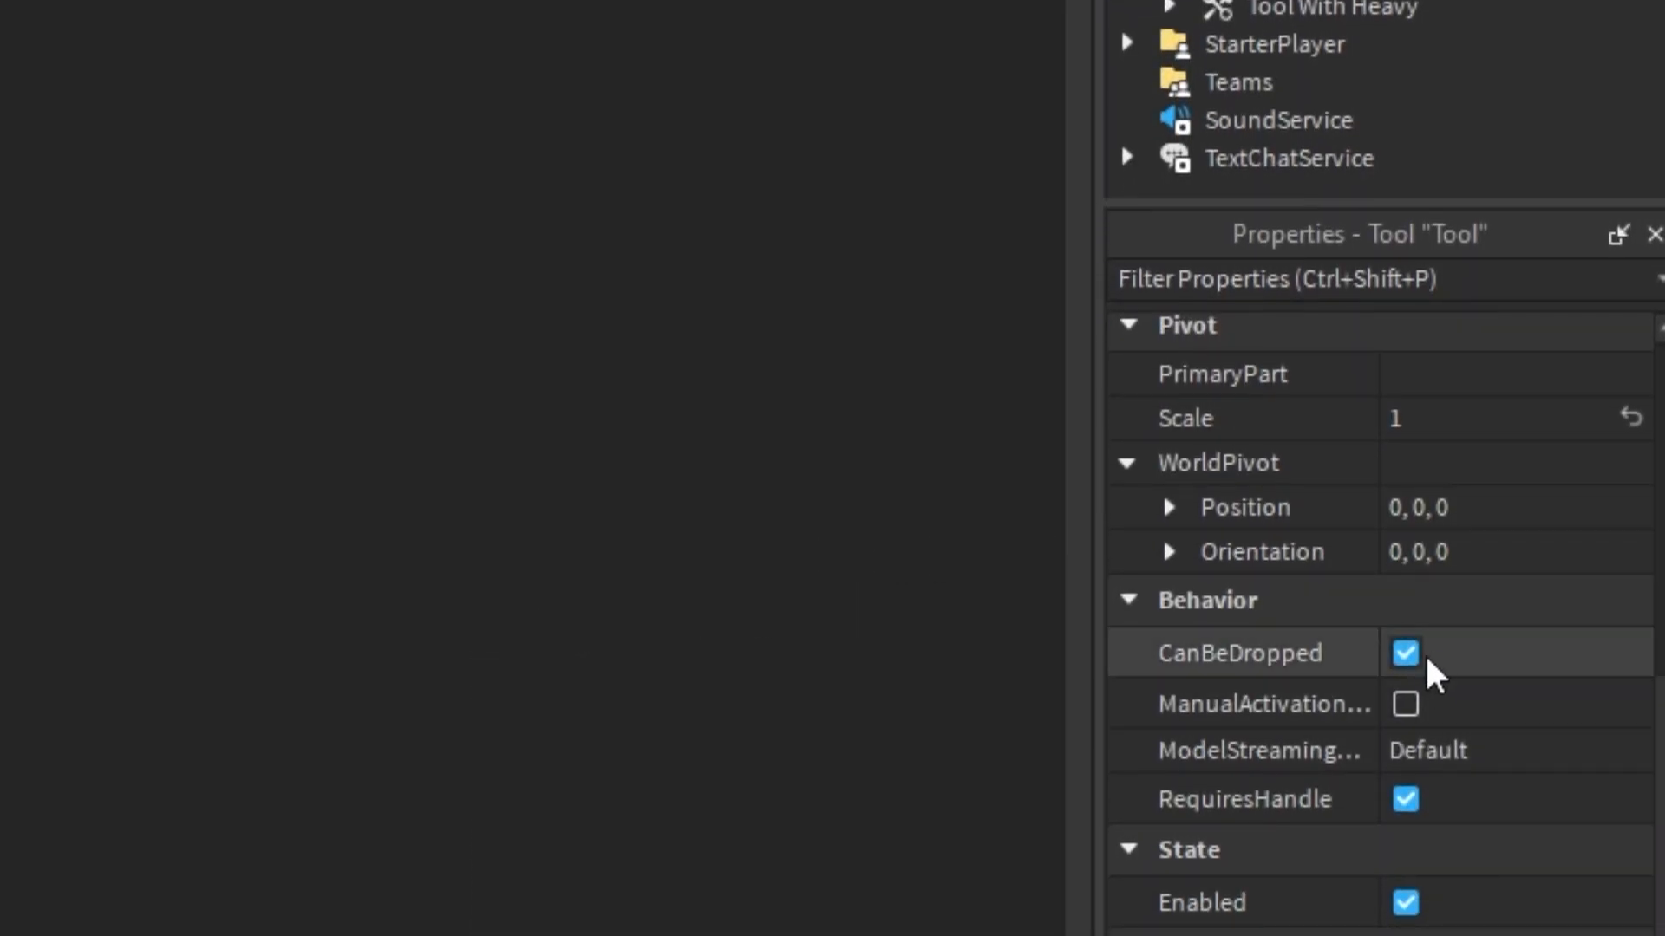
left_click(1403, 654)
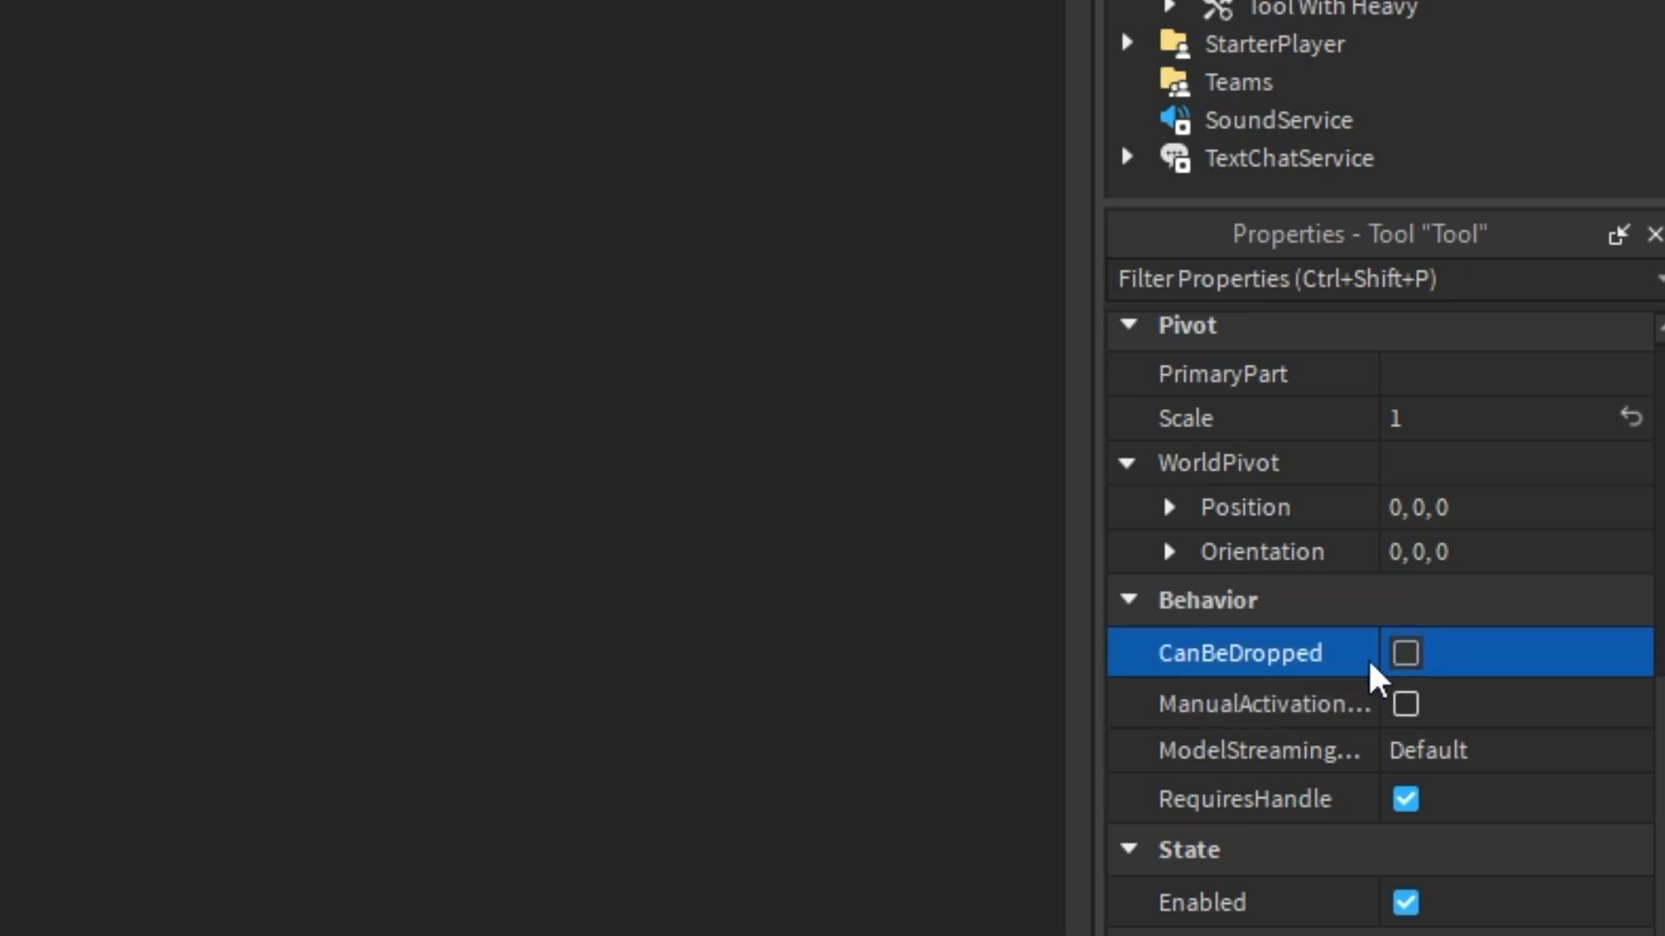
mouse_move(1406, 806)
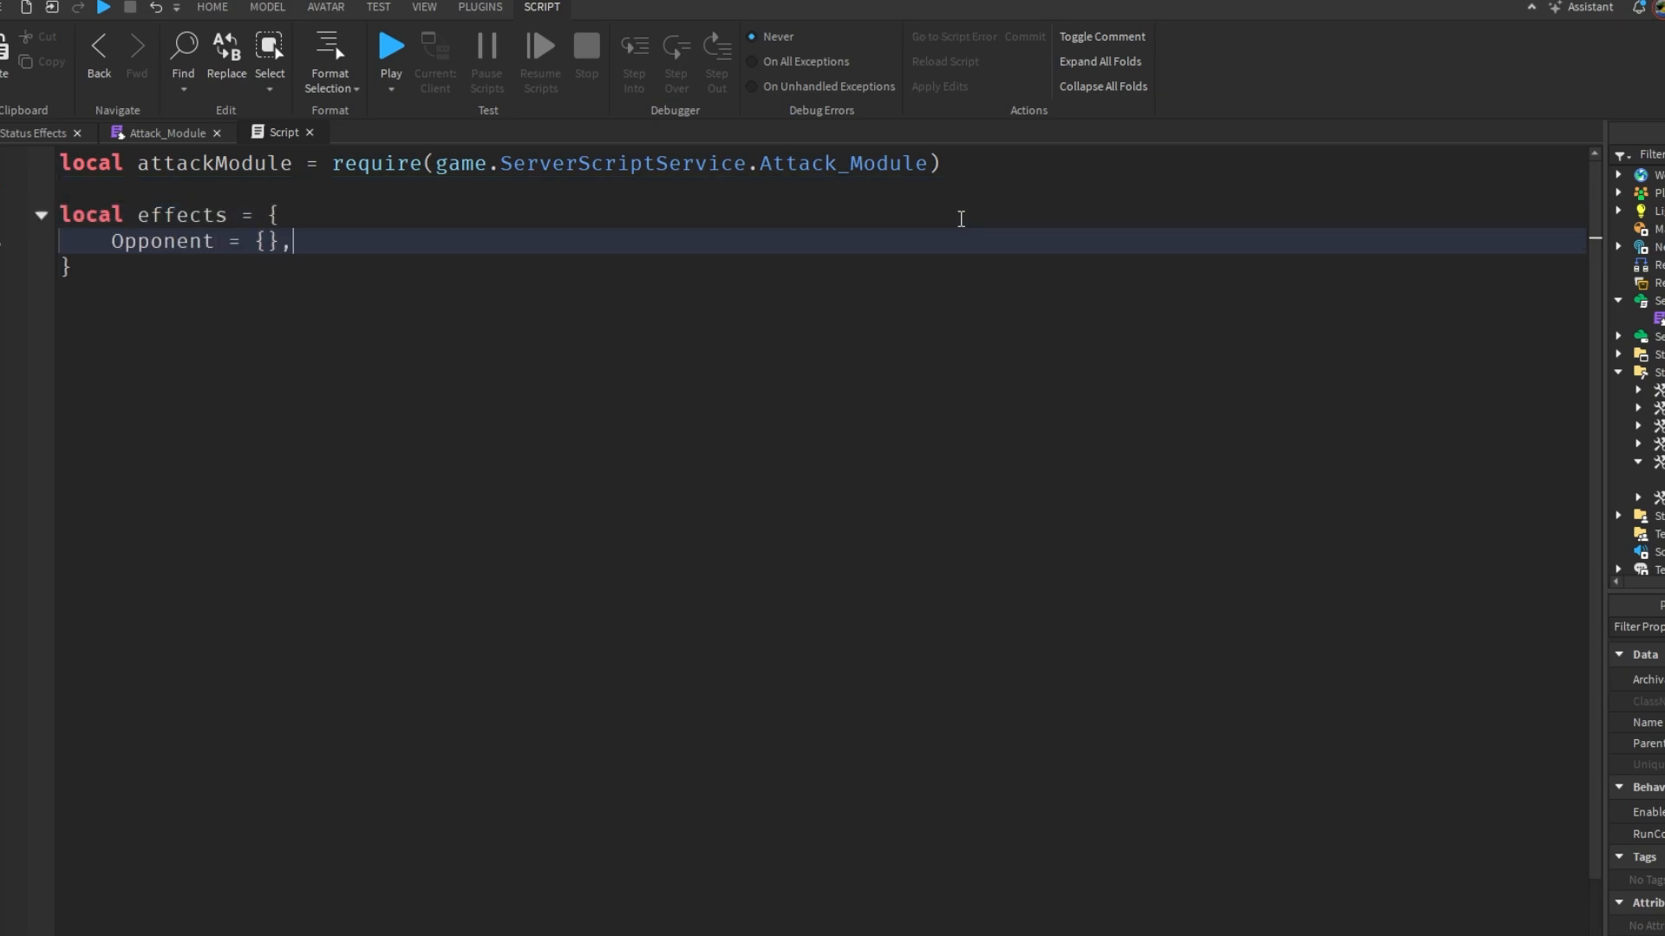
- Write the effects table: empty Self, opponent Weakness with Duration 5 and Bleed with Duration 3, Stacks 1
type("Self =")
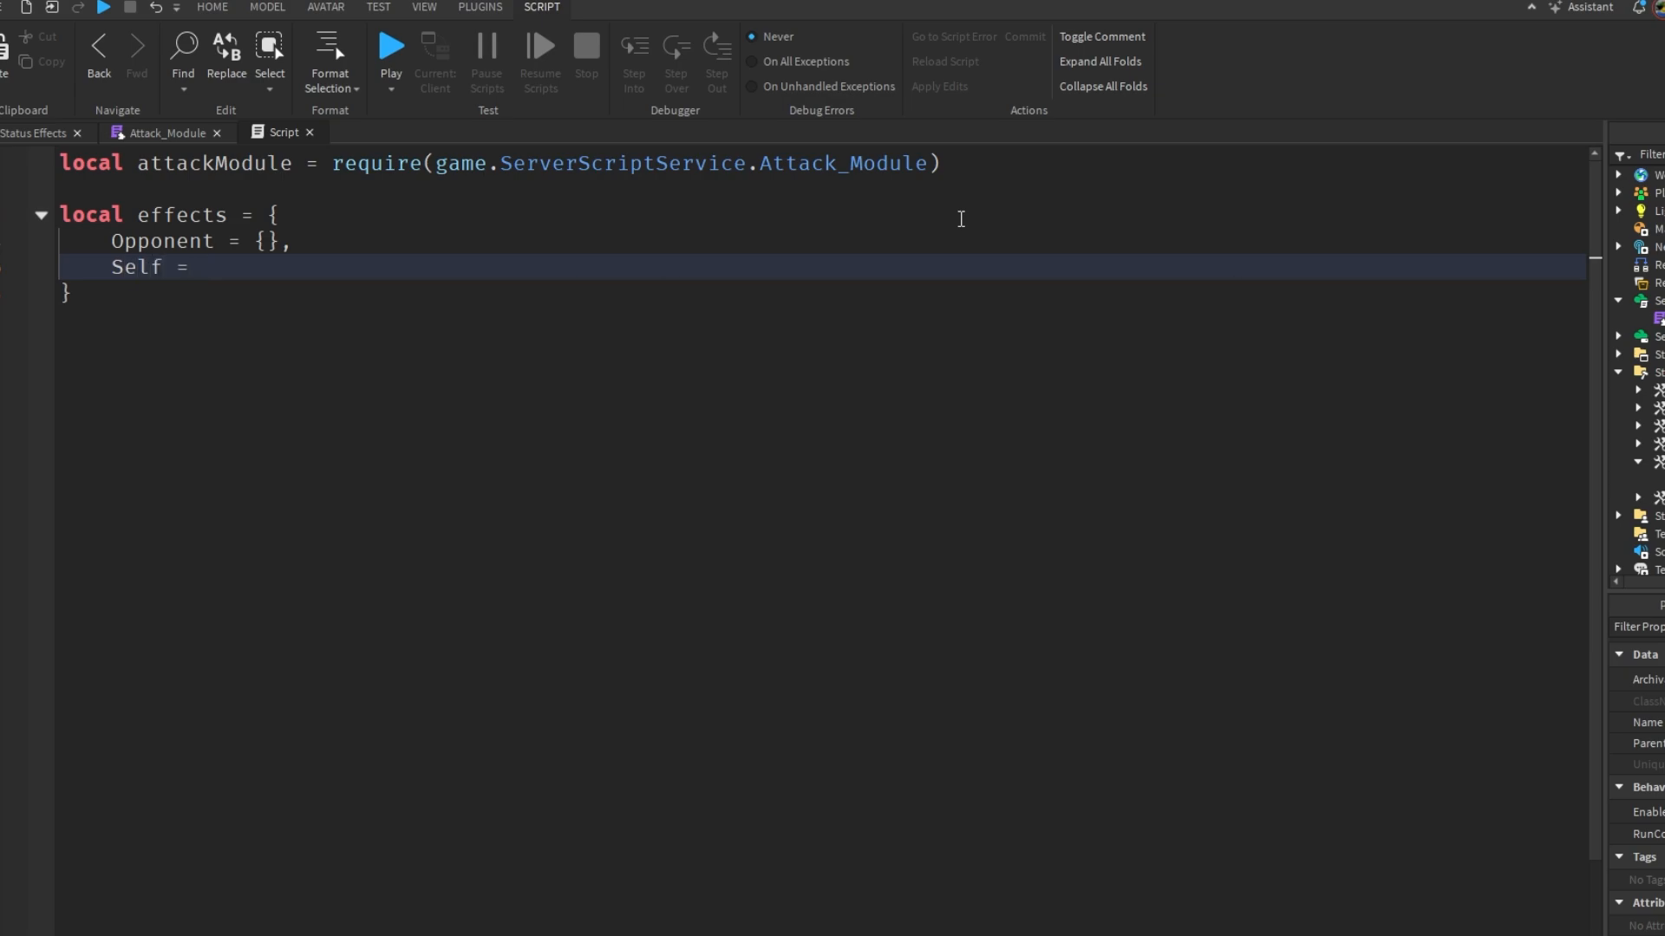
type("{}")
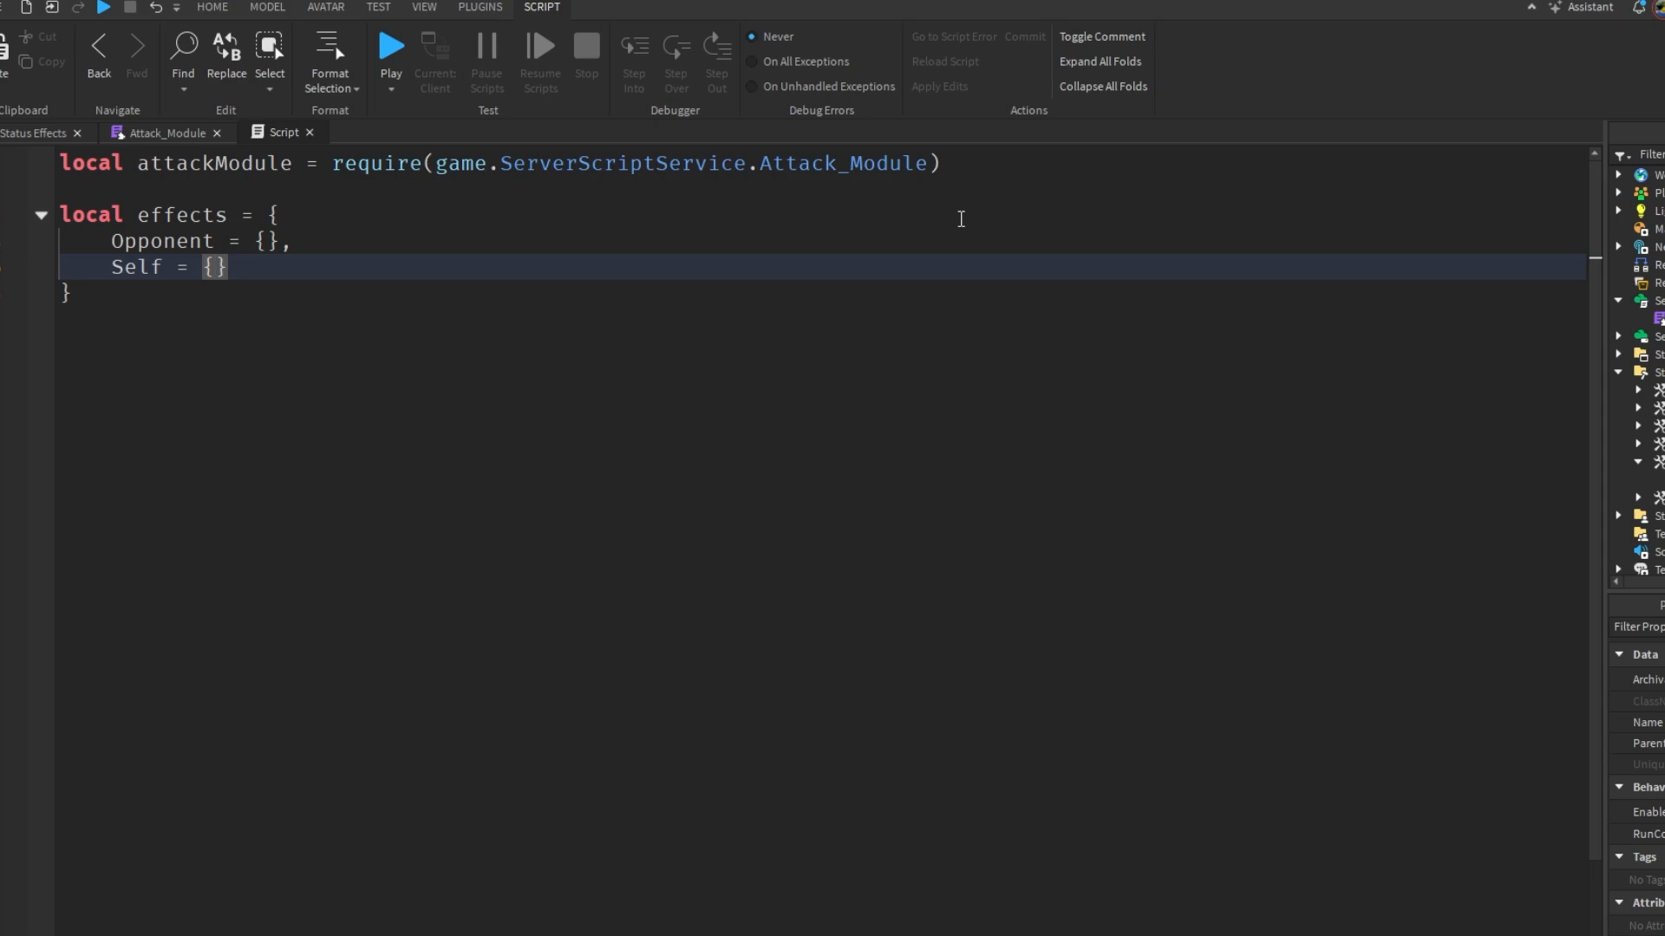
mouse_move(1304, 404)
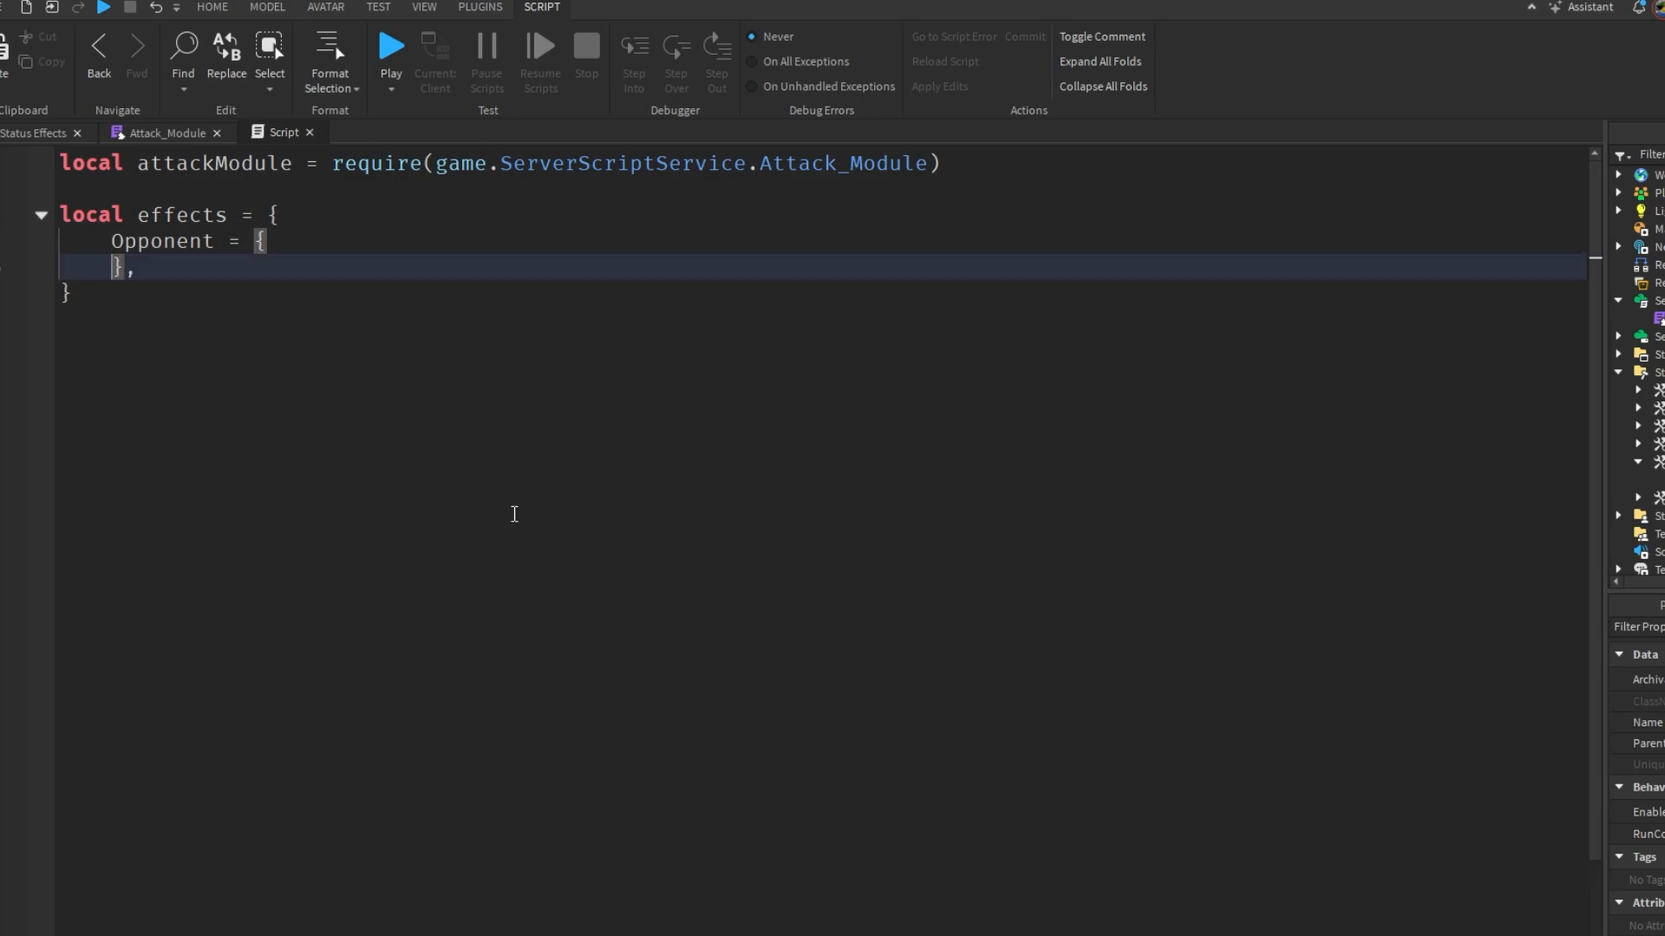
type("Weakness = {")
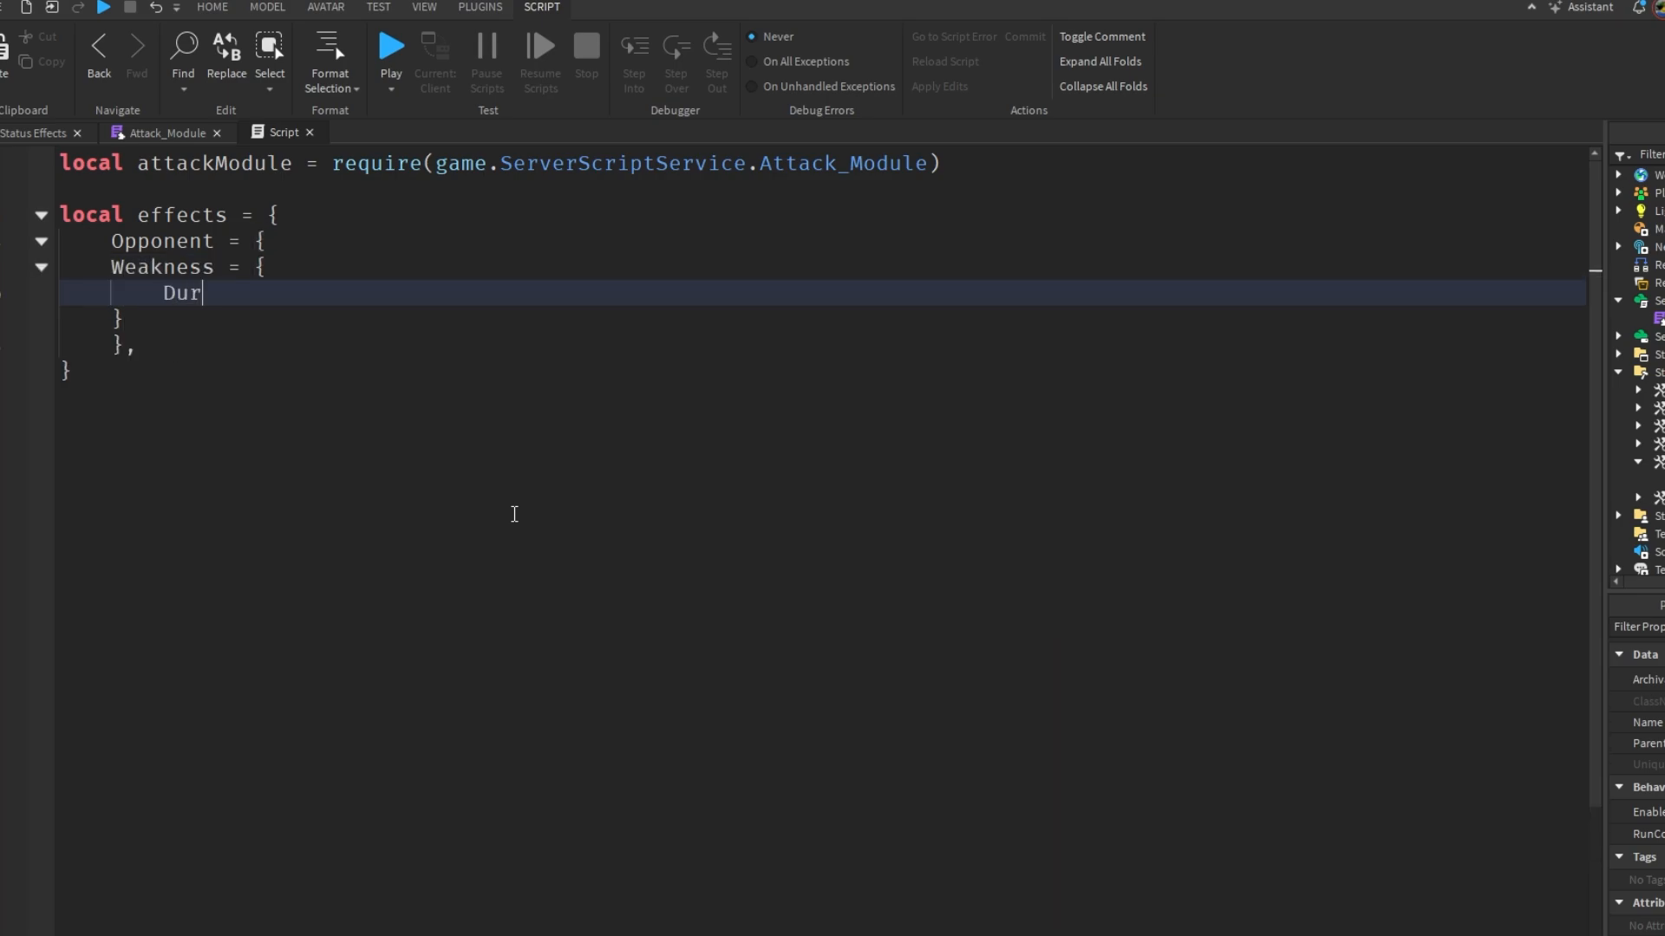
type("ation = 5}")
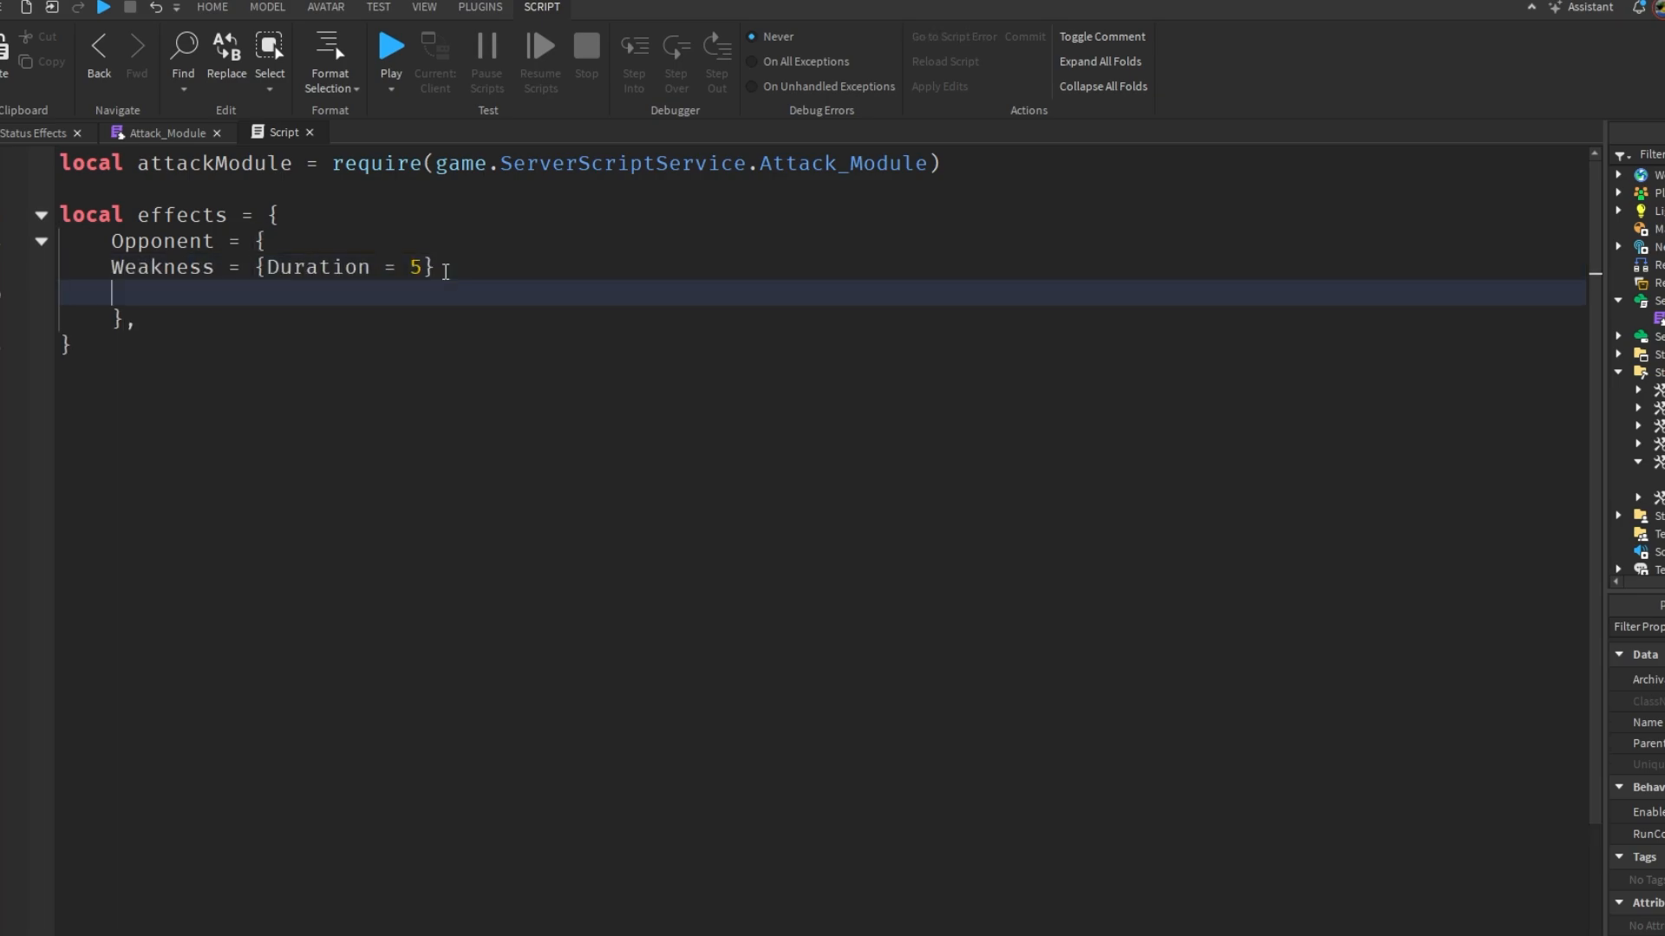
type("Bleed = {}")
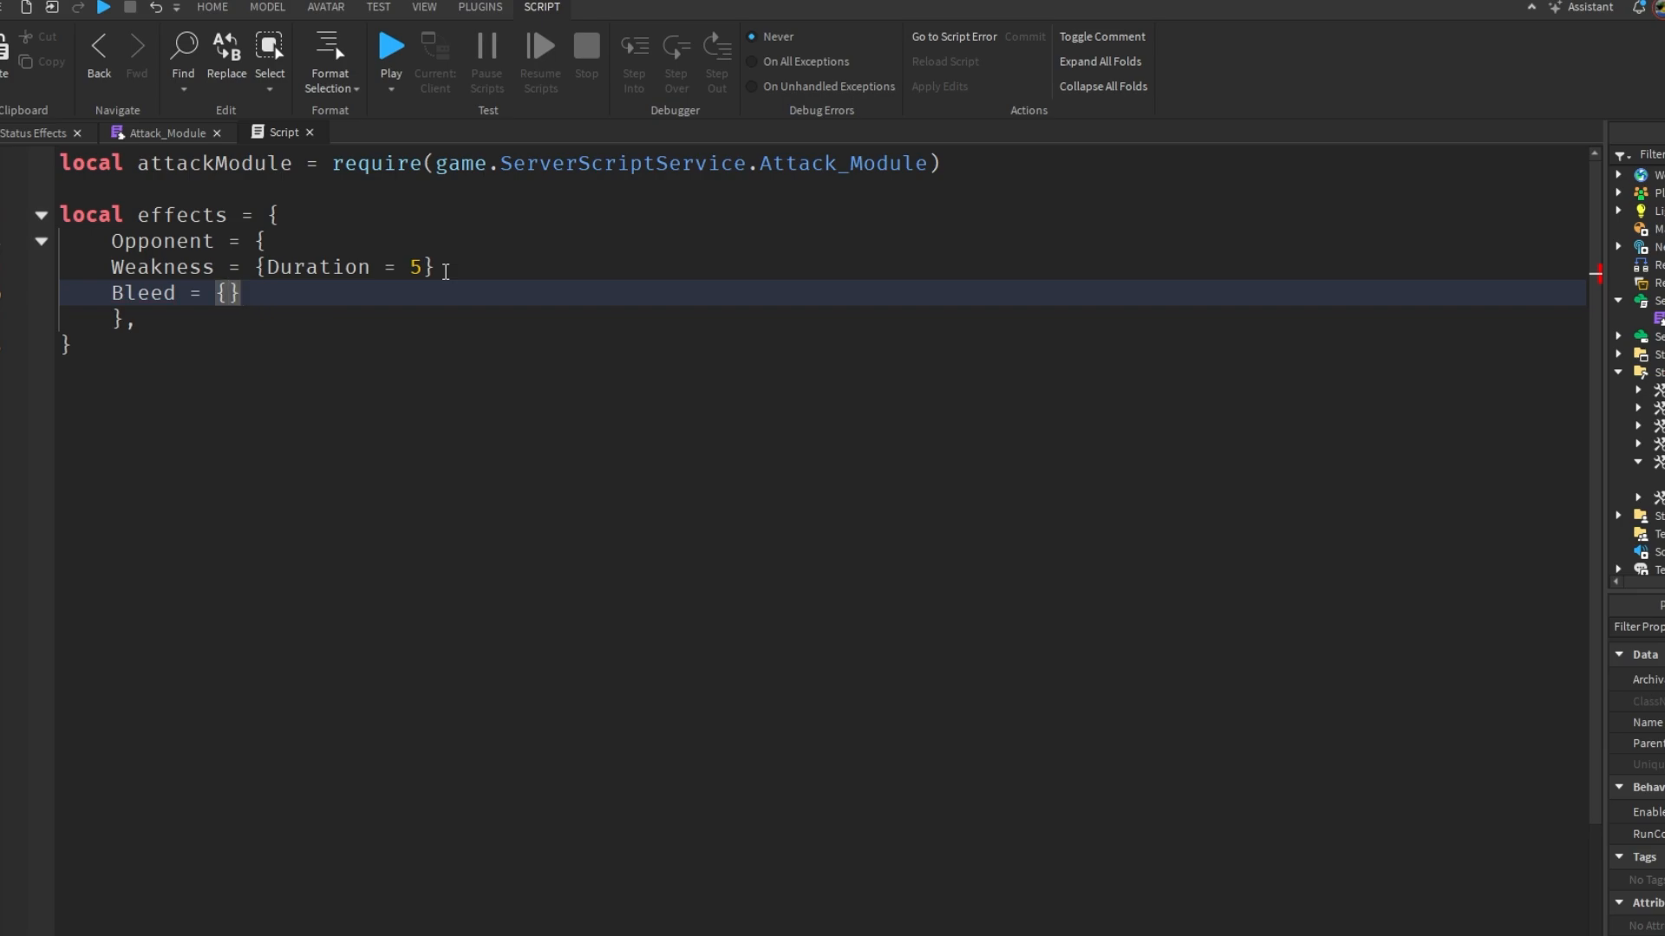
type("Duration = 3, Stac")
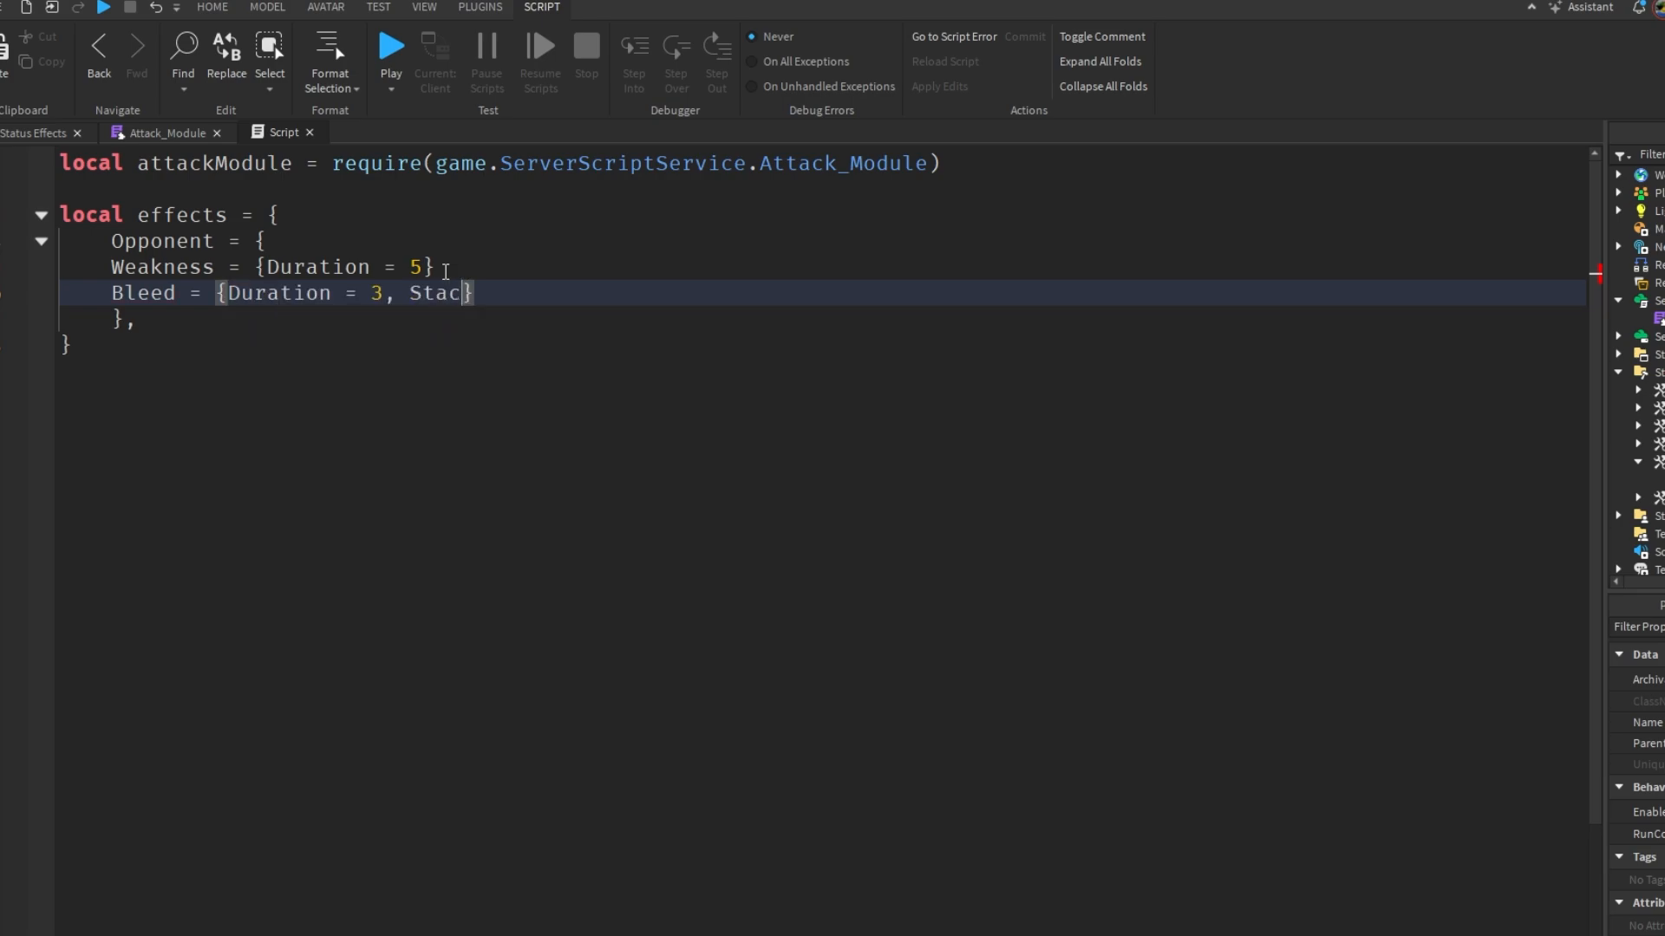
type("ks = 1},")
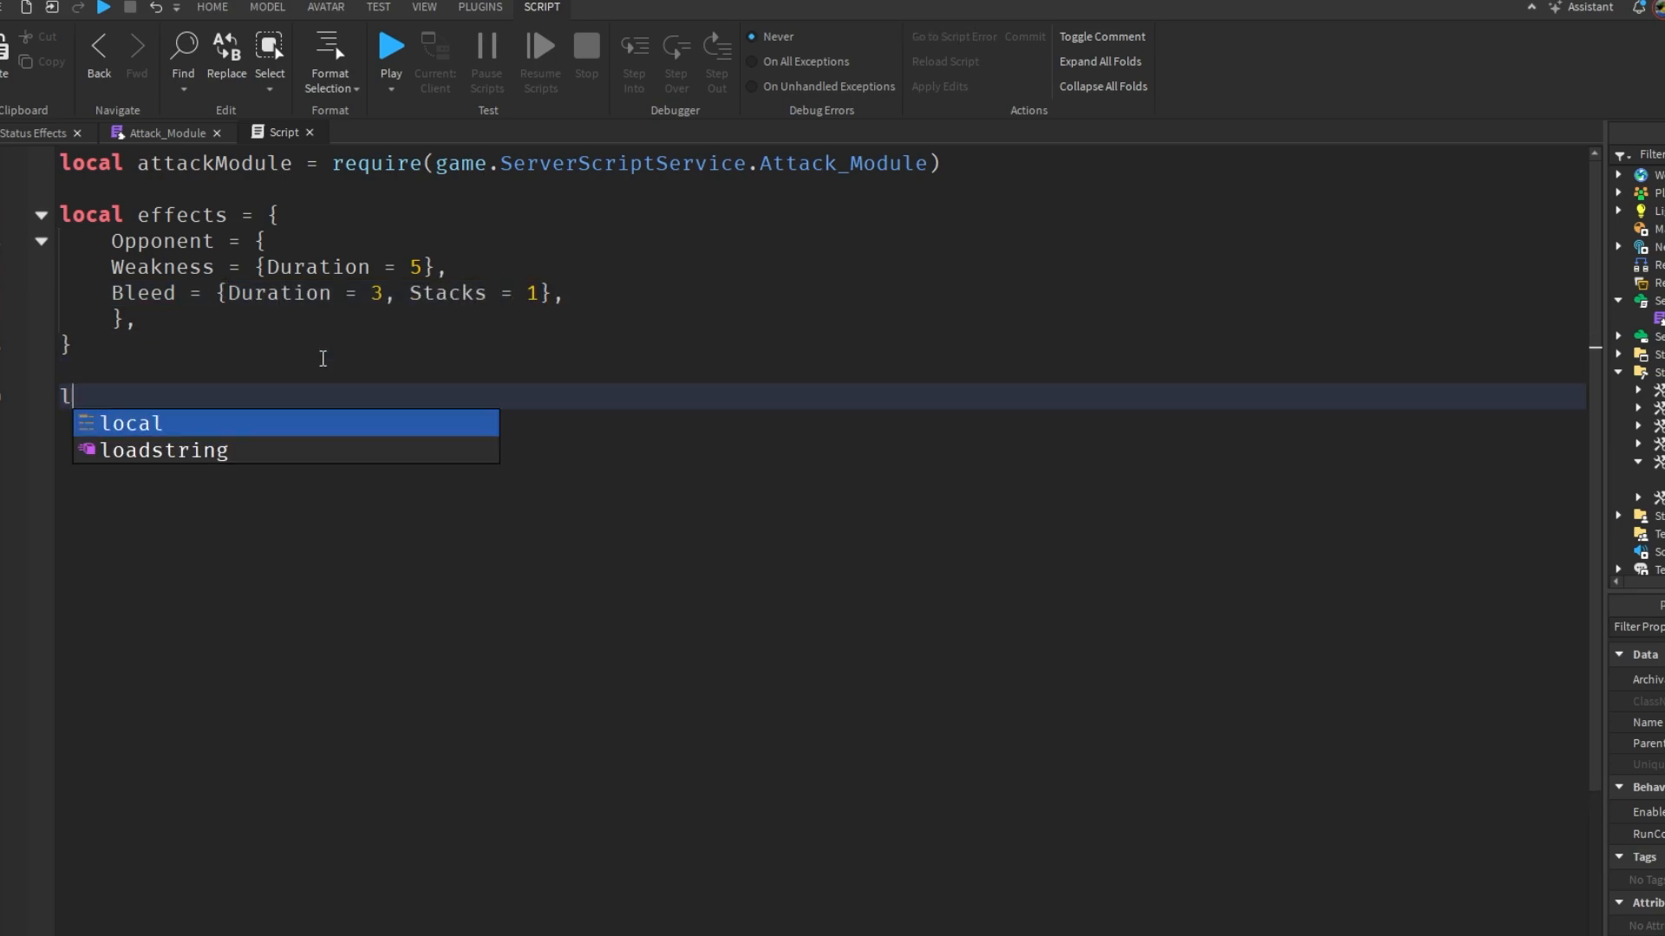
- Define damage as 10 Physical only and call attackModule.Attack(plr, target, damage, effects)
type("local damage = {Physical = }")
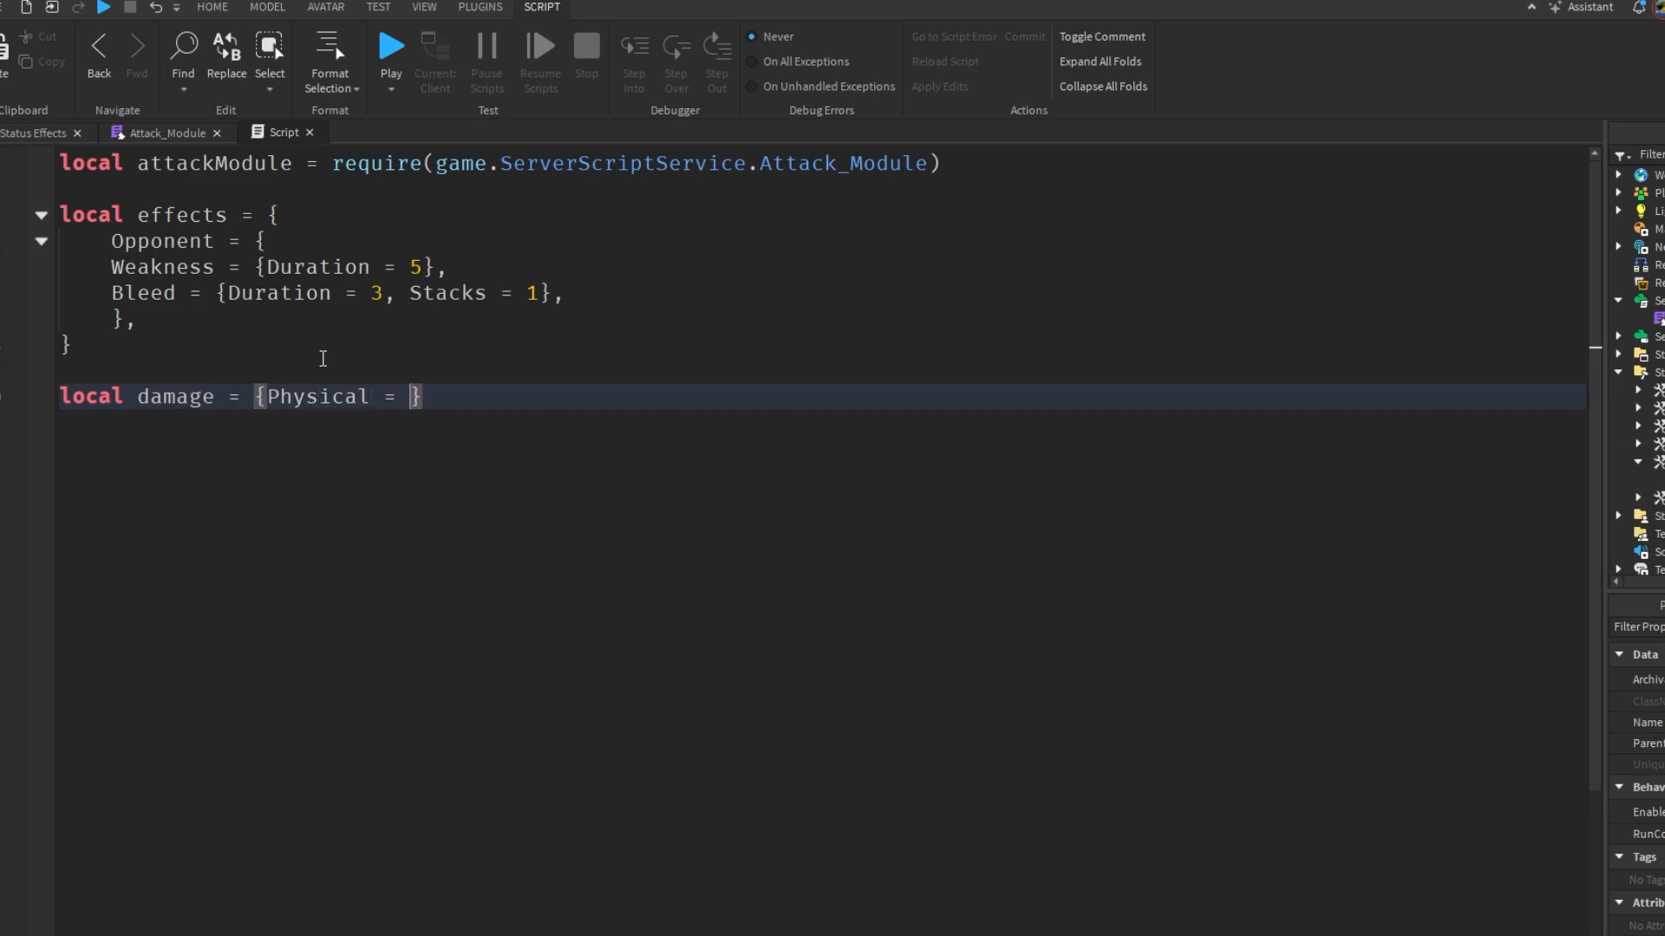
type("10, Magical =")
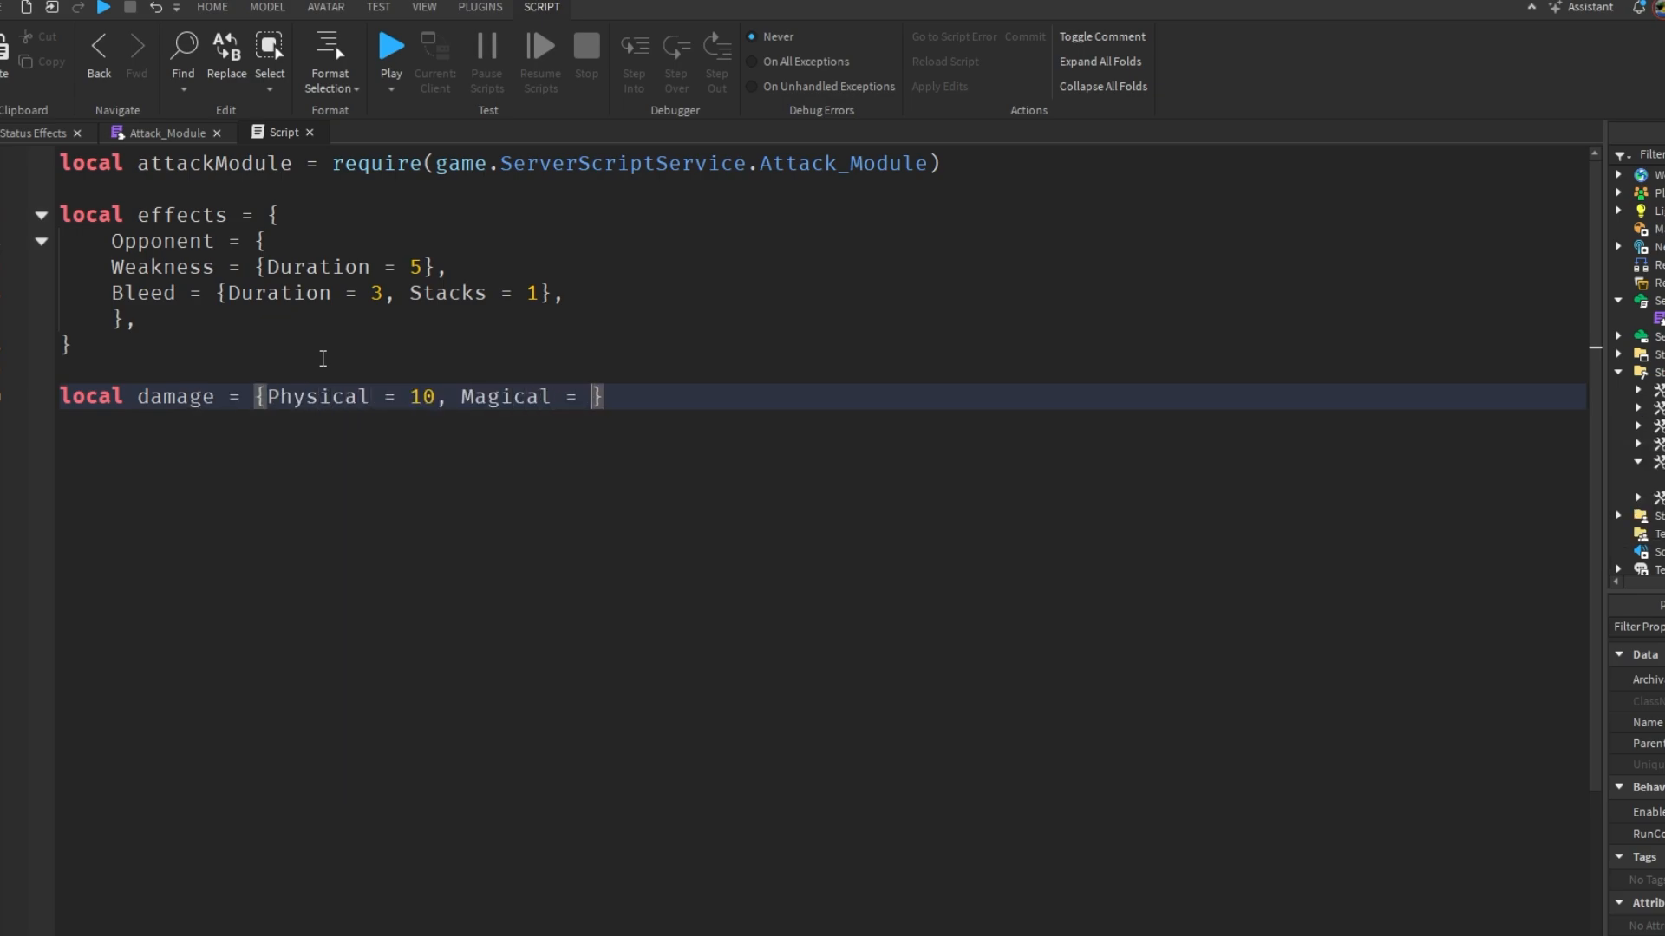
type("10, True")
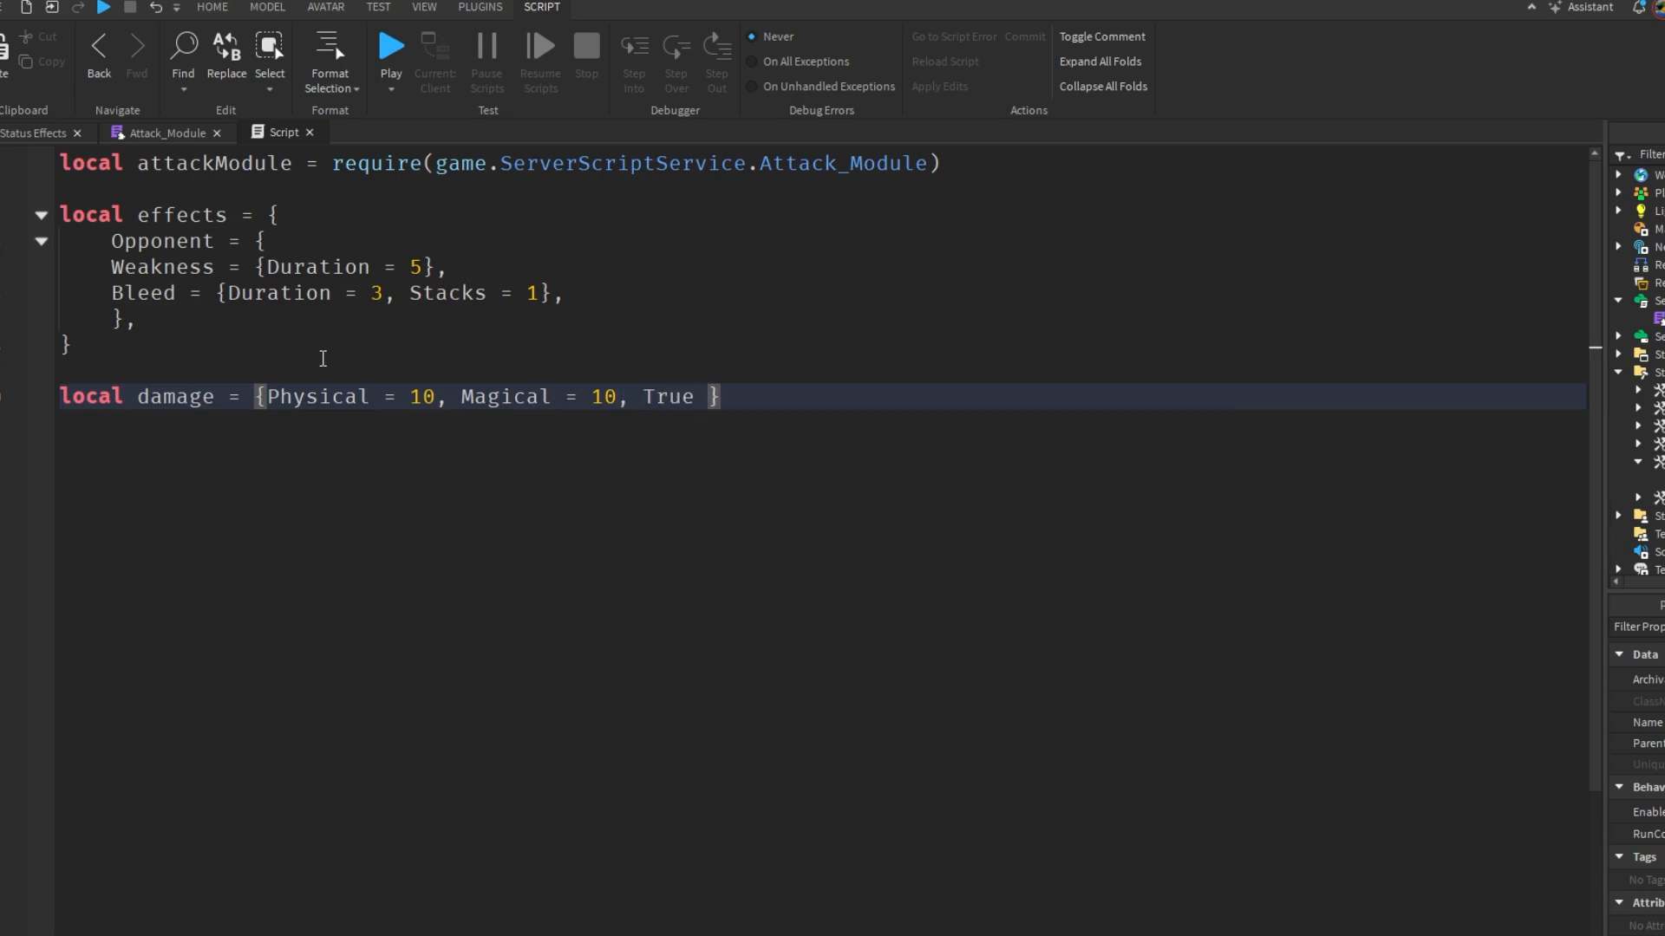
key("Backspace")
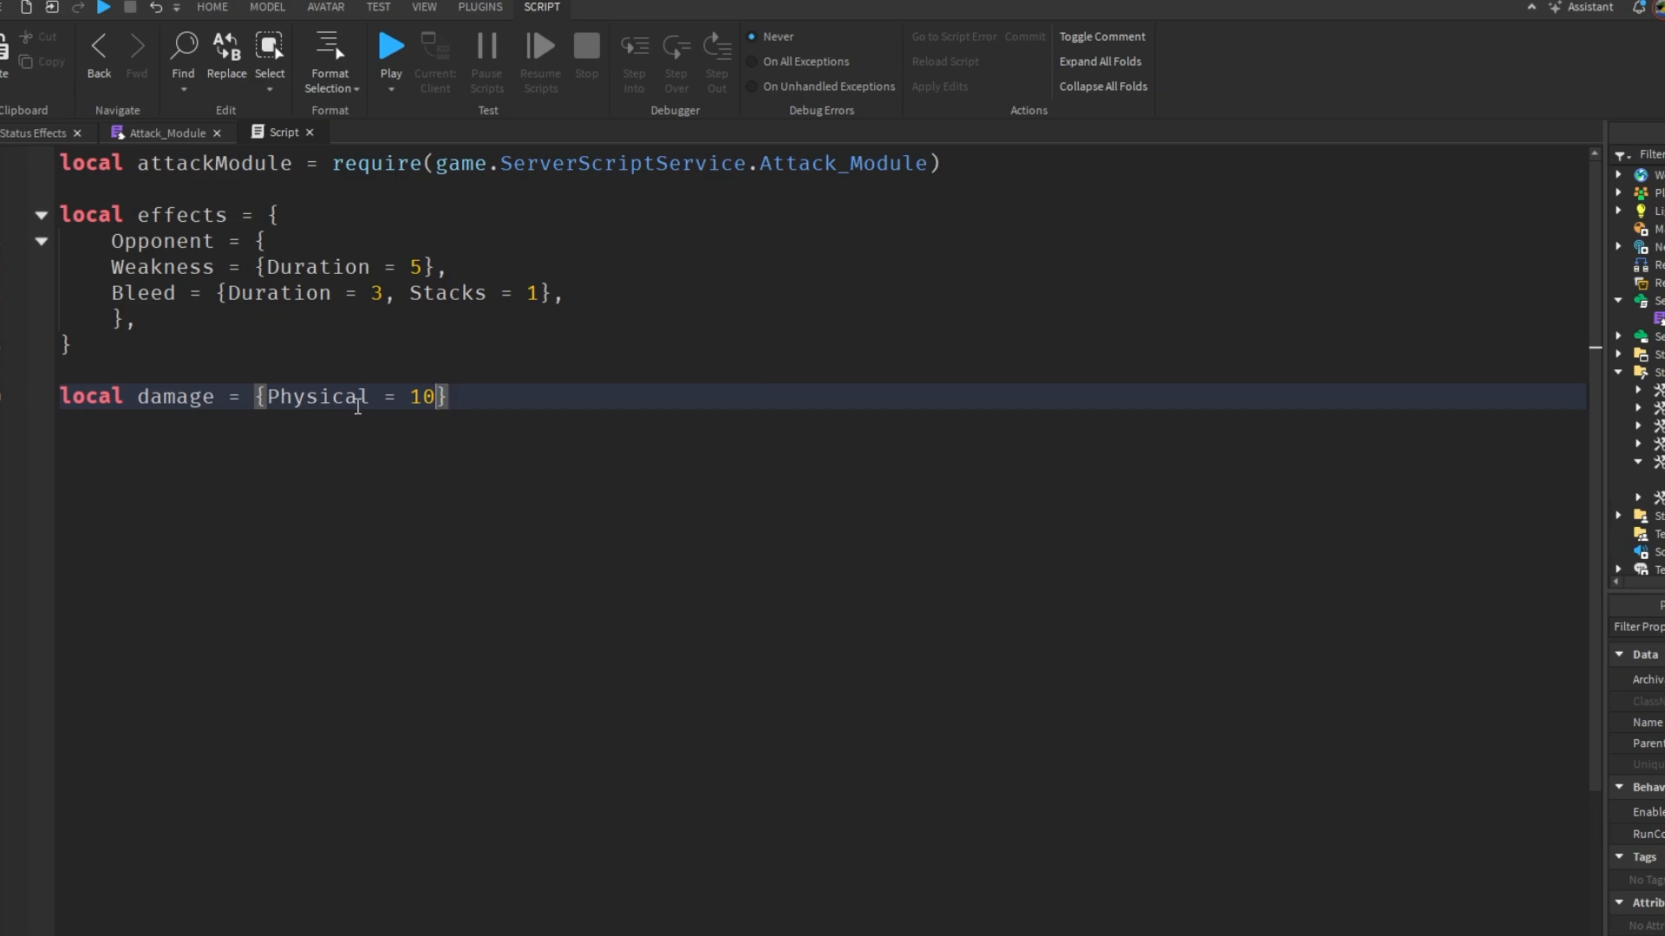
type("attackModule.Attack(plr, target, damage, effects)")
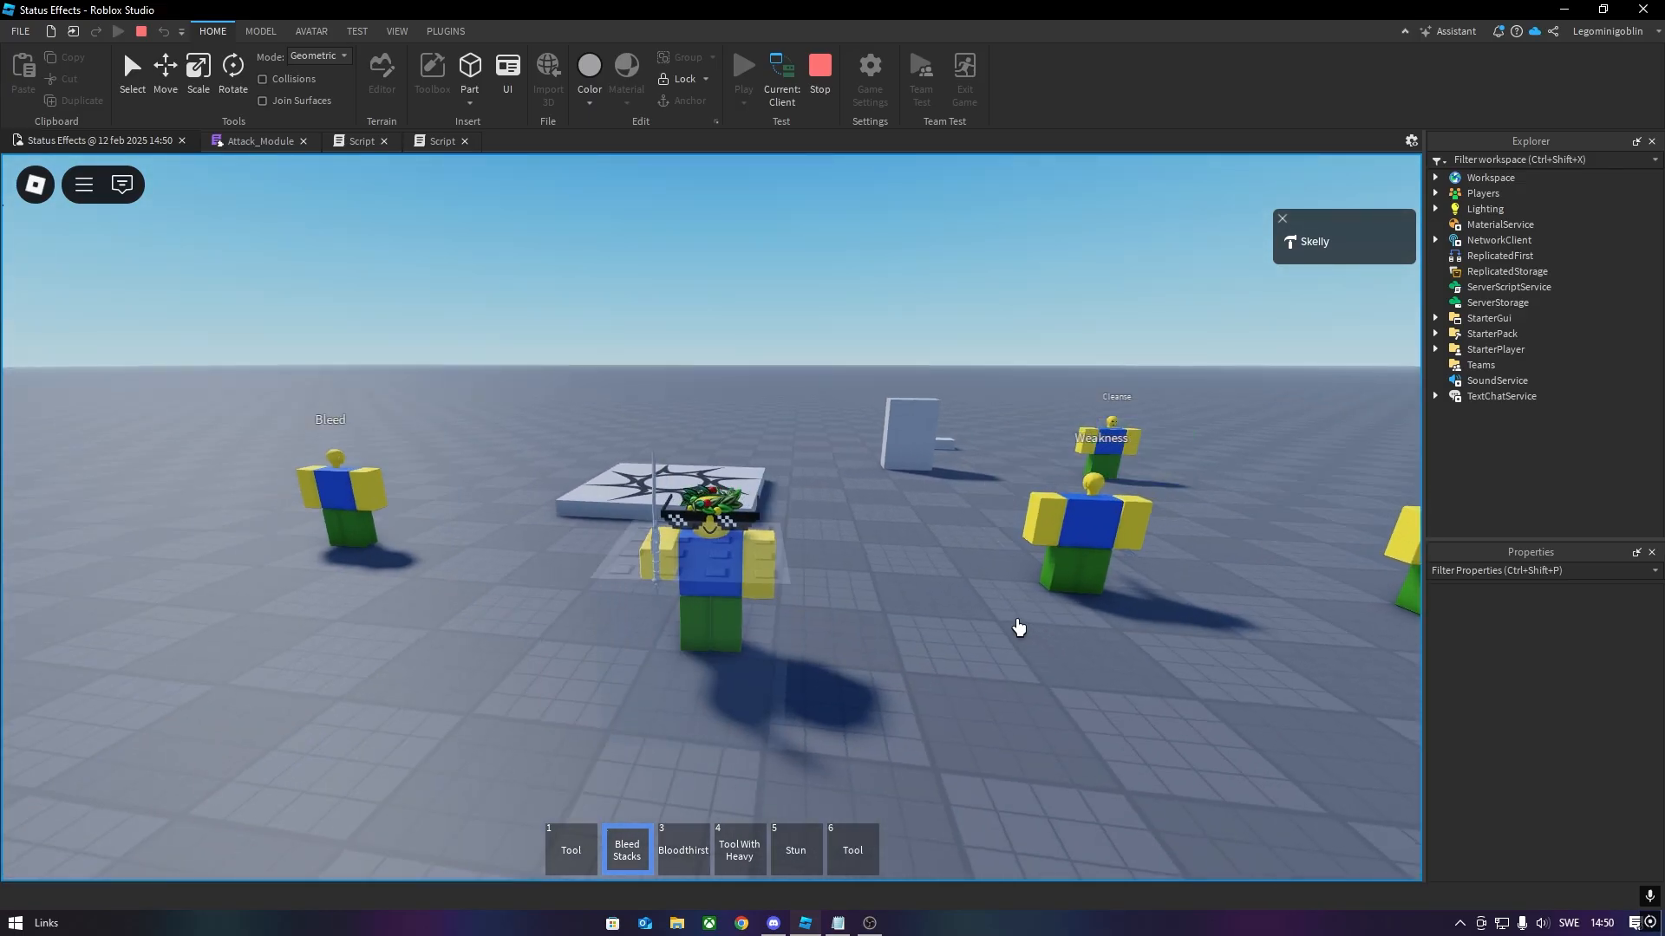
- Stop the playtest, review the character's LocalScript building effect labels and timers, and start Play again
left_click(818, 66)
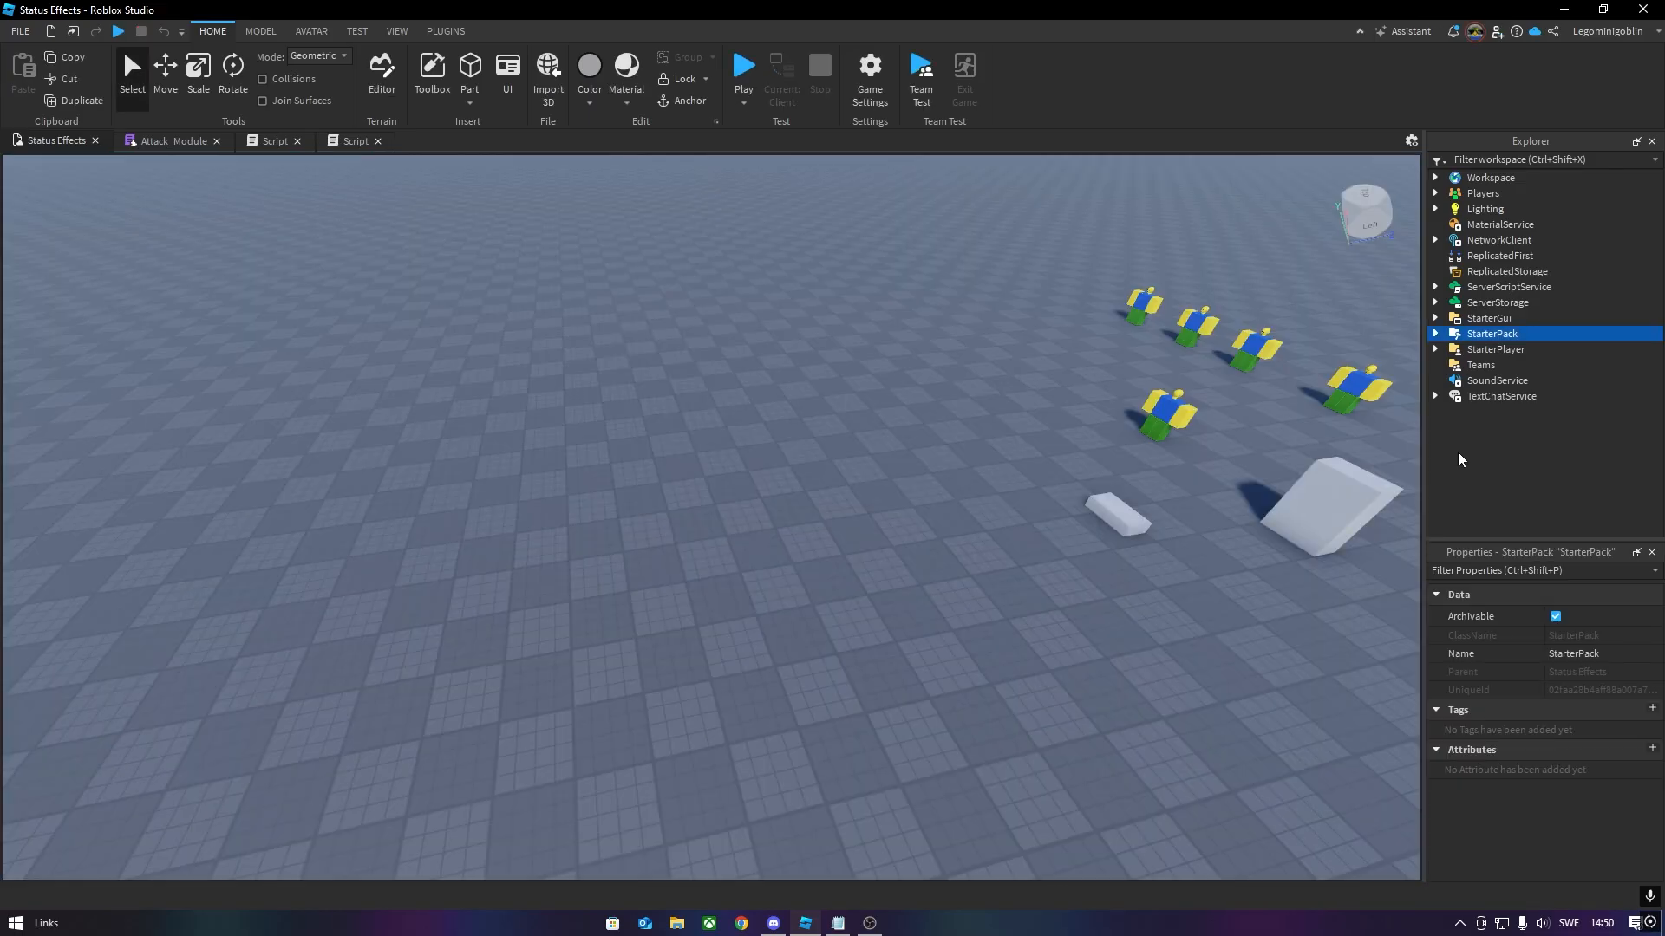
mouse_move(1467, 453)
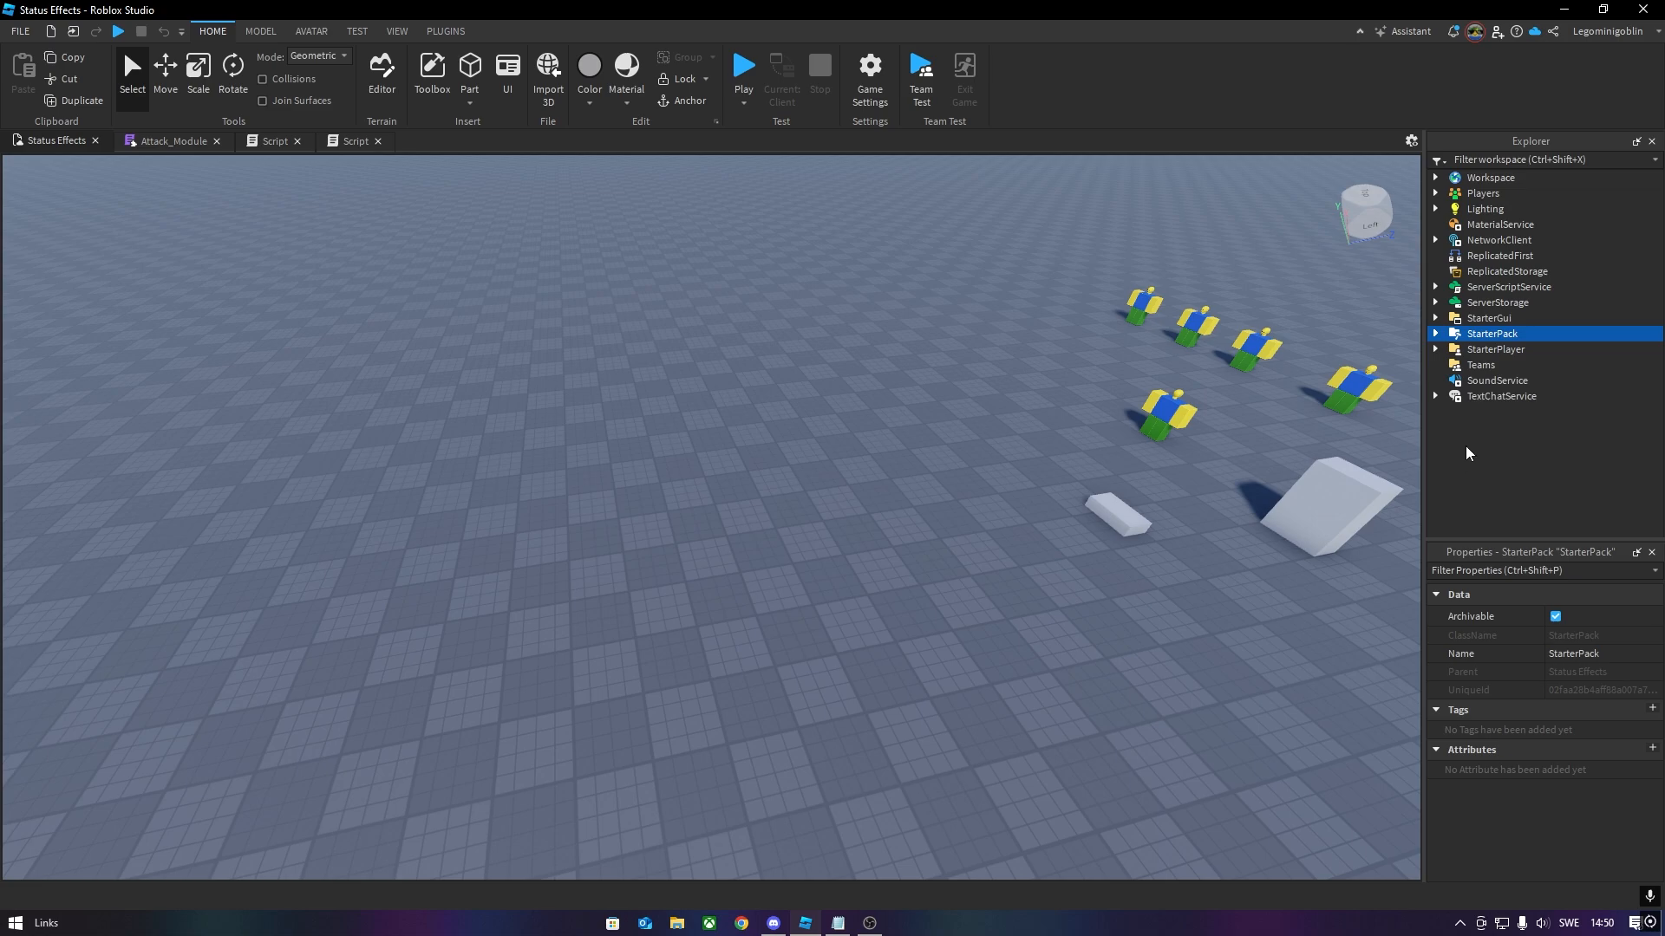
left_click(1435, 348)
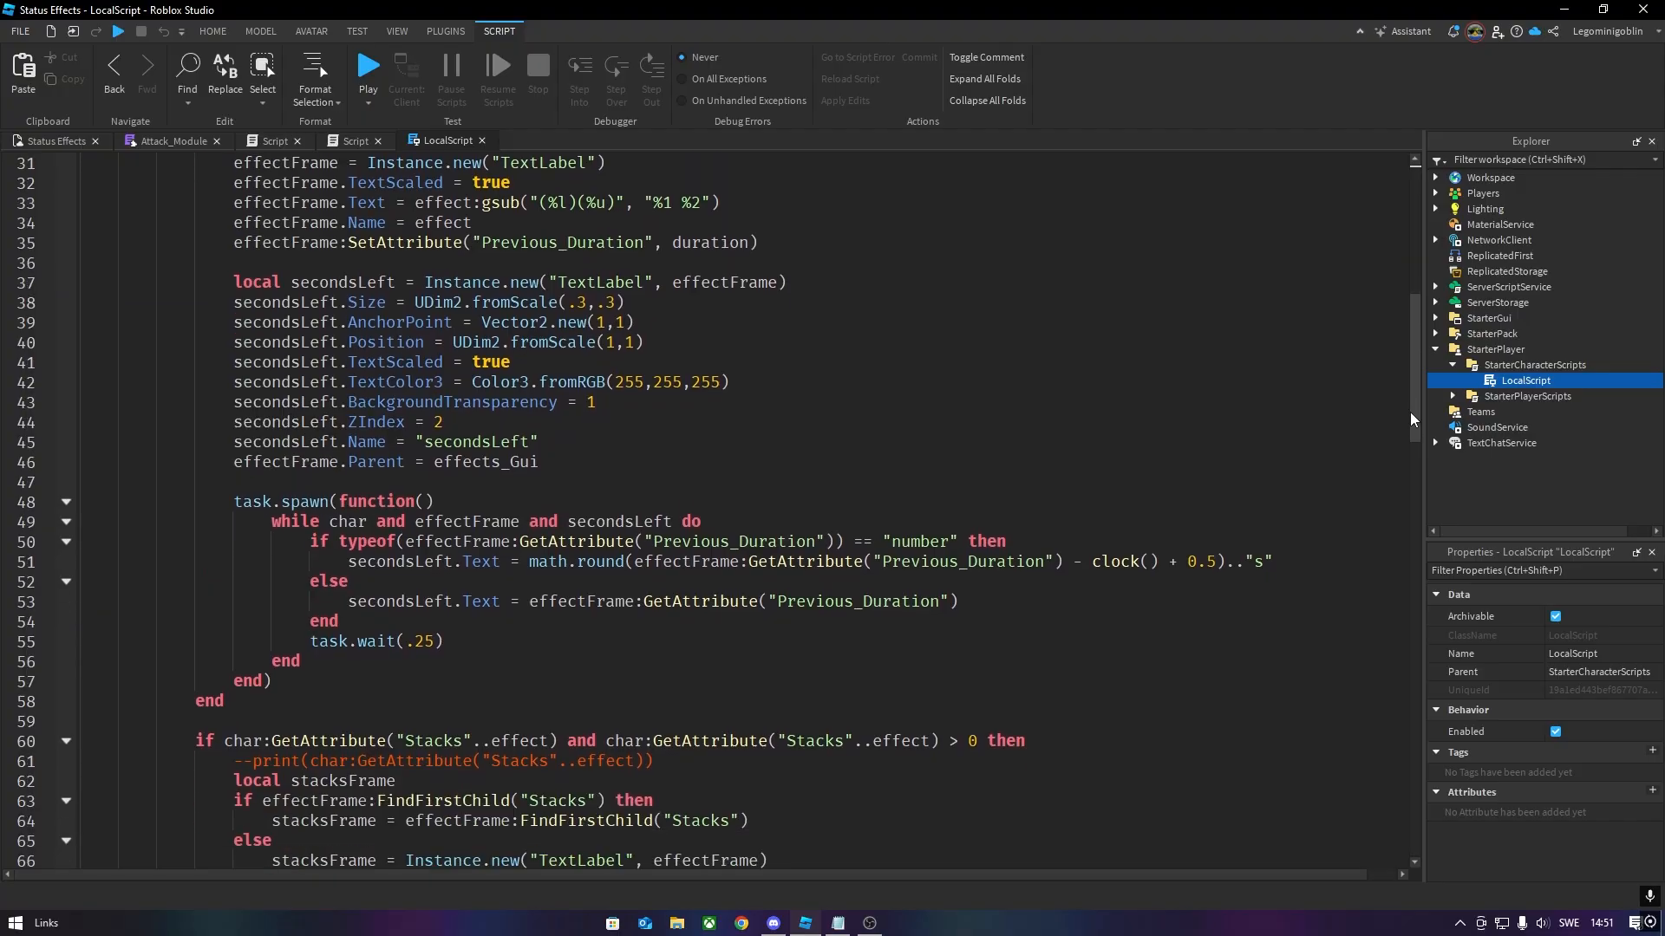
scroll("down", 3)
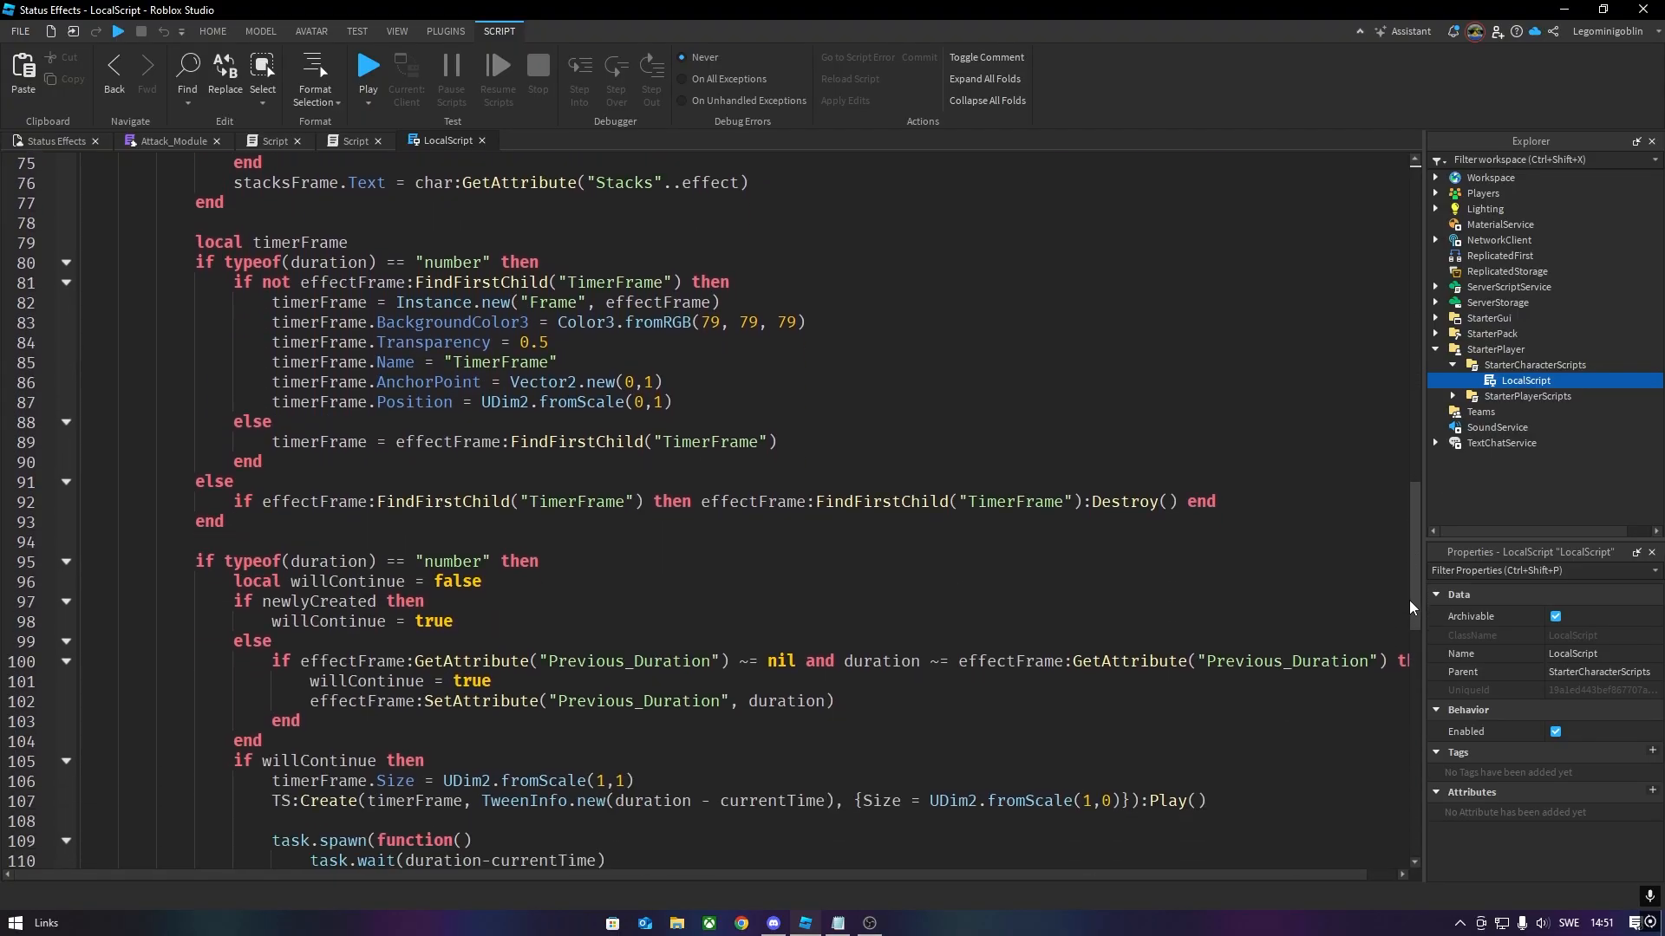
scroll("down", 3)
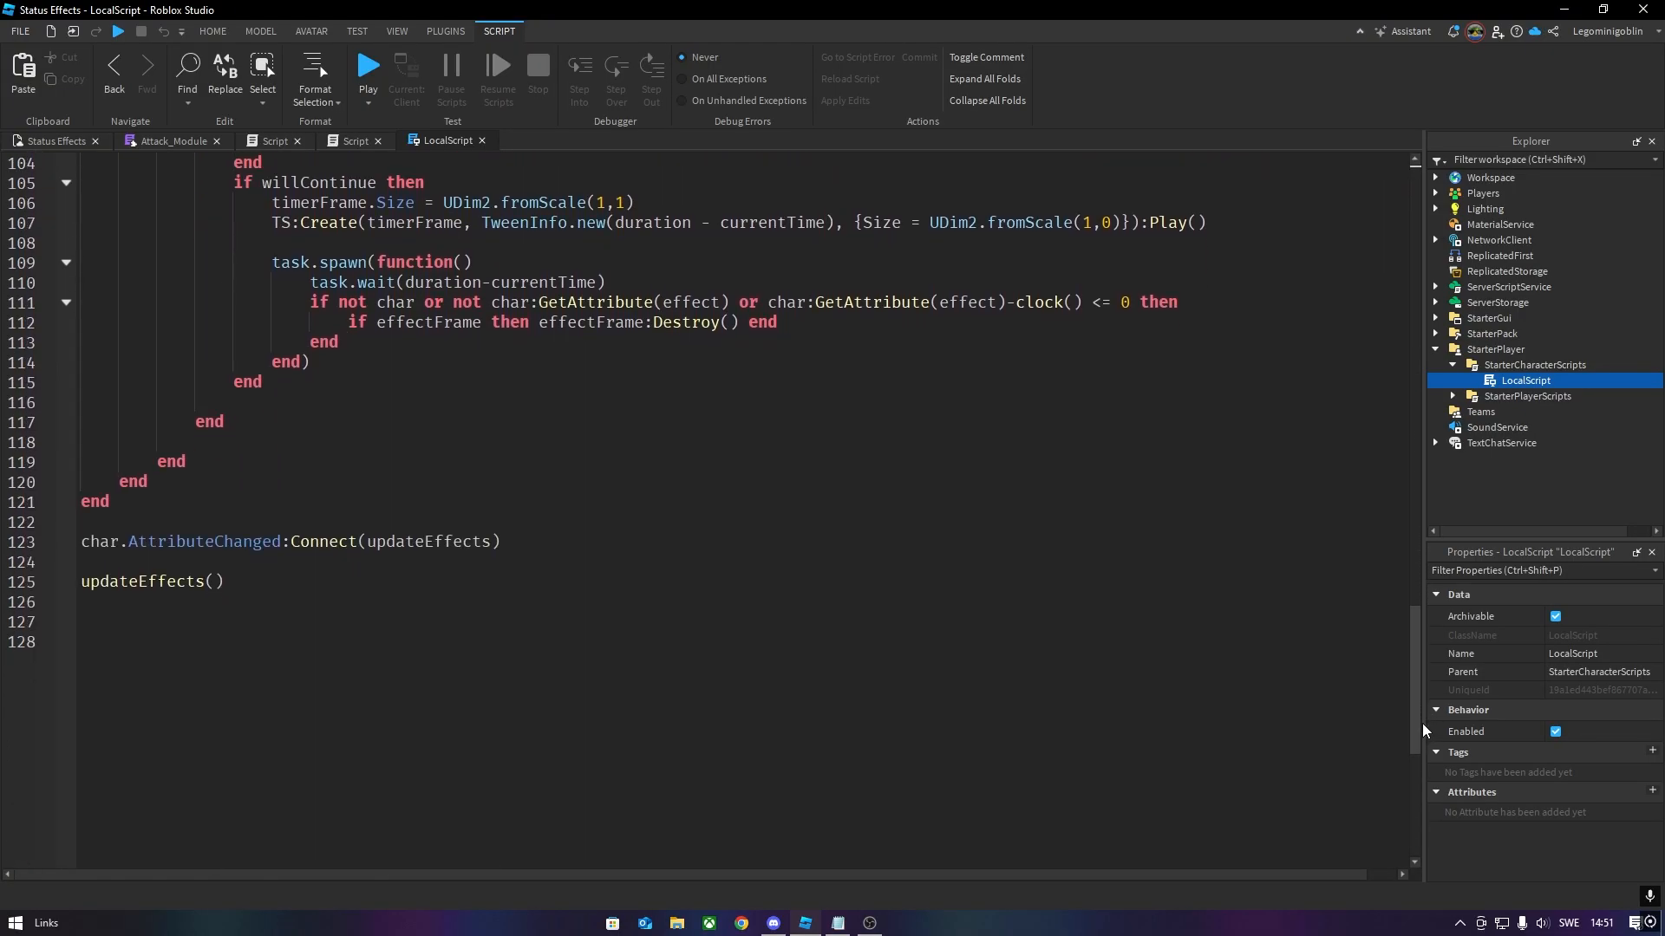
left_click(368, 66)
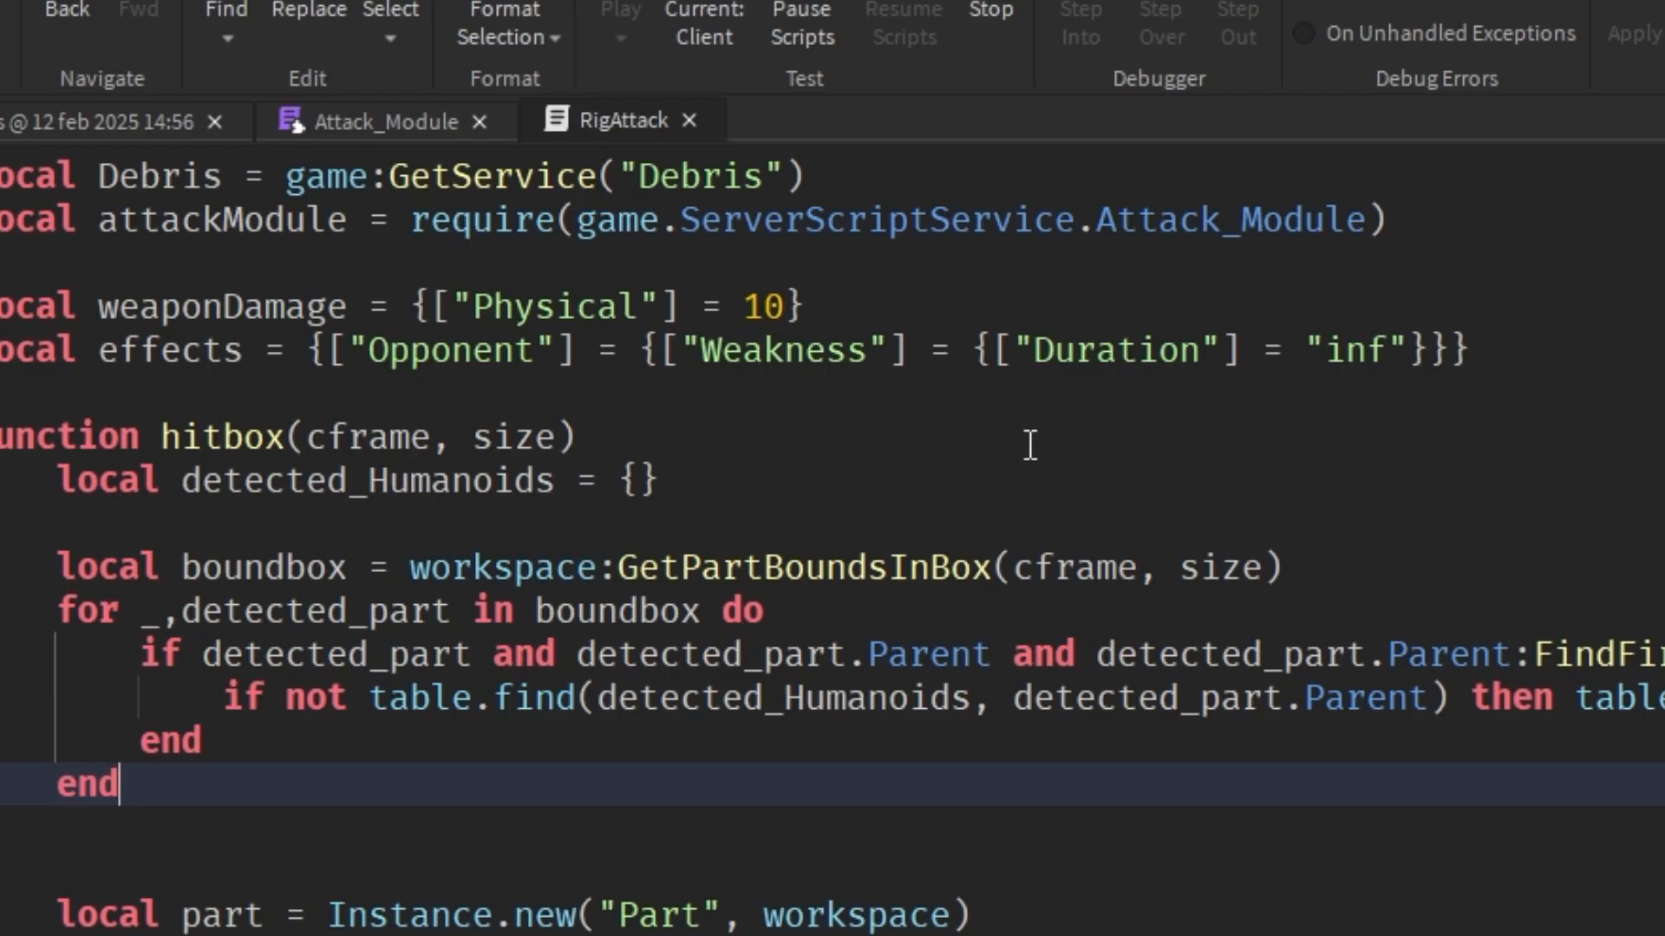
- Stop the playtest and paste a new entry after Burn in the player LocalScript's visual effects table
double_click(1350, 351)
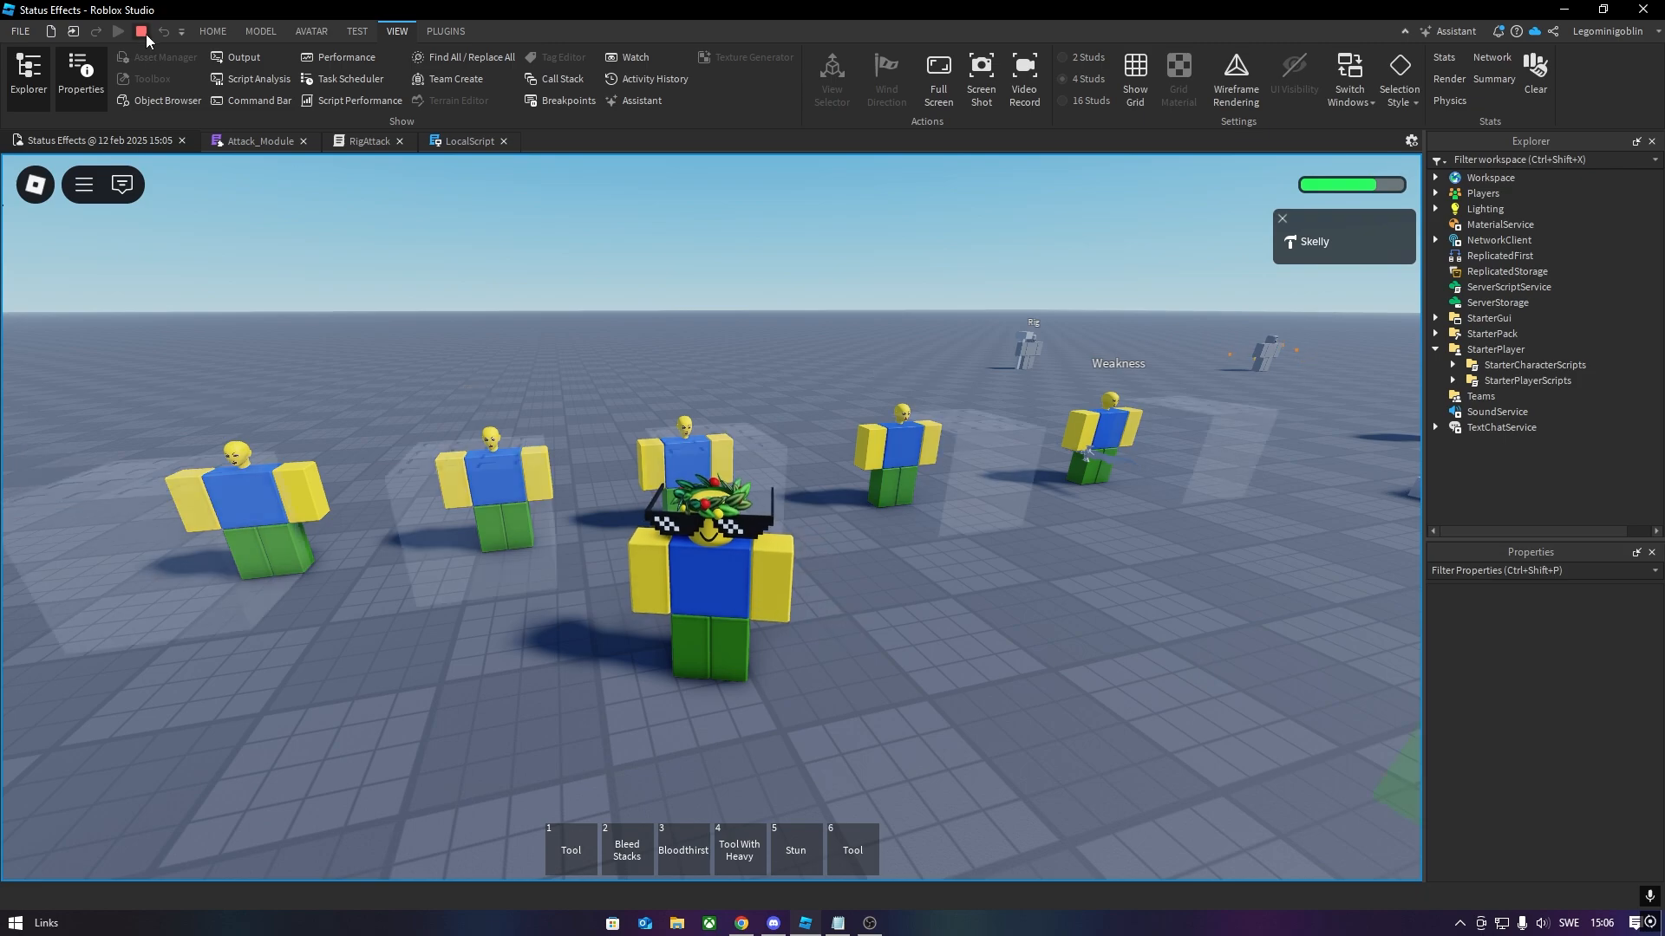
left_click(1529, 365)
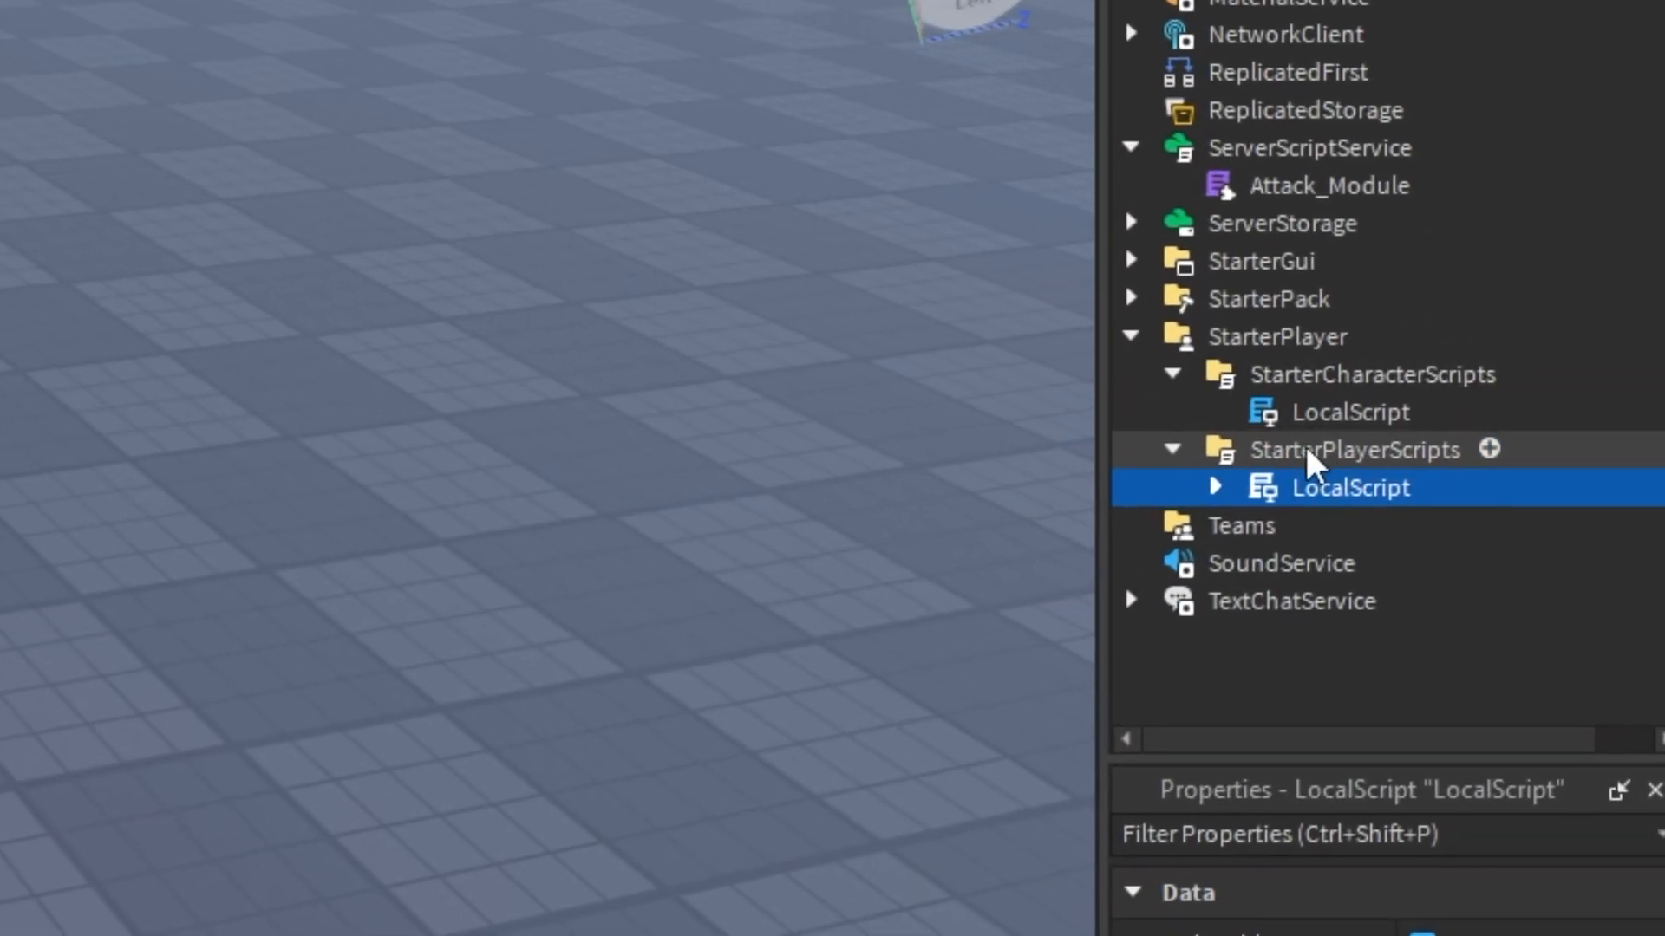
double_click(1350, 487)
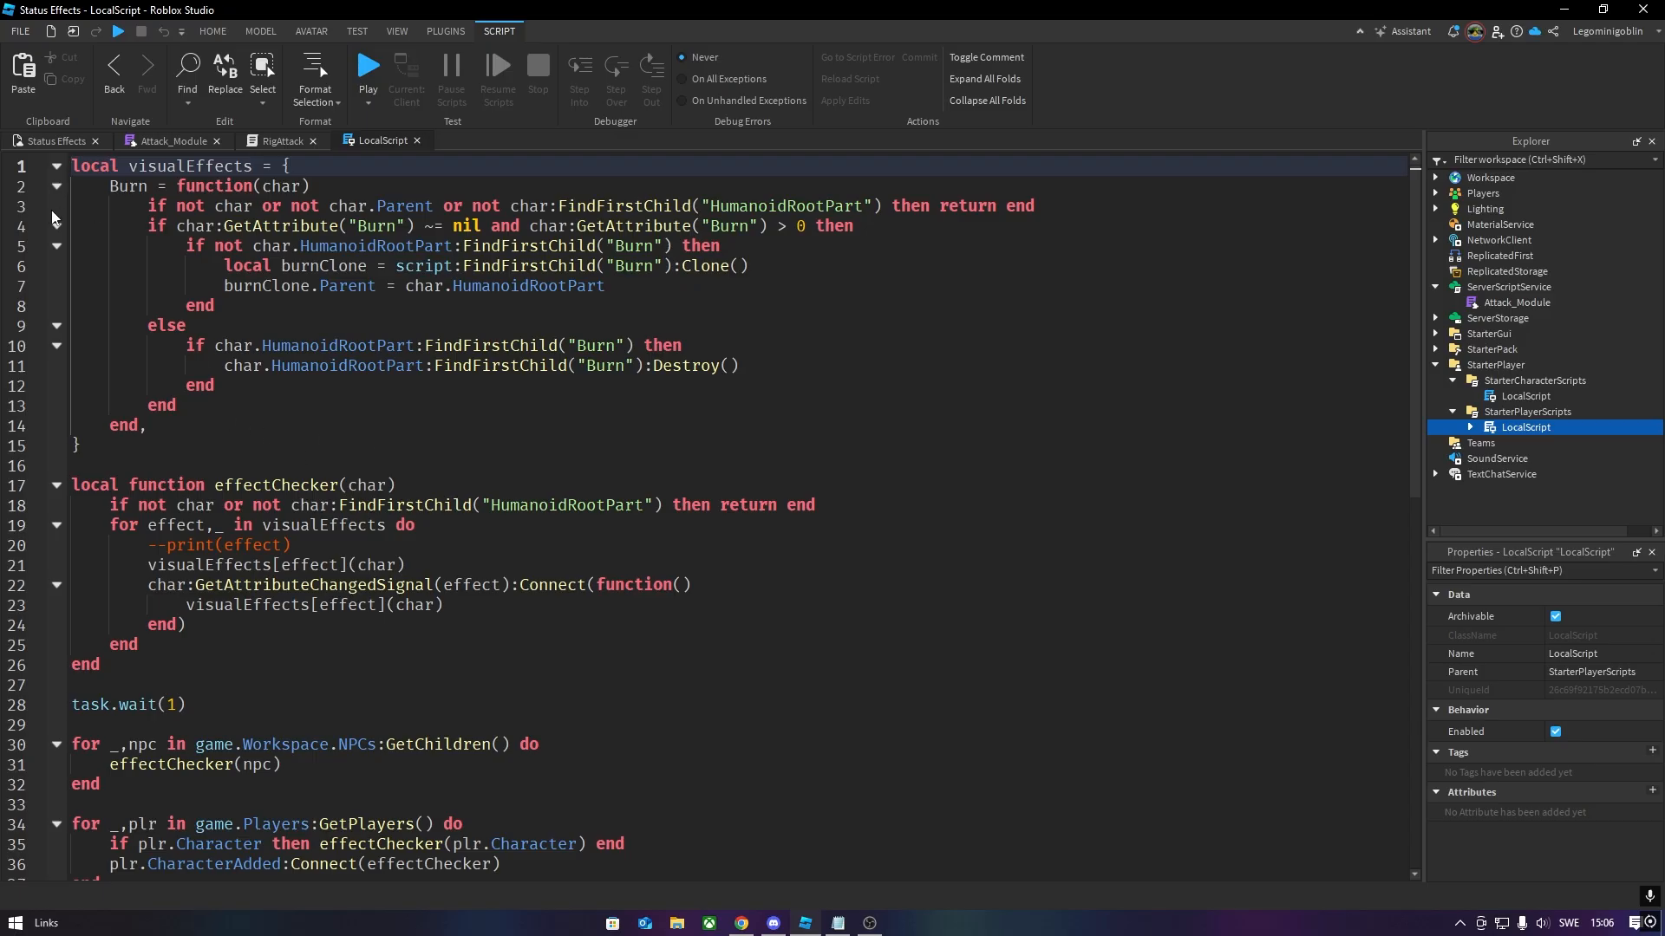
key("enter")
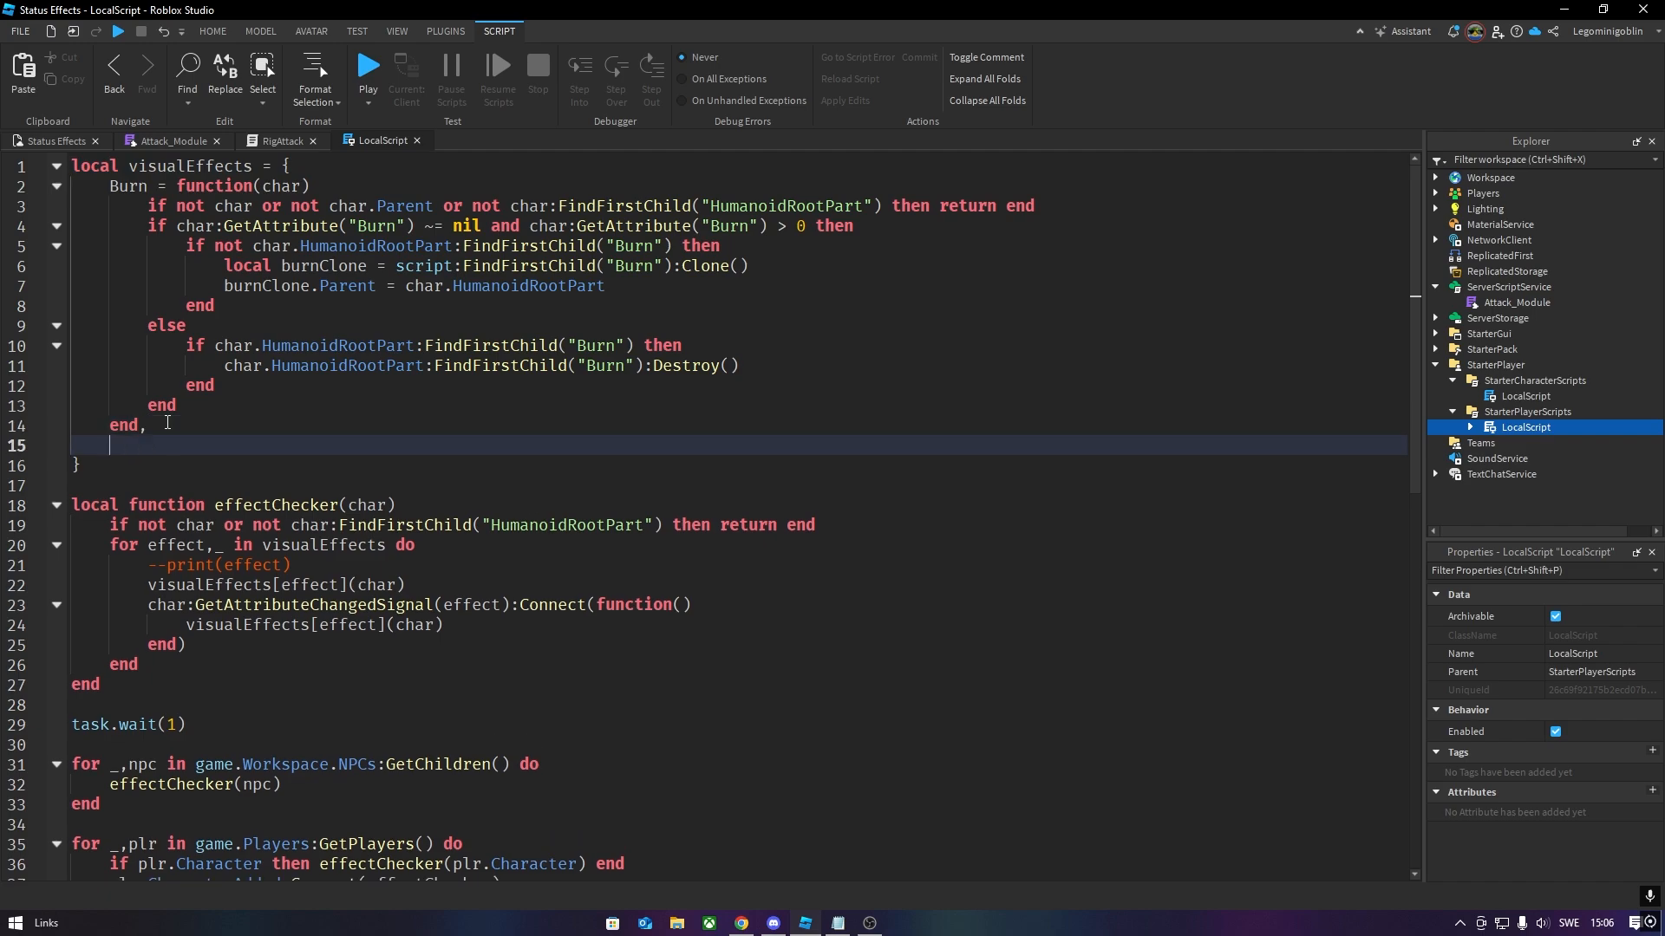
key("ctrl+v")
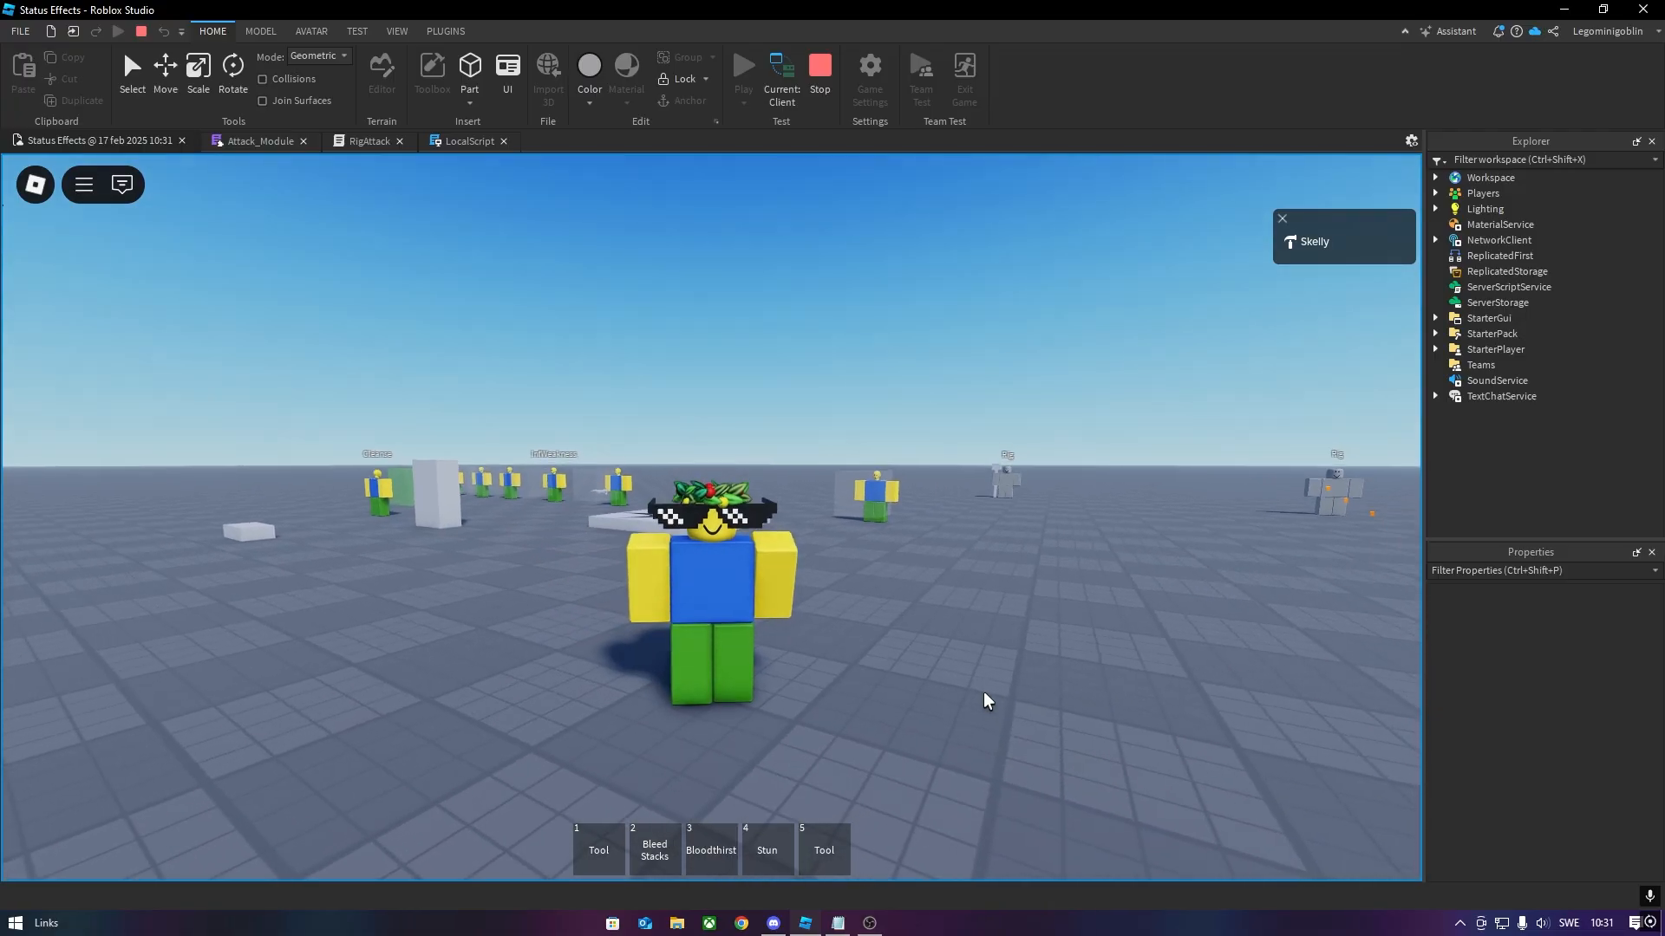
- Equip the Stun hammer from the hotbar and perform its heavy attack swing
left_click(767, 849)
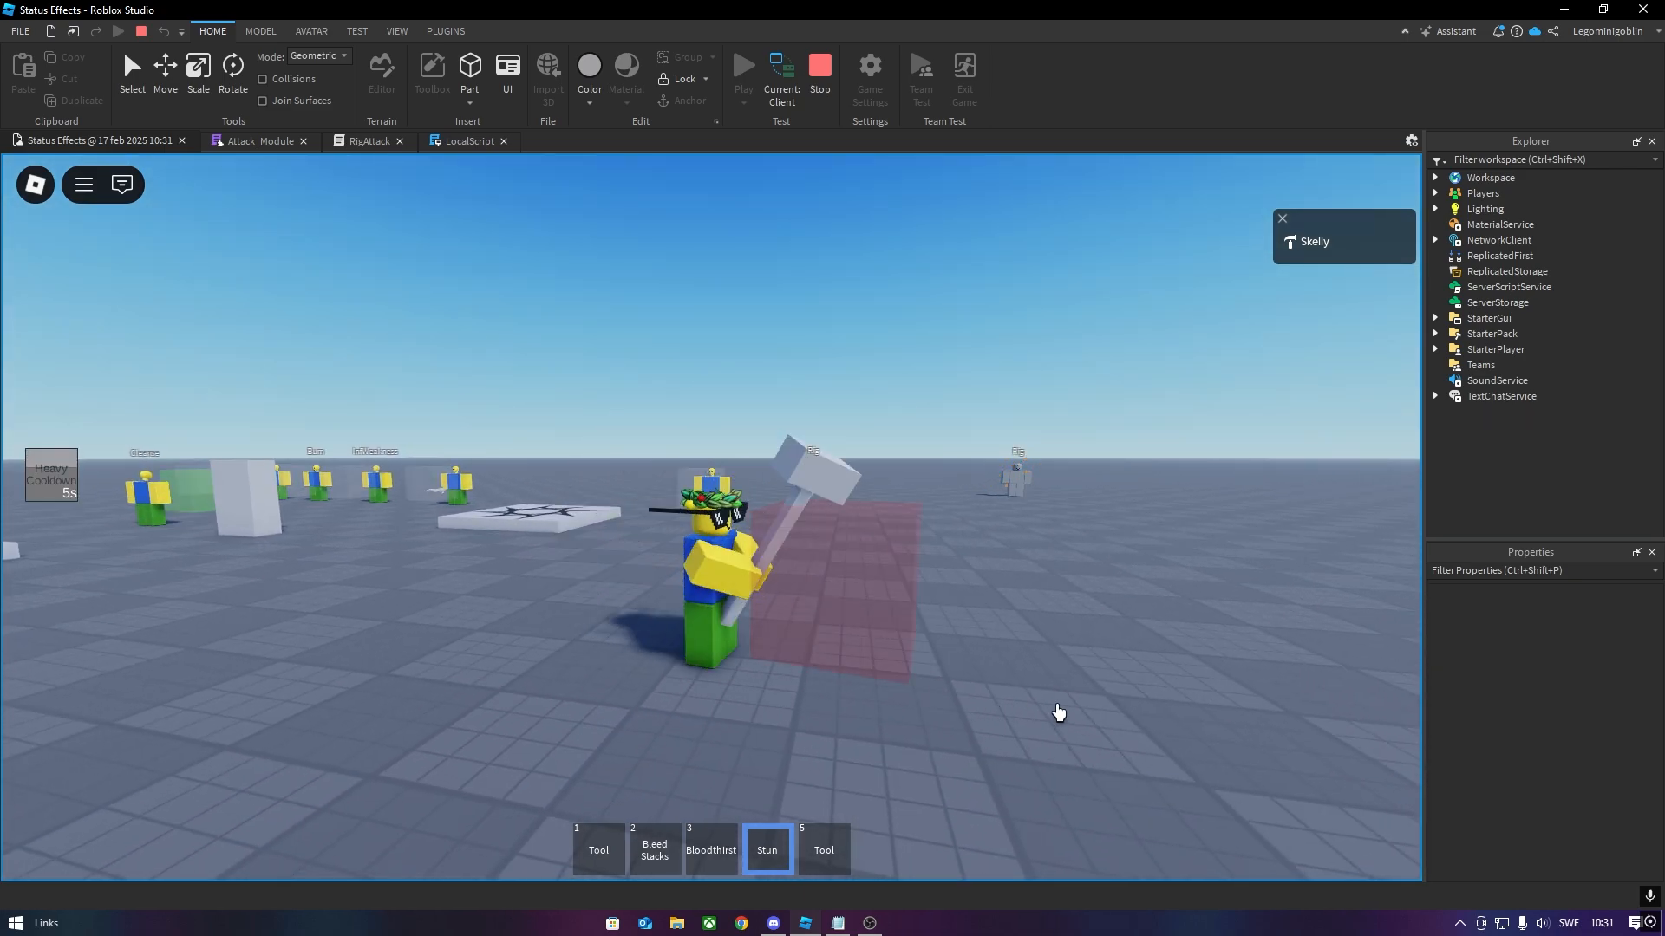
left_click(818, 69)
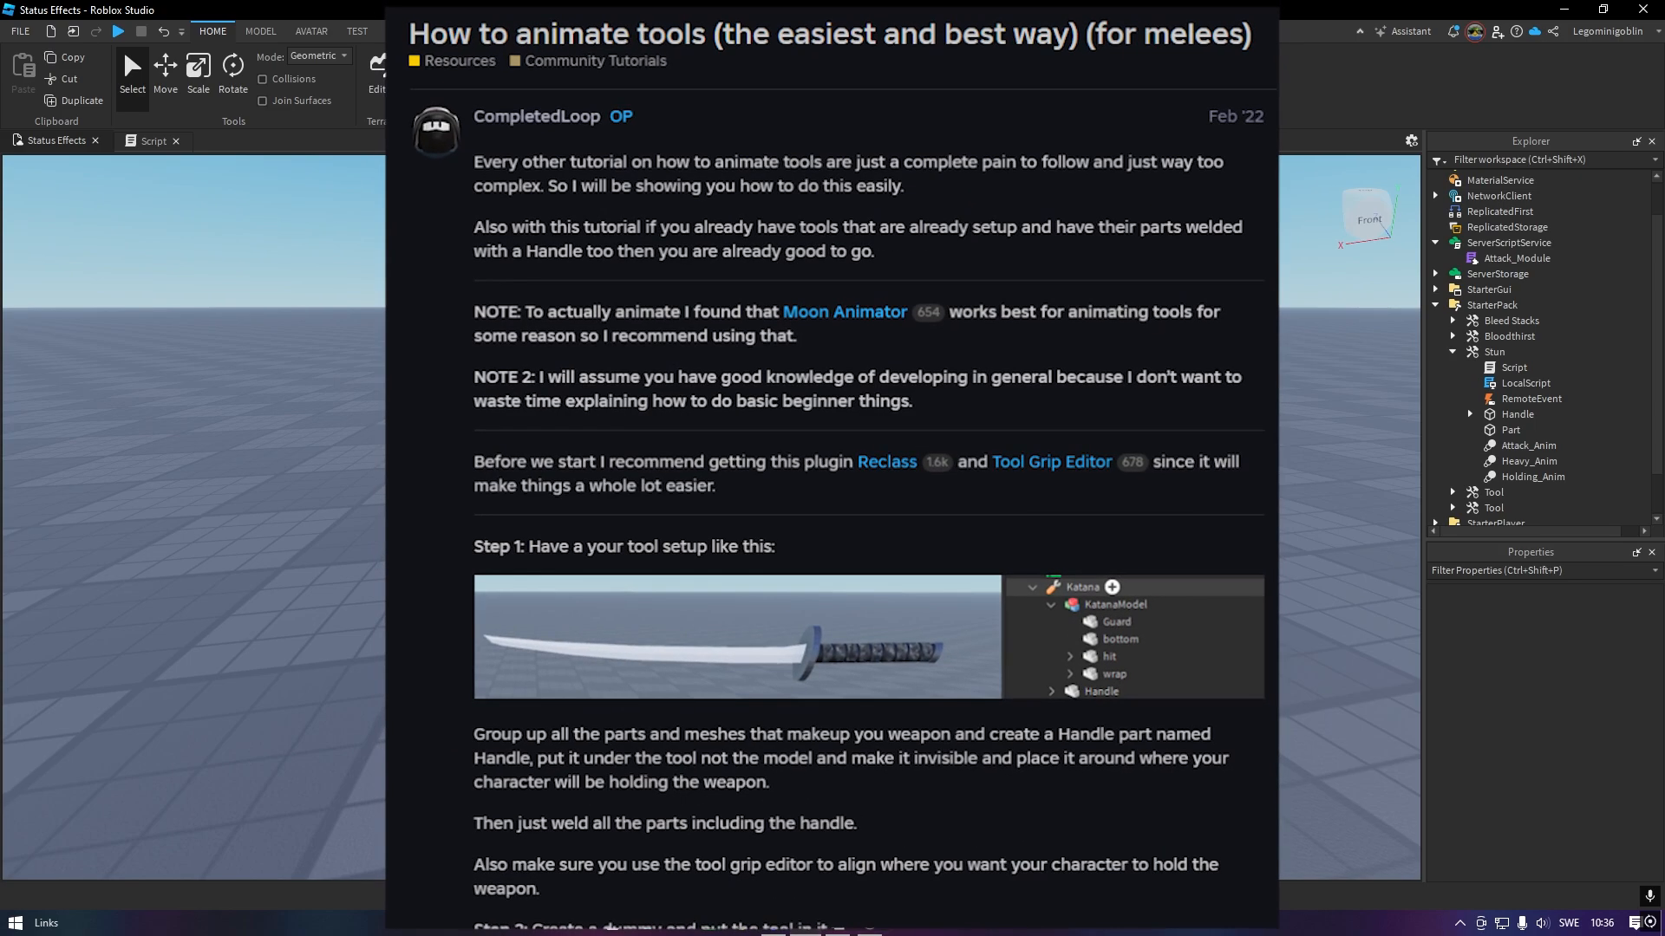
- Close the tutorial page to return to the Stun tool's server Script in Explorer
left_click(153, 141)
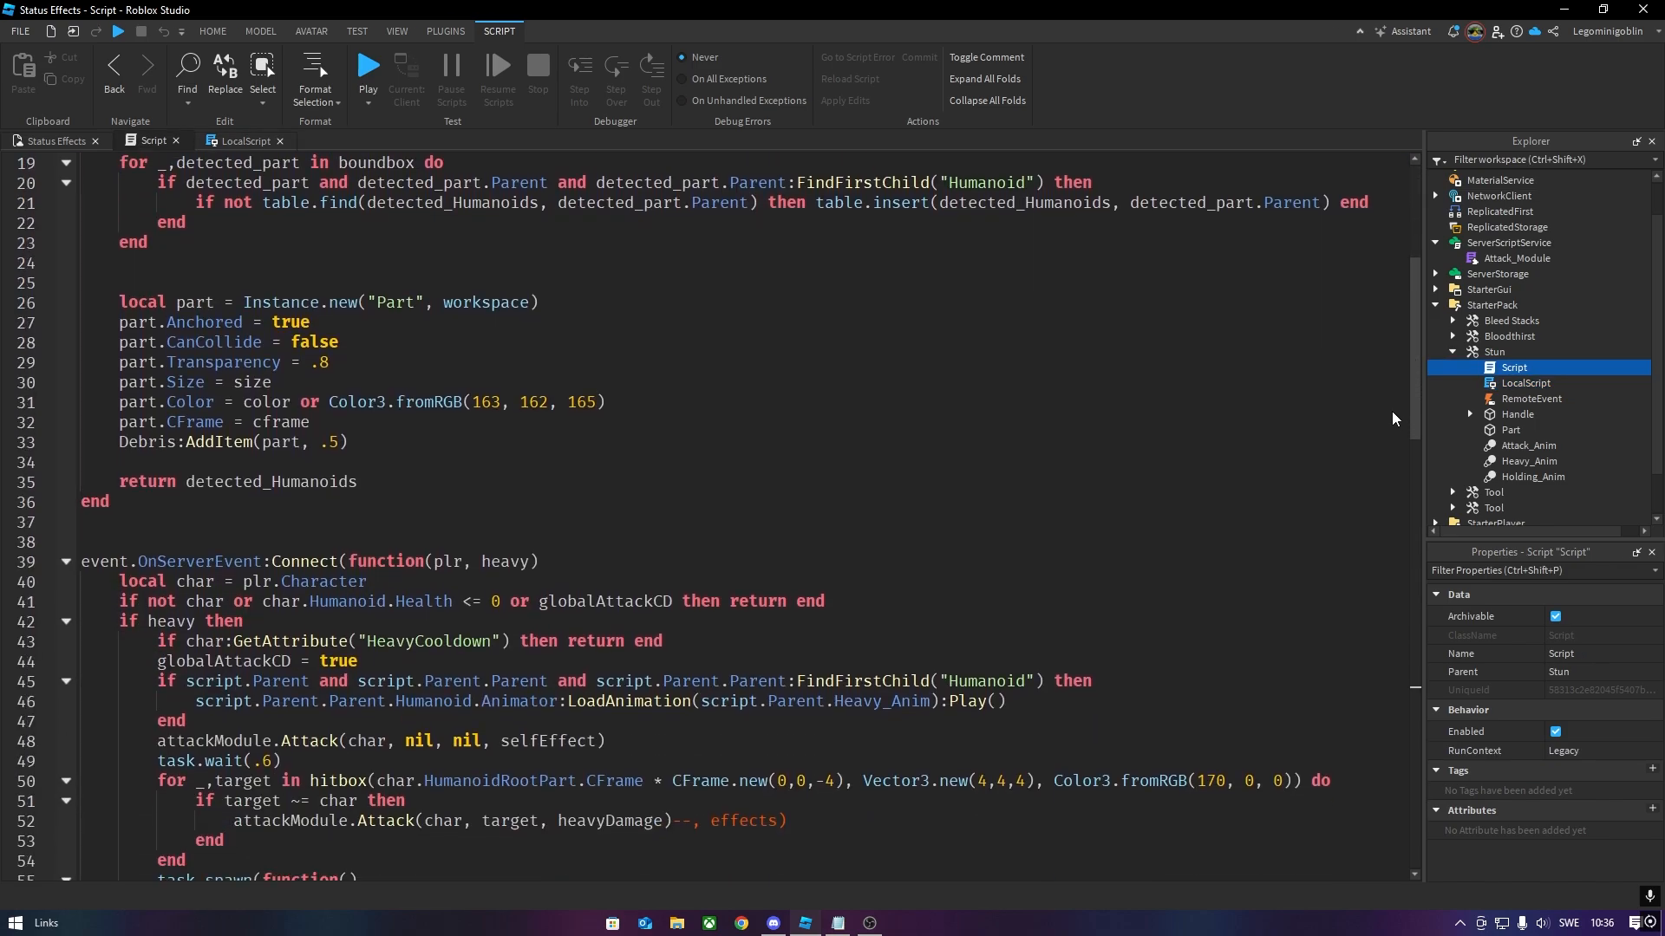
- Append ', effects' to the heavy Attack call in the Stun tool's server Script
scroll("down", 3)
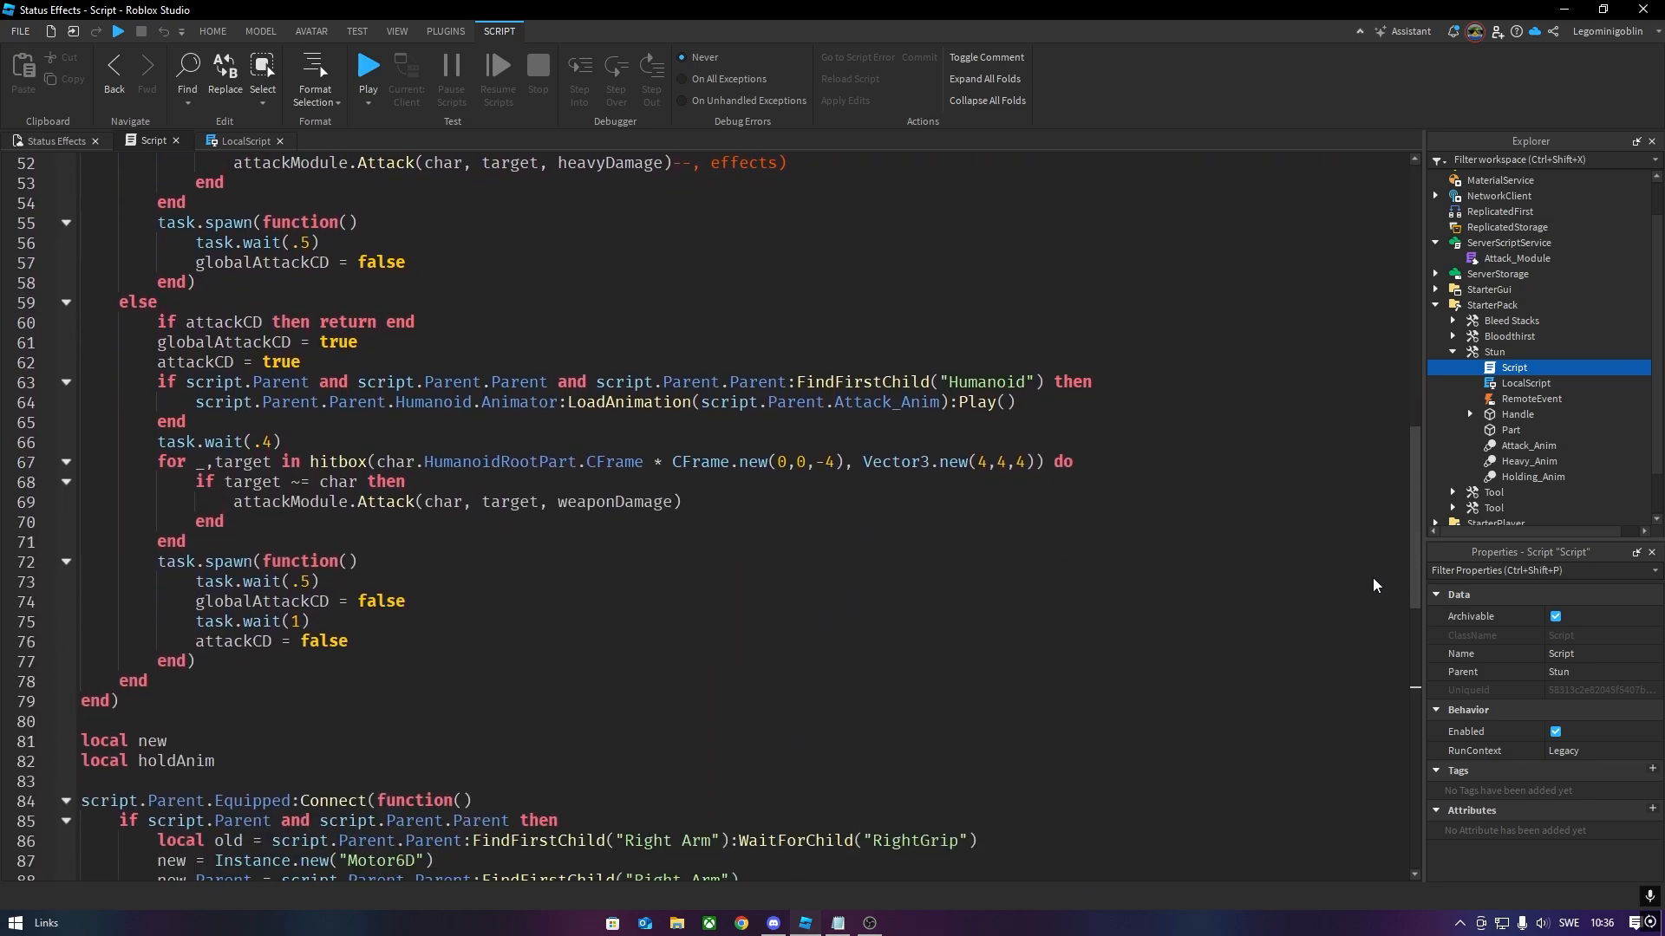
scroll("up", 3)
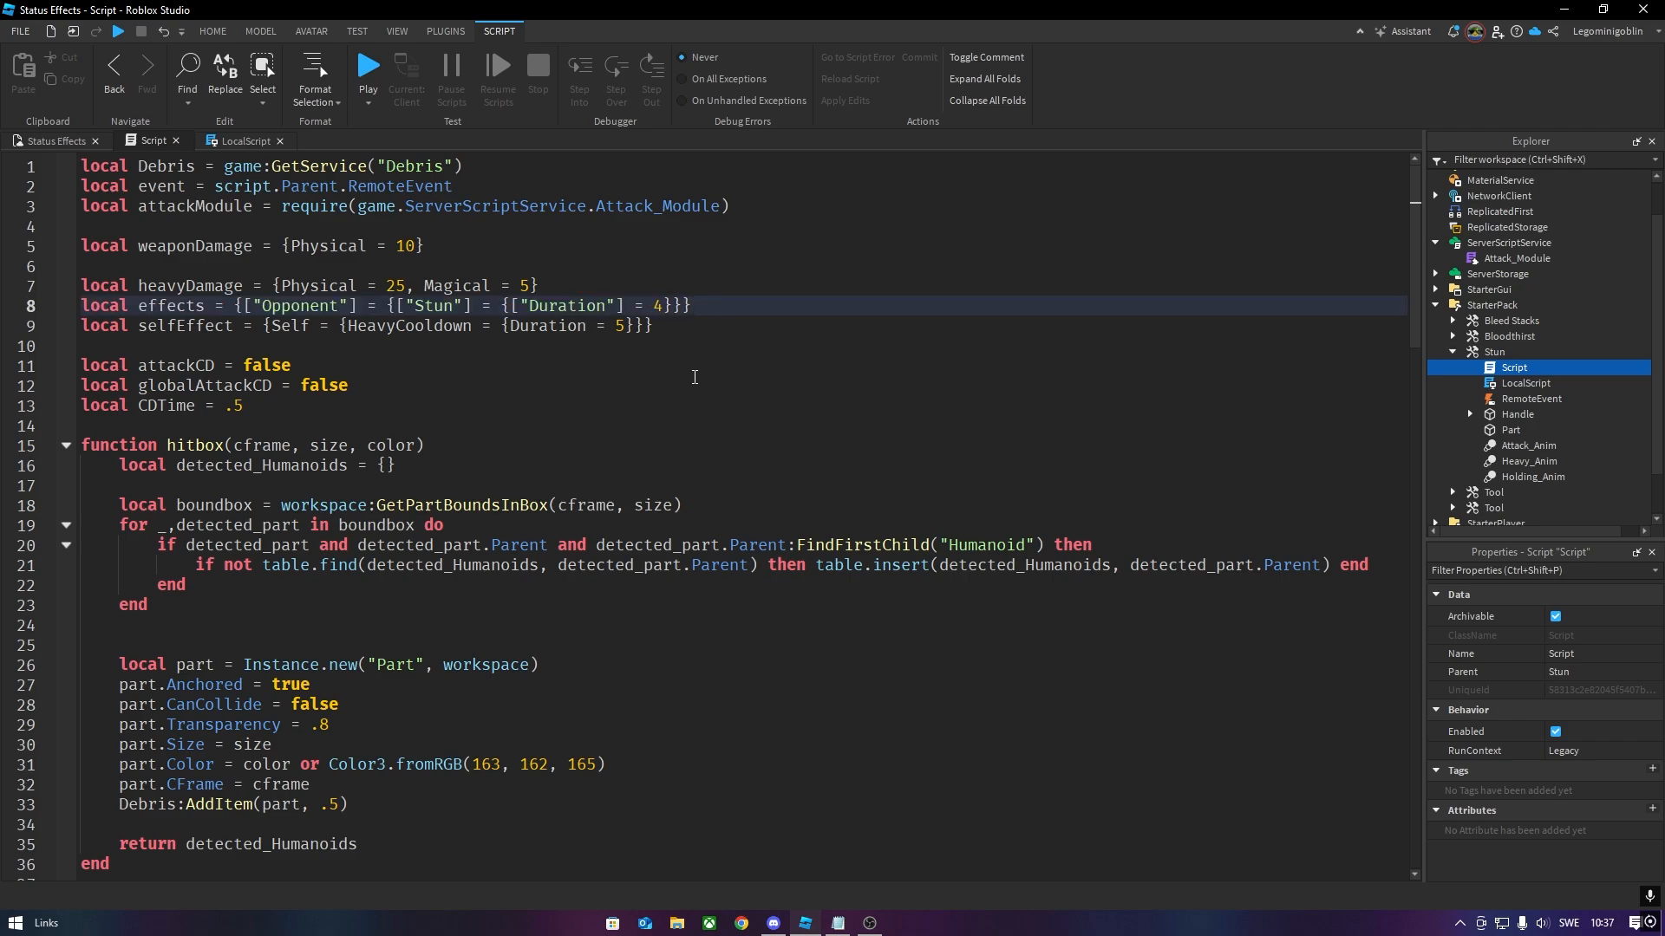
mouse_move(480, 314)
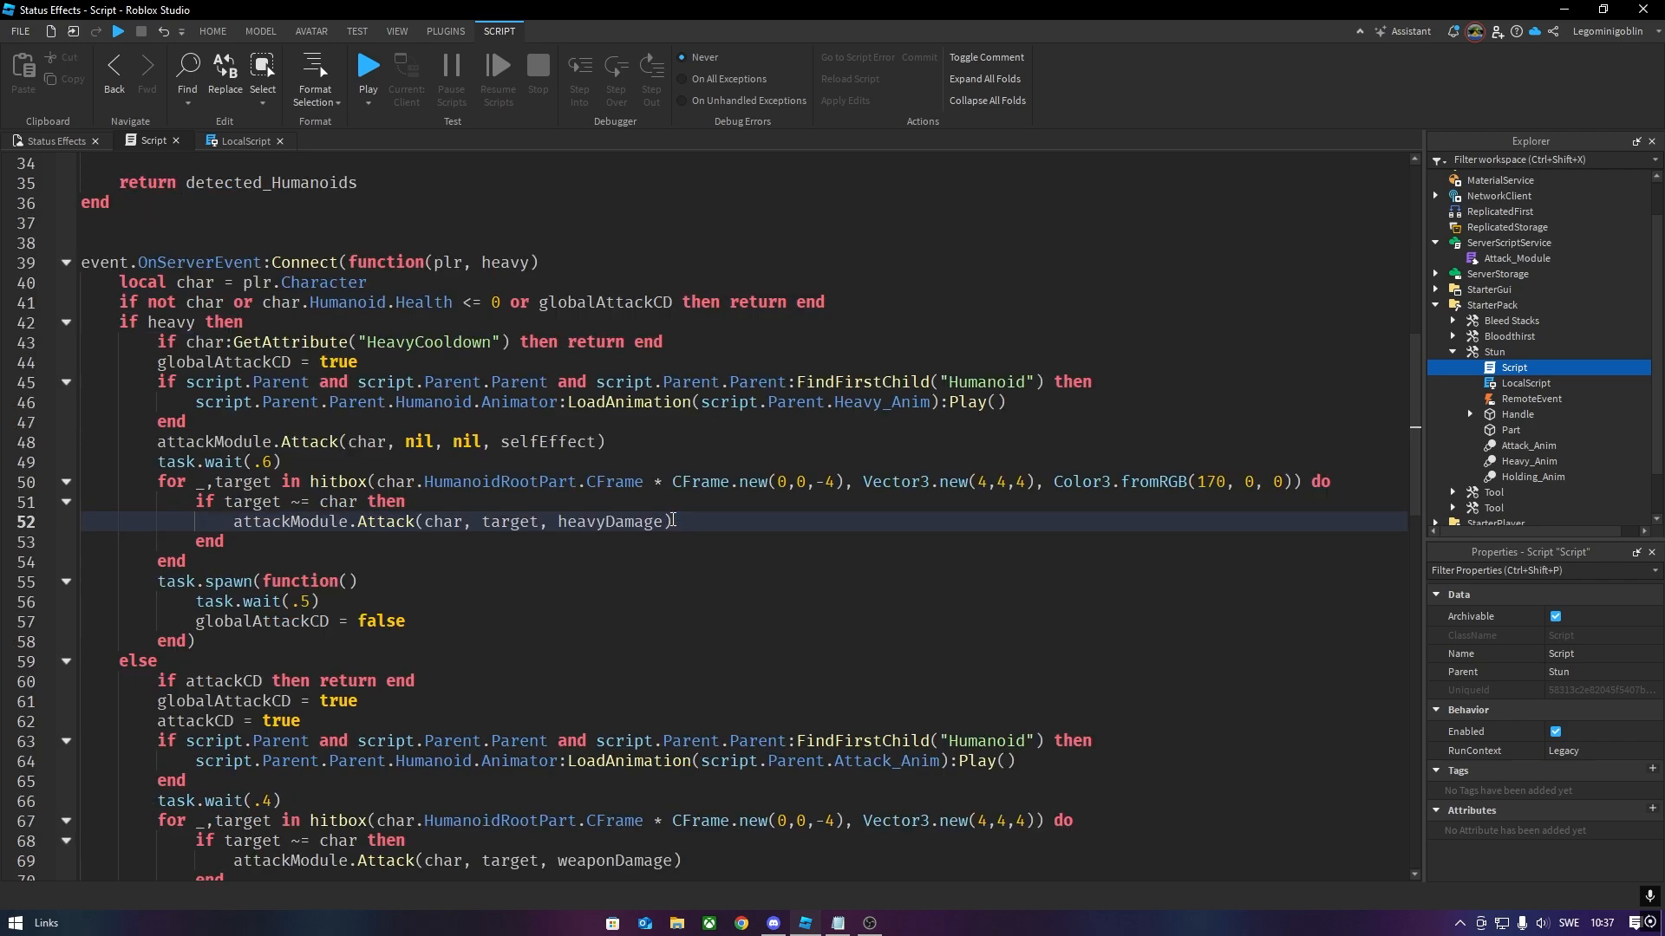
type(", effects")
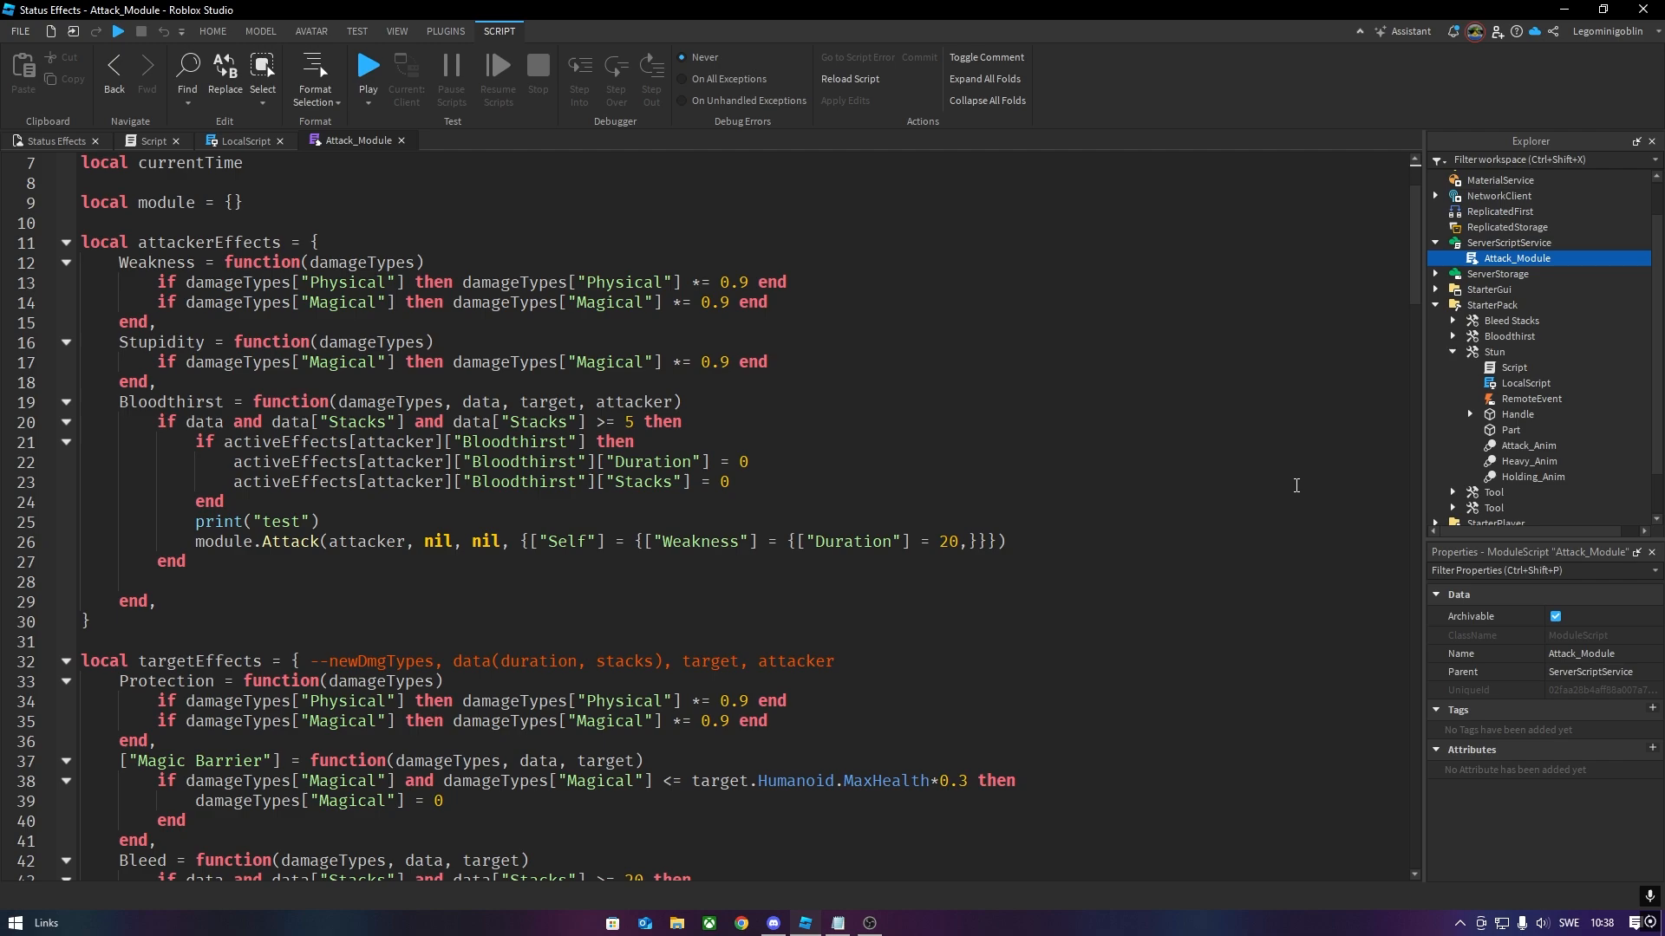
- Add a Stun passive in Attack_Module saving WalkSpeed, zeroing it, and restoring it on GetAttributeChangedSignal
scroll("down", 3)
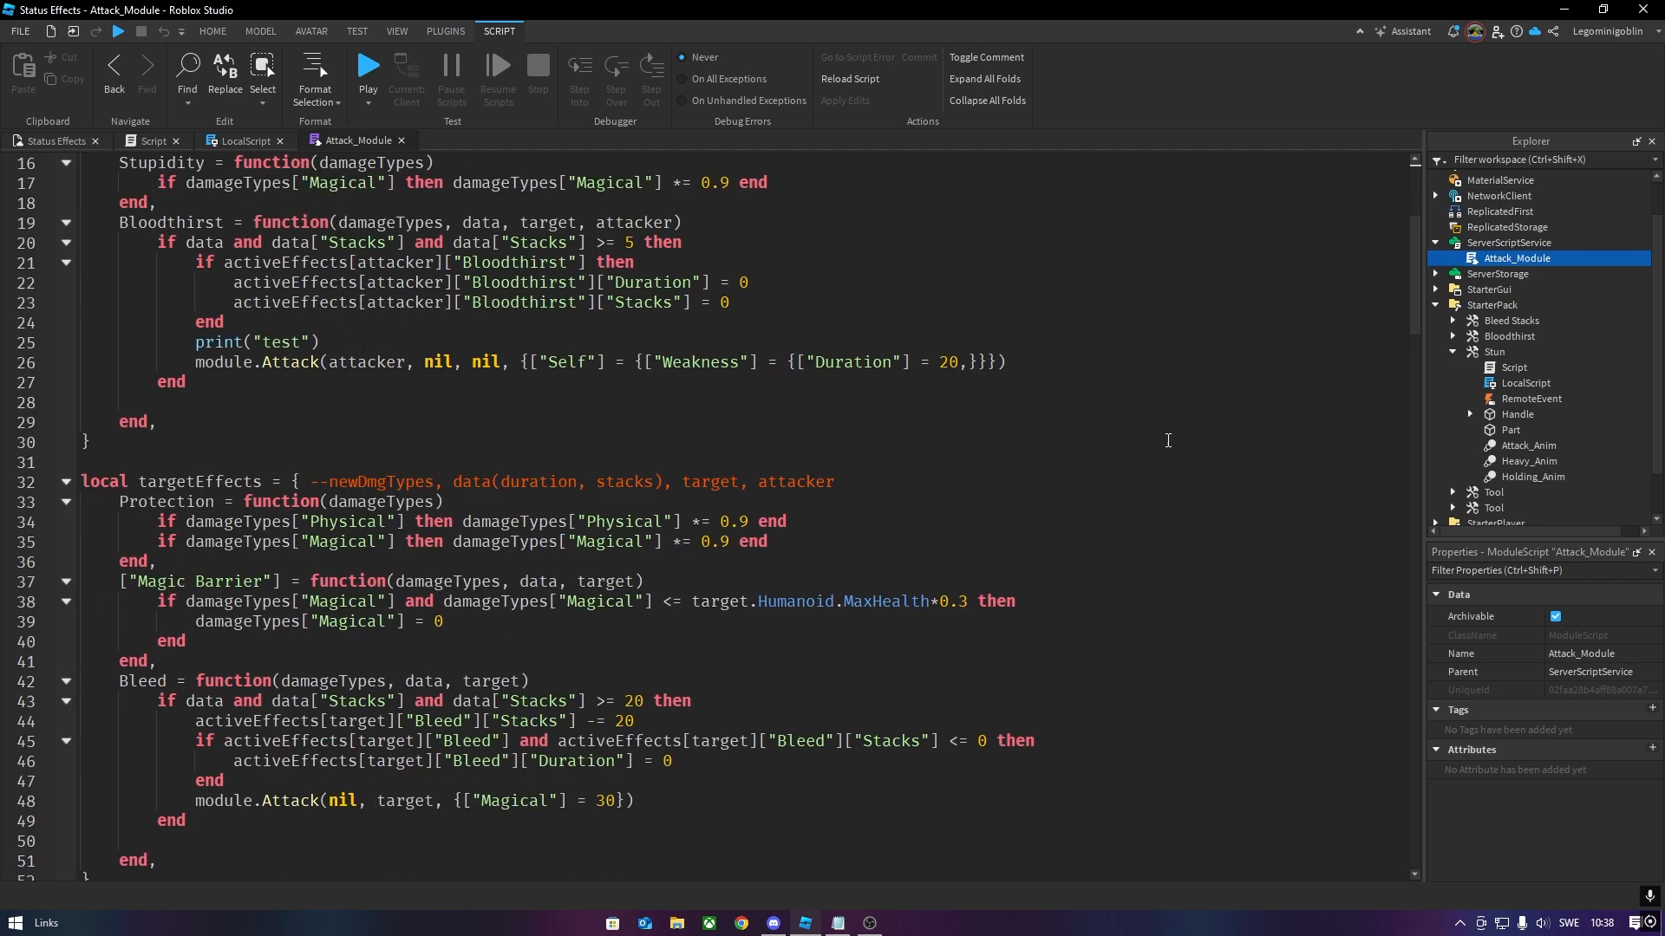
type("Stun = function(target")
type("target:Get")
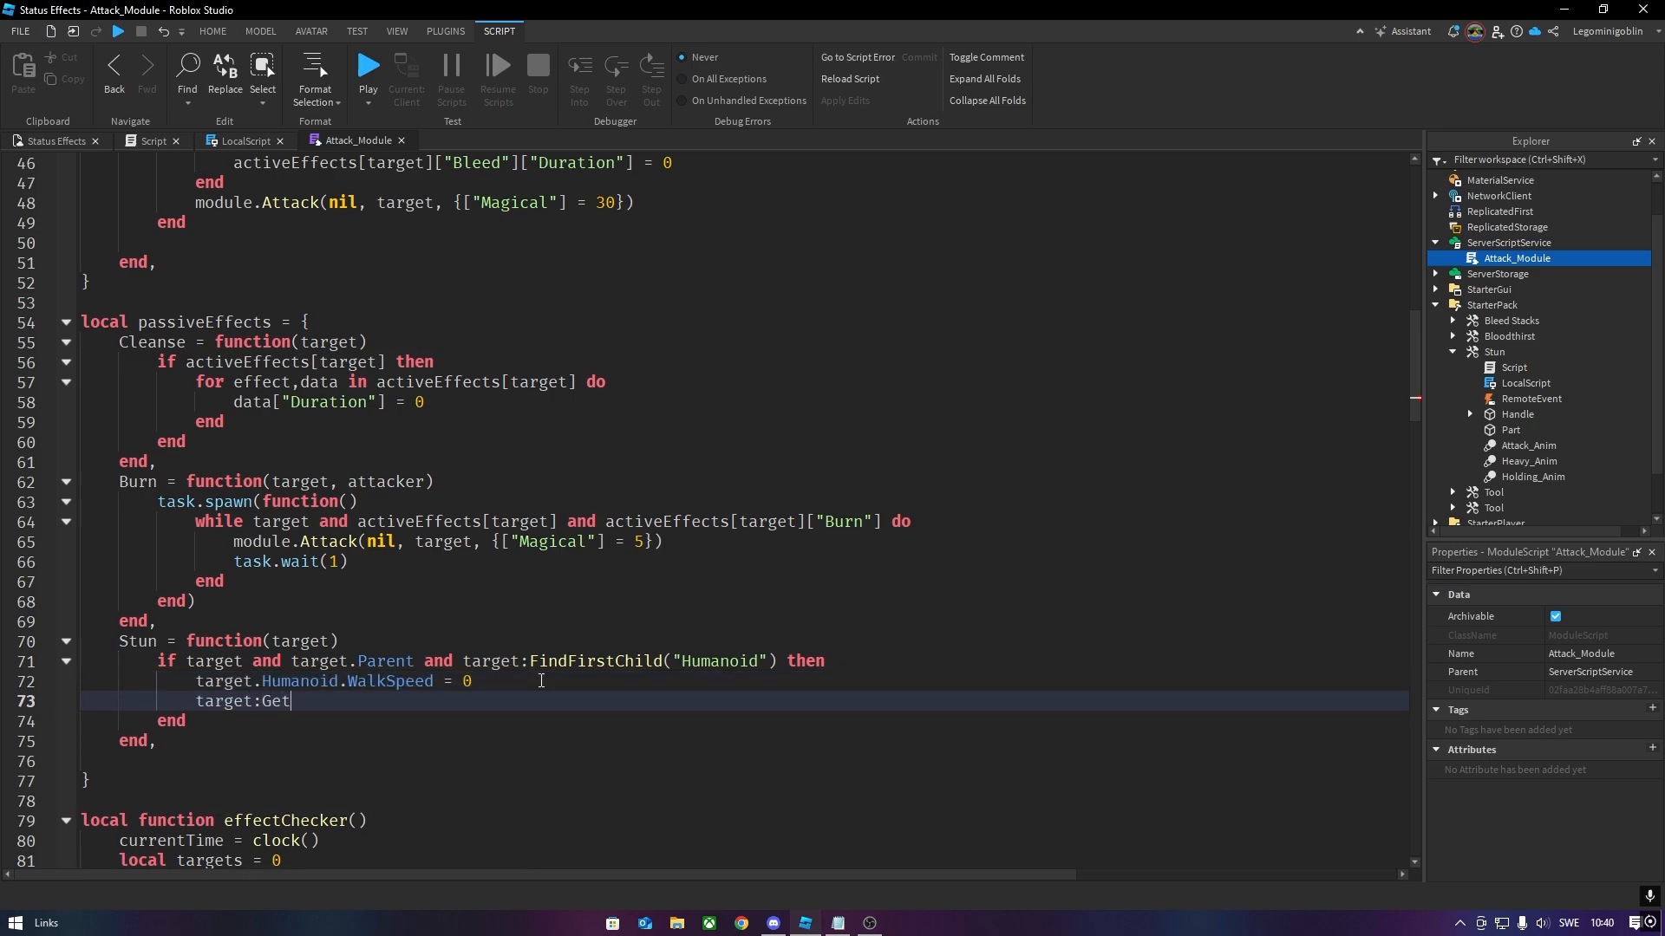
type("AttributeChangedSignal(\"Stun\"):Once(function(")
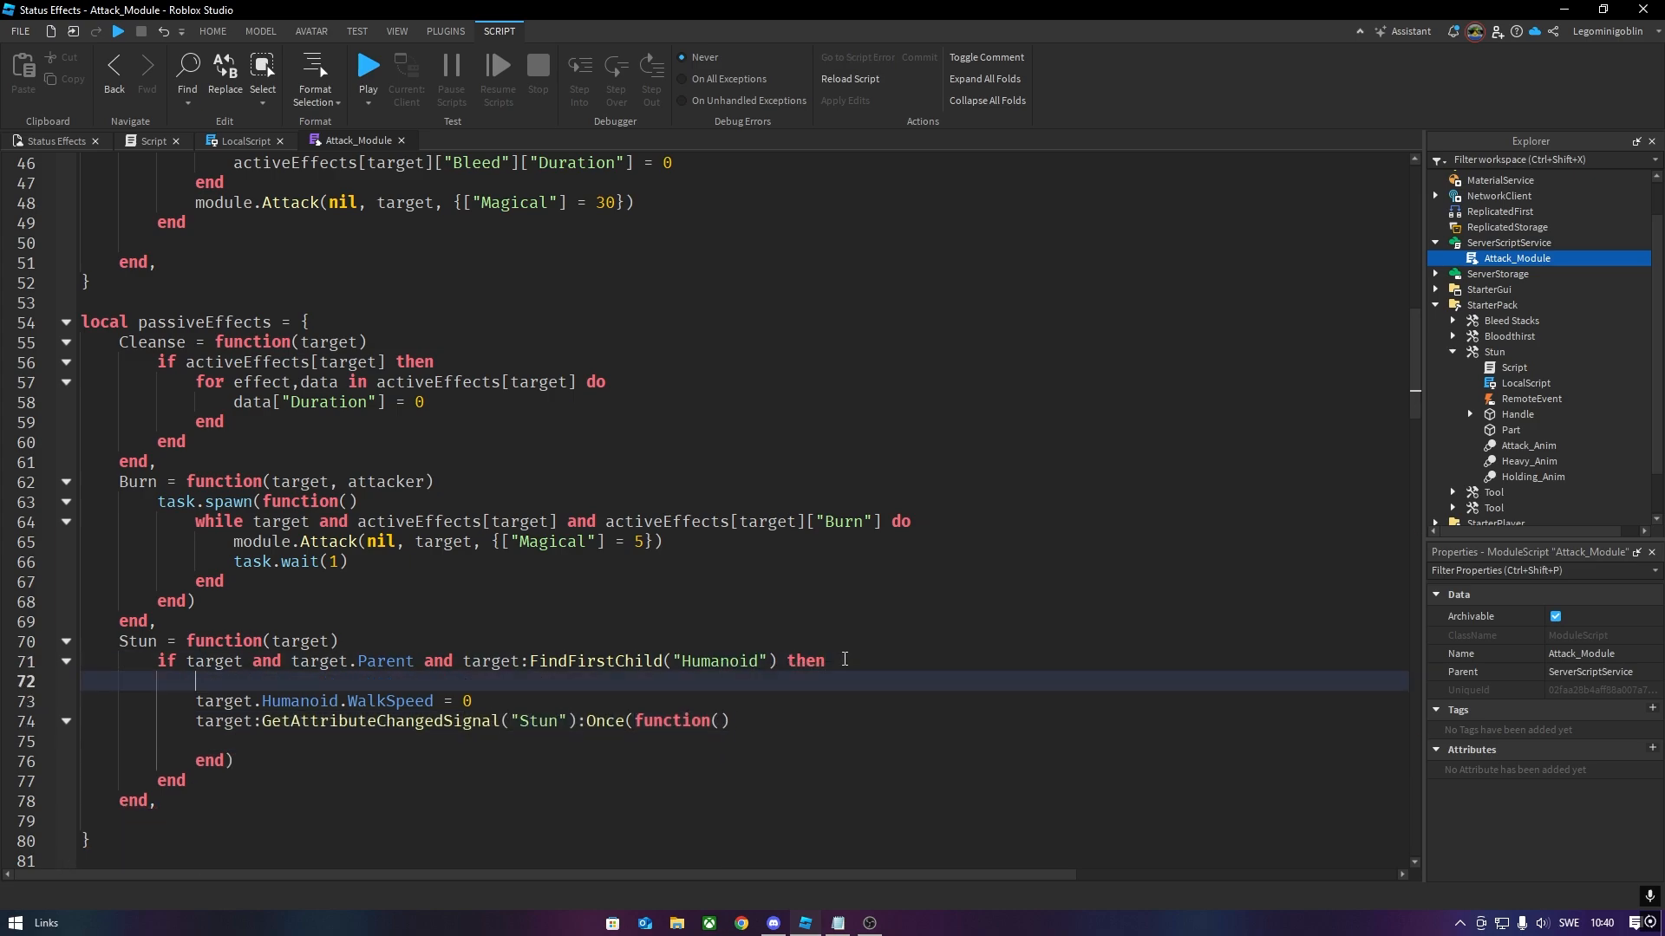
type("local speed = t")
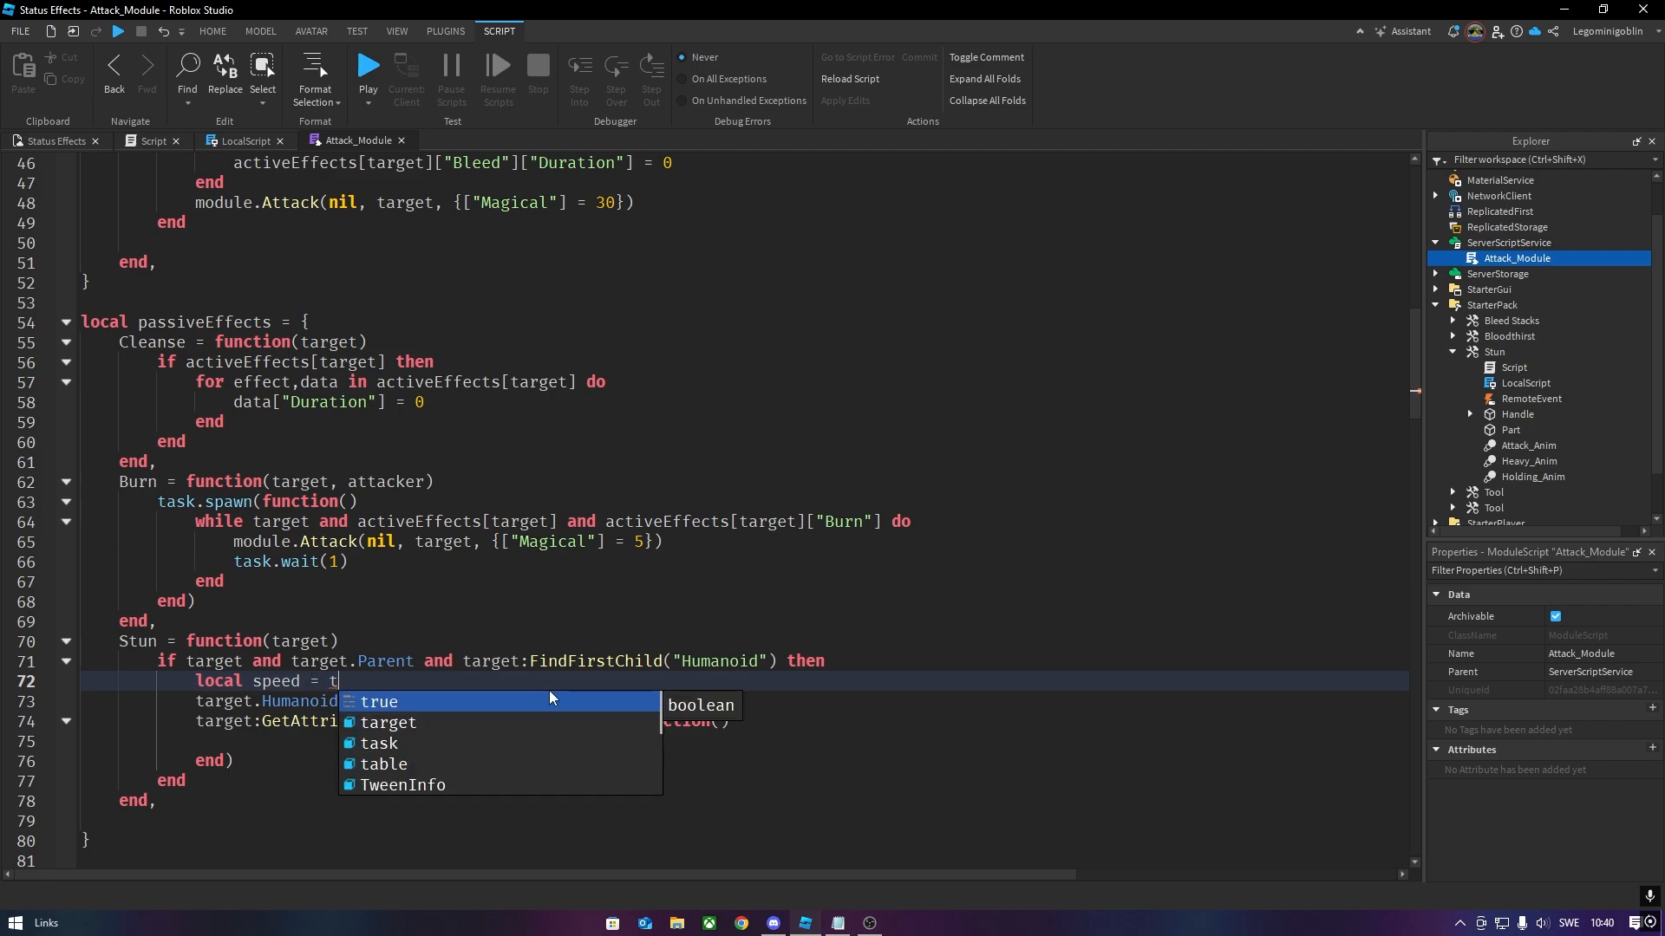
type("arget.Humanoid.WalkSpeed")
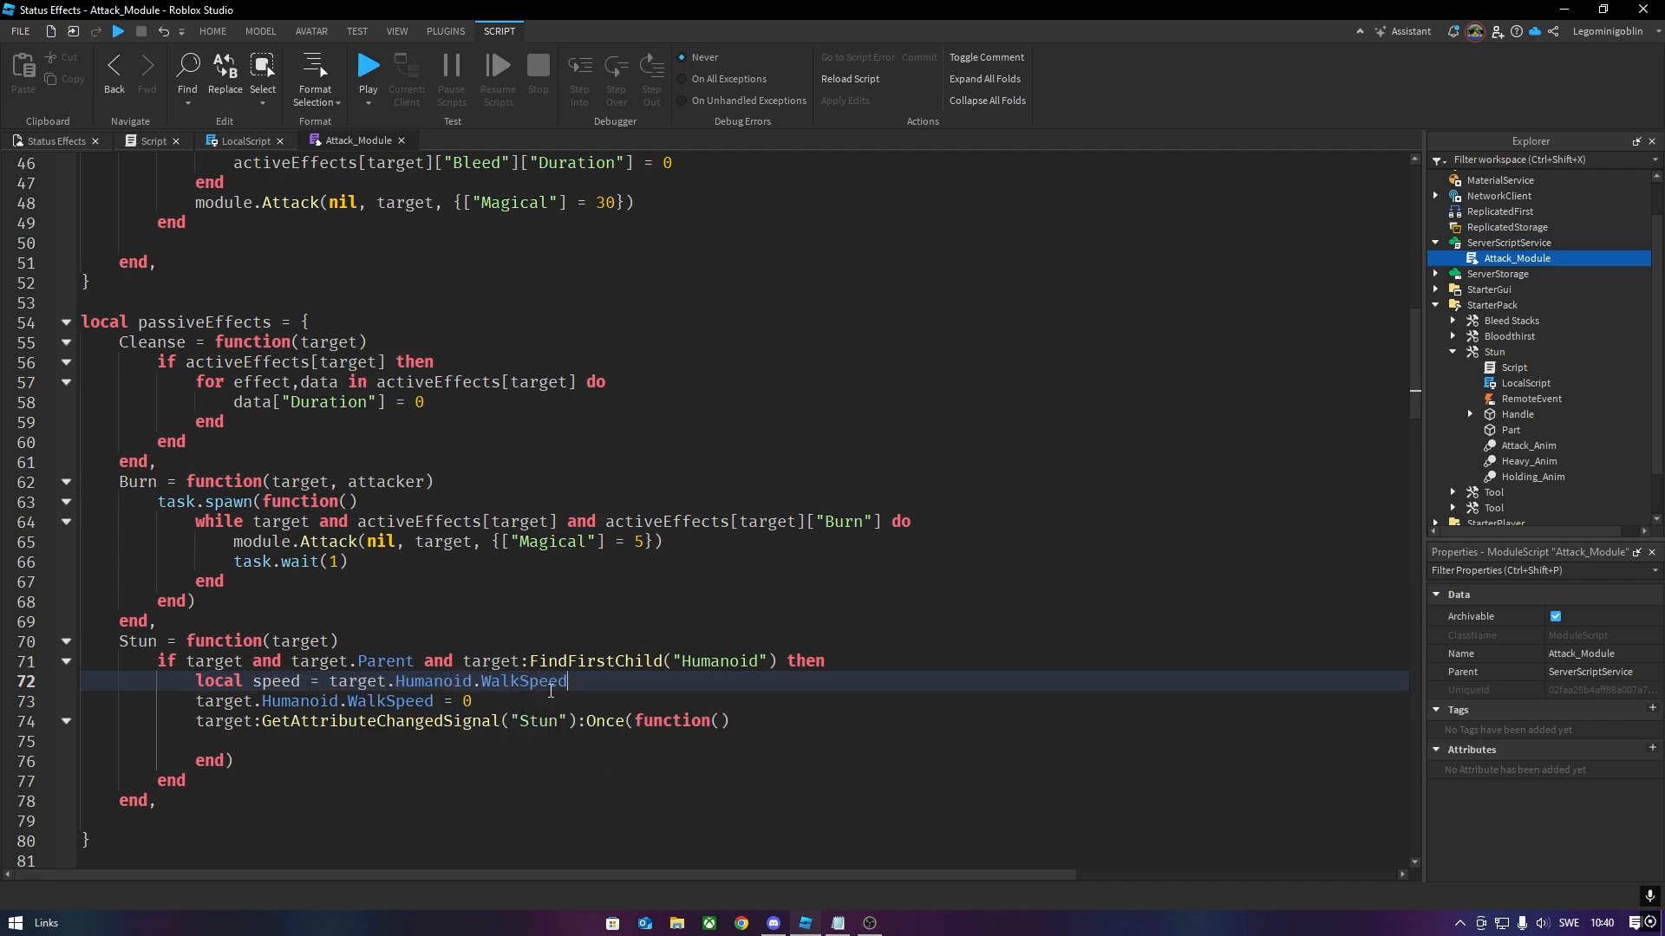
type("target.Humanoid.WalkSpeed")
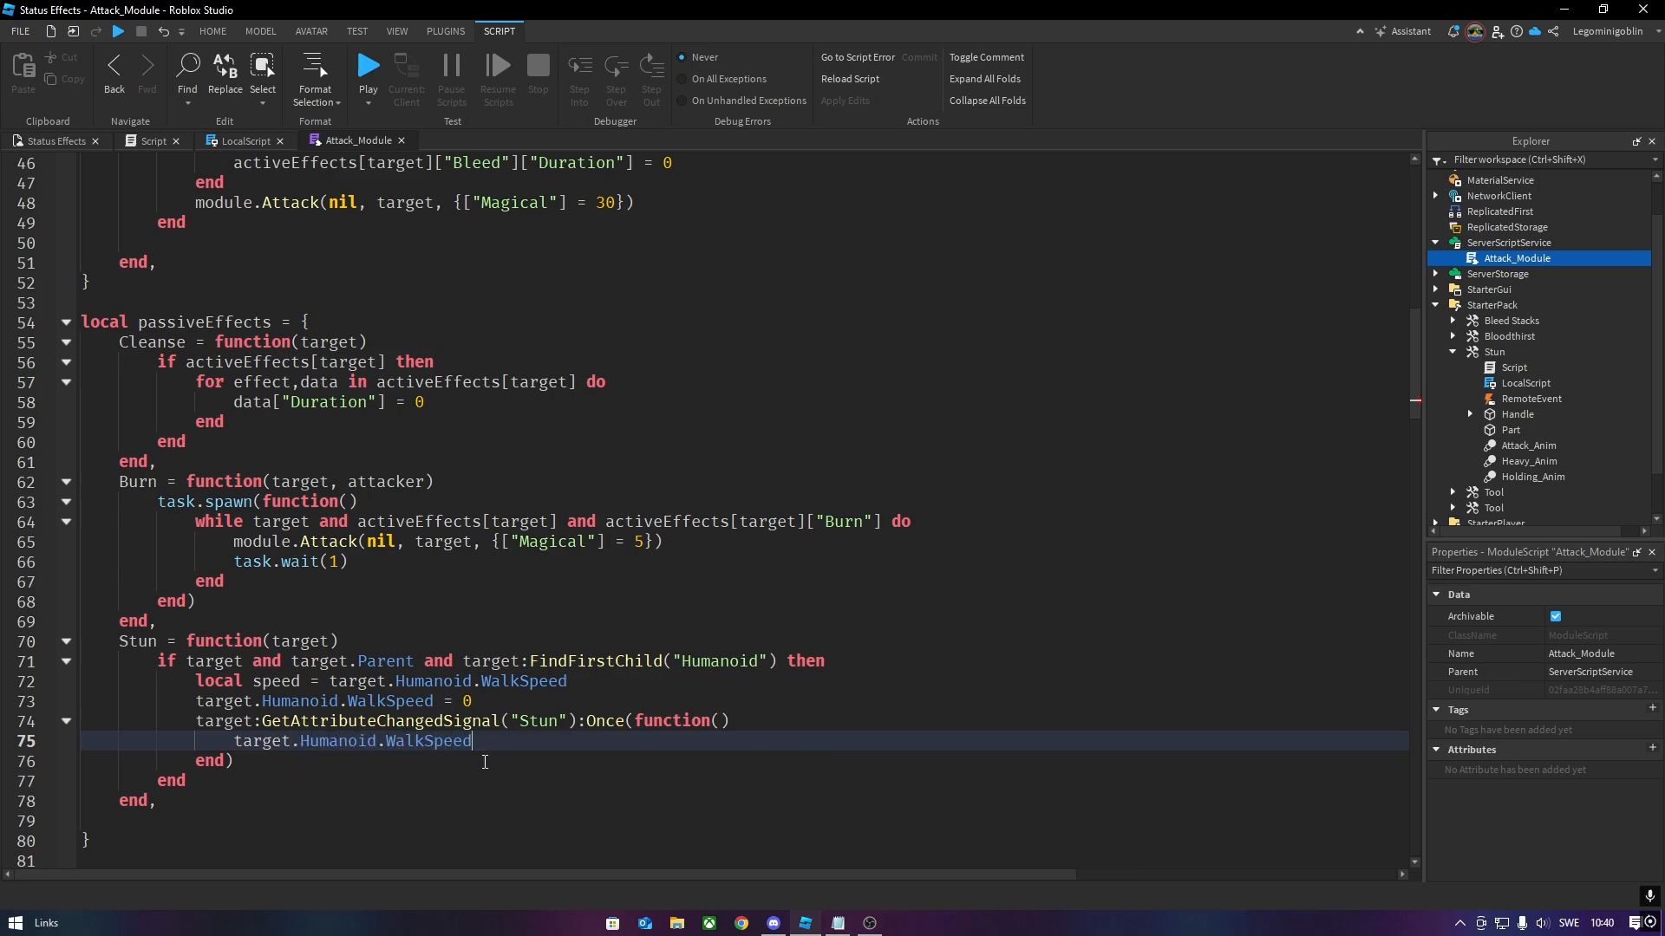
type("= speed")
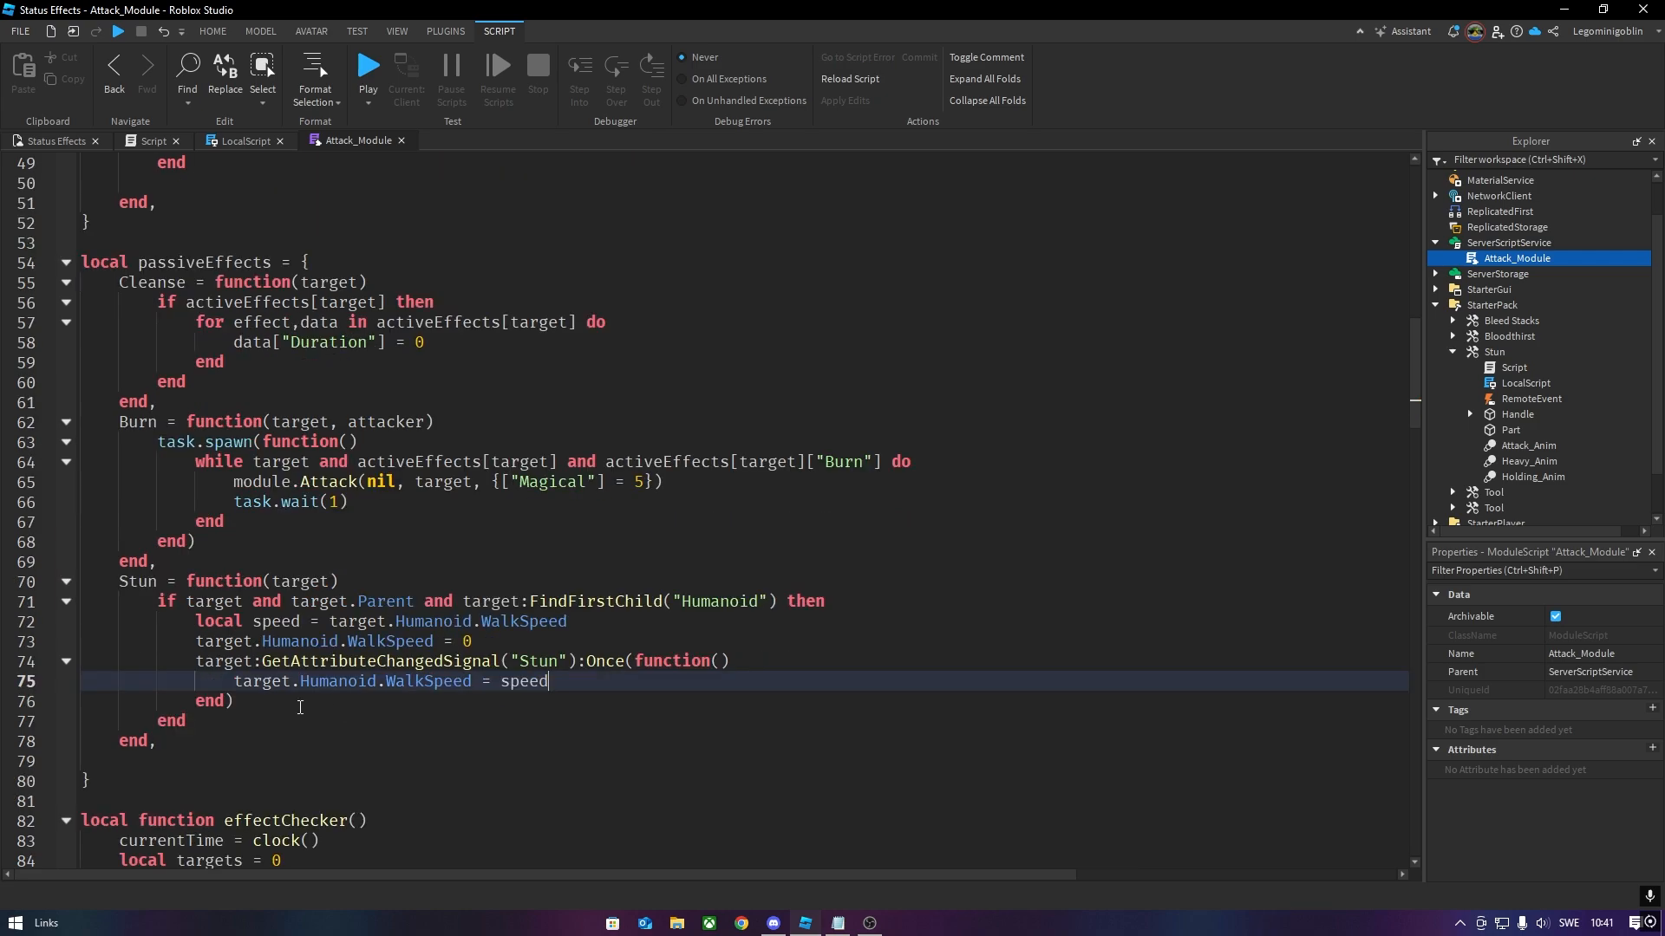
left_click(236, 700)
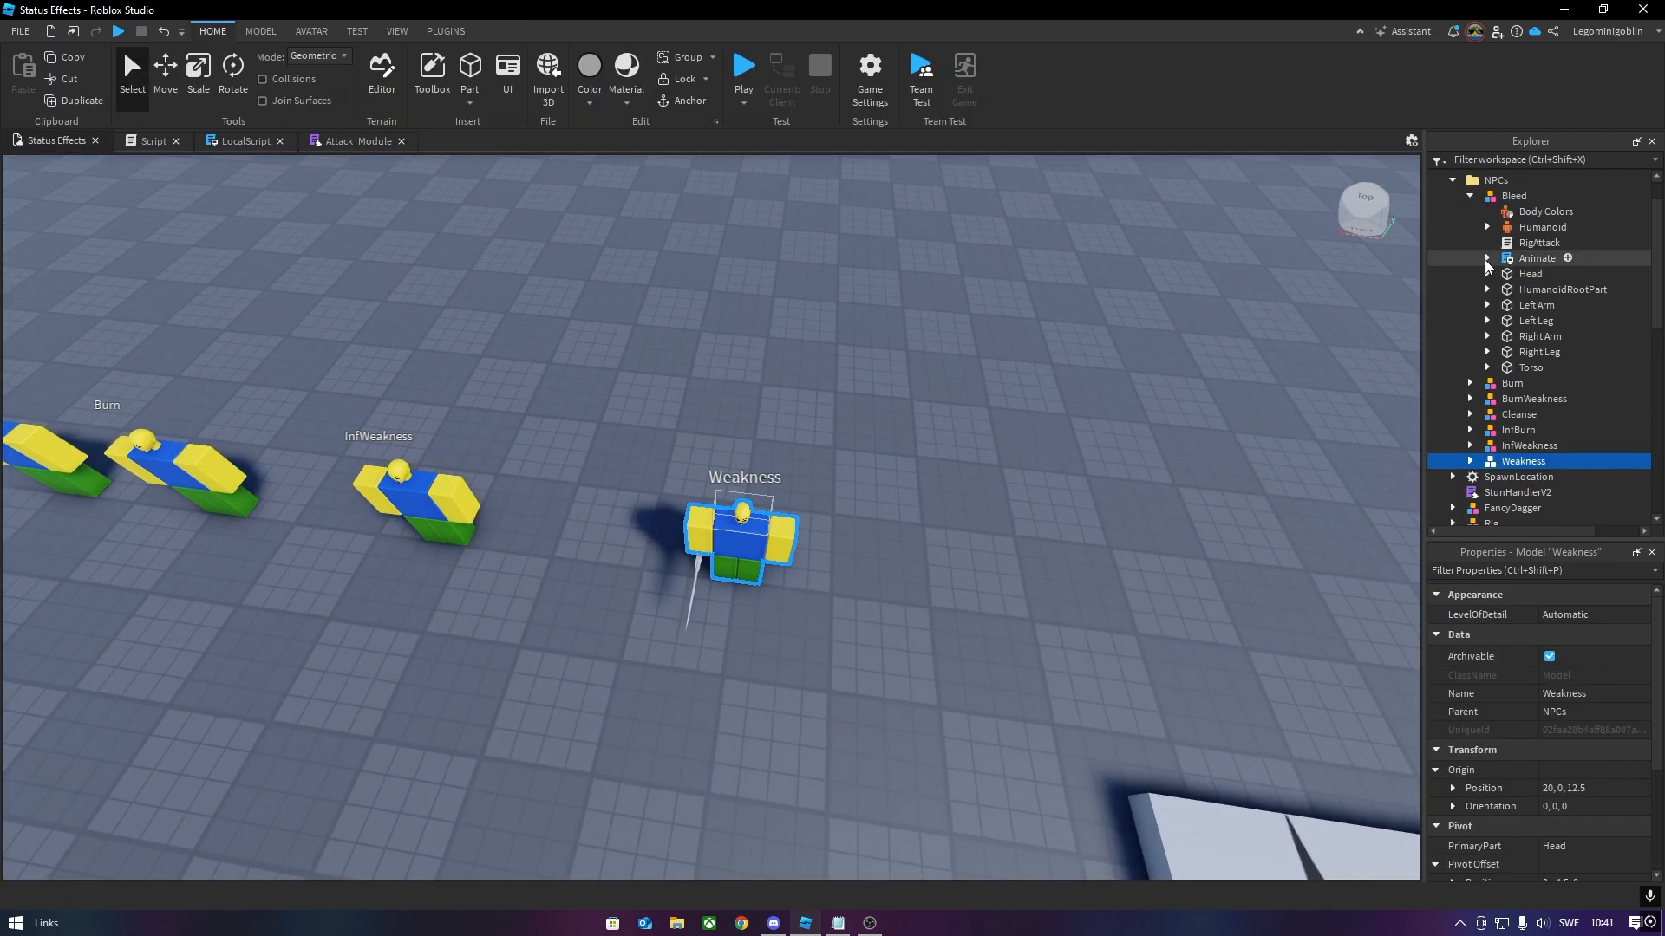
- Change the Weakness dummy's RigAttack effect to Stun and start a playtest
double_click(1538, 243)
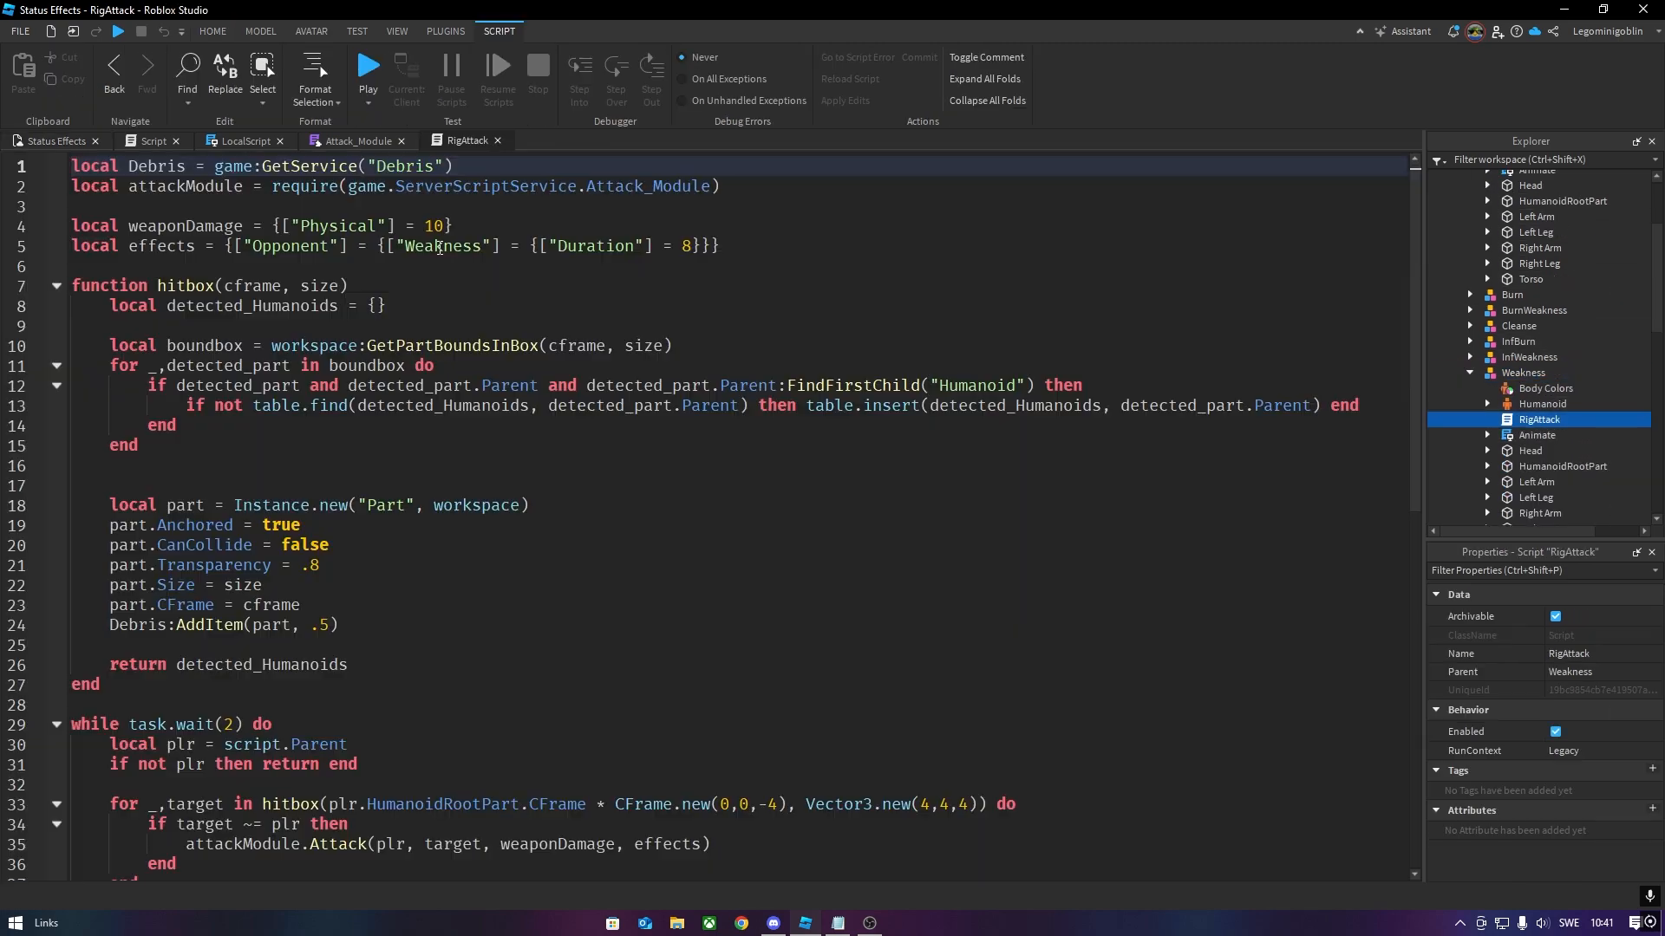
type("Stun")
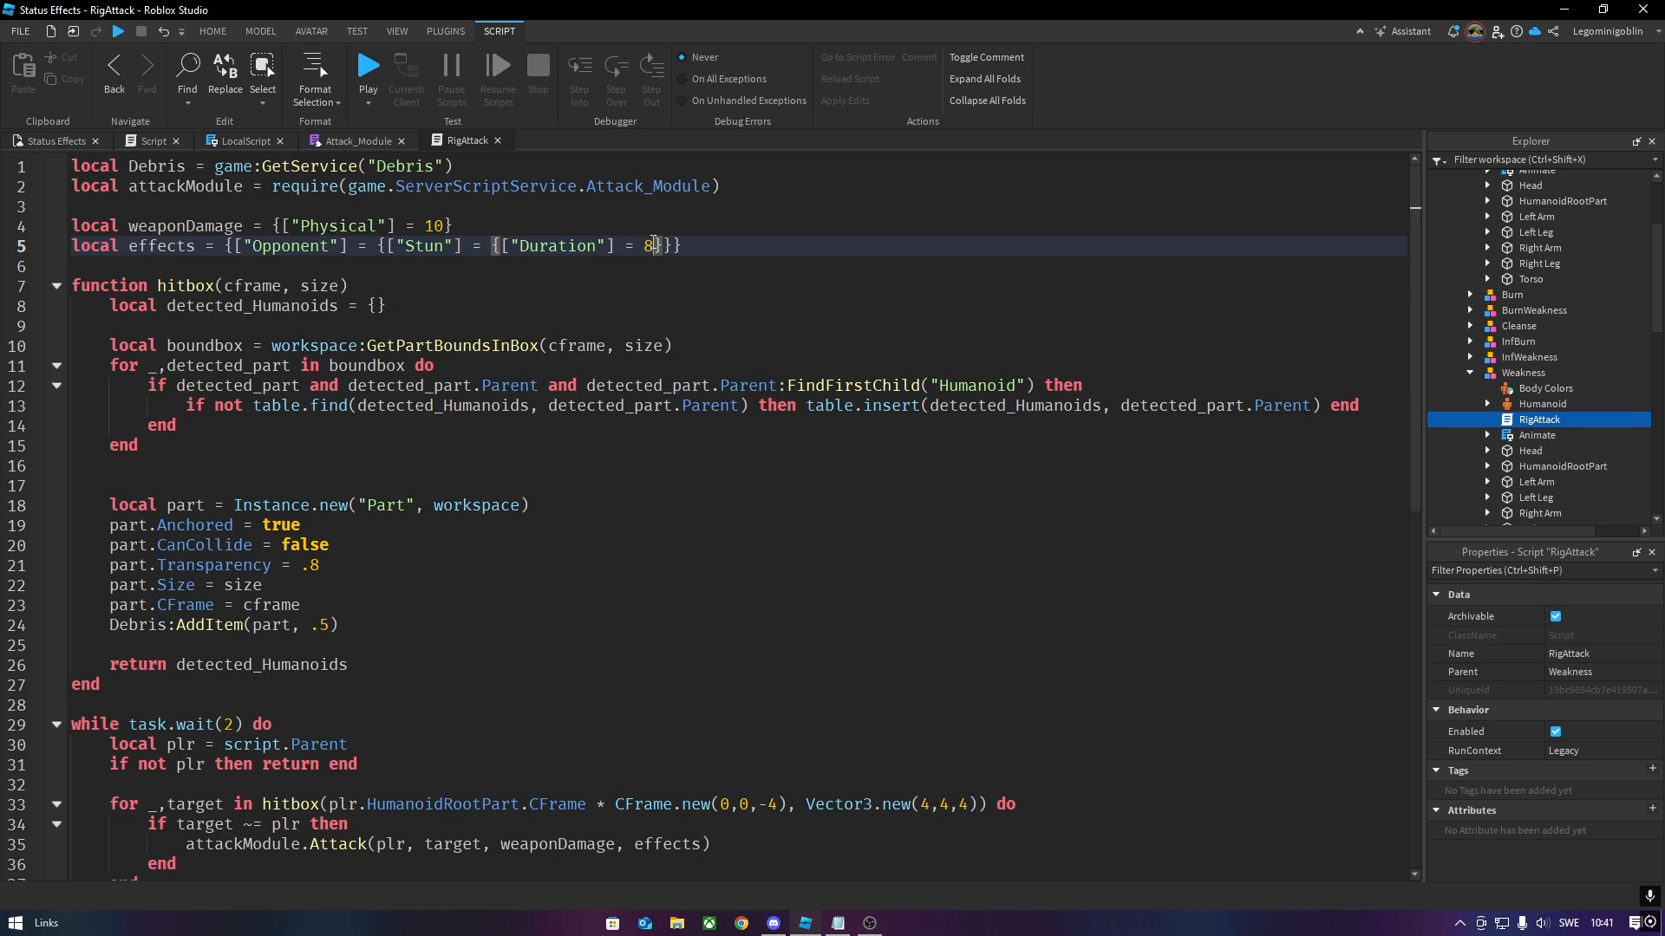
left_click(367, 66)
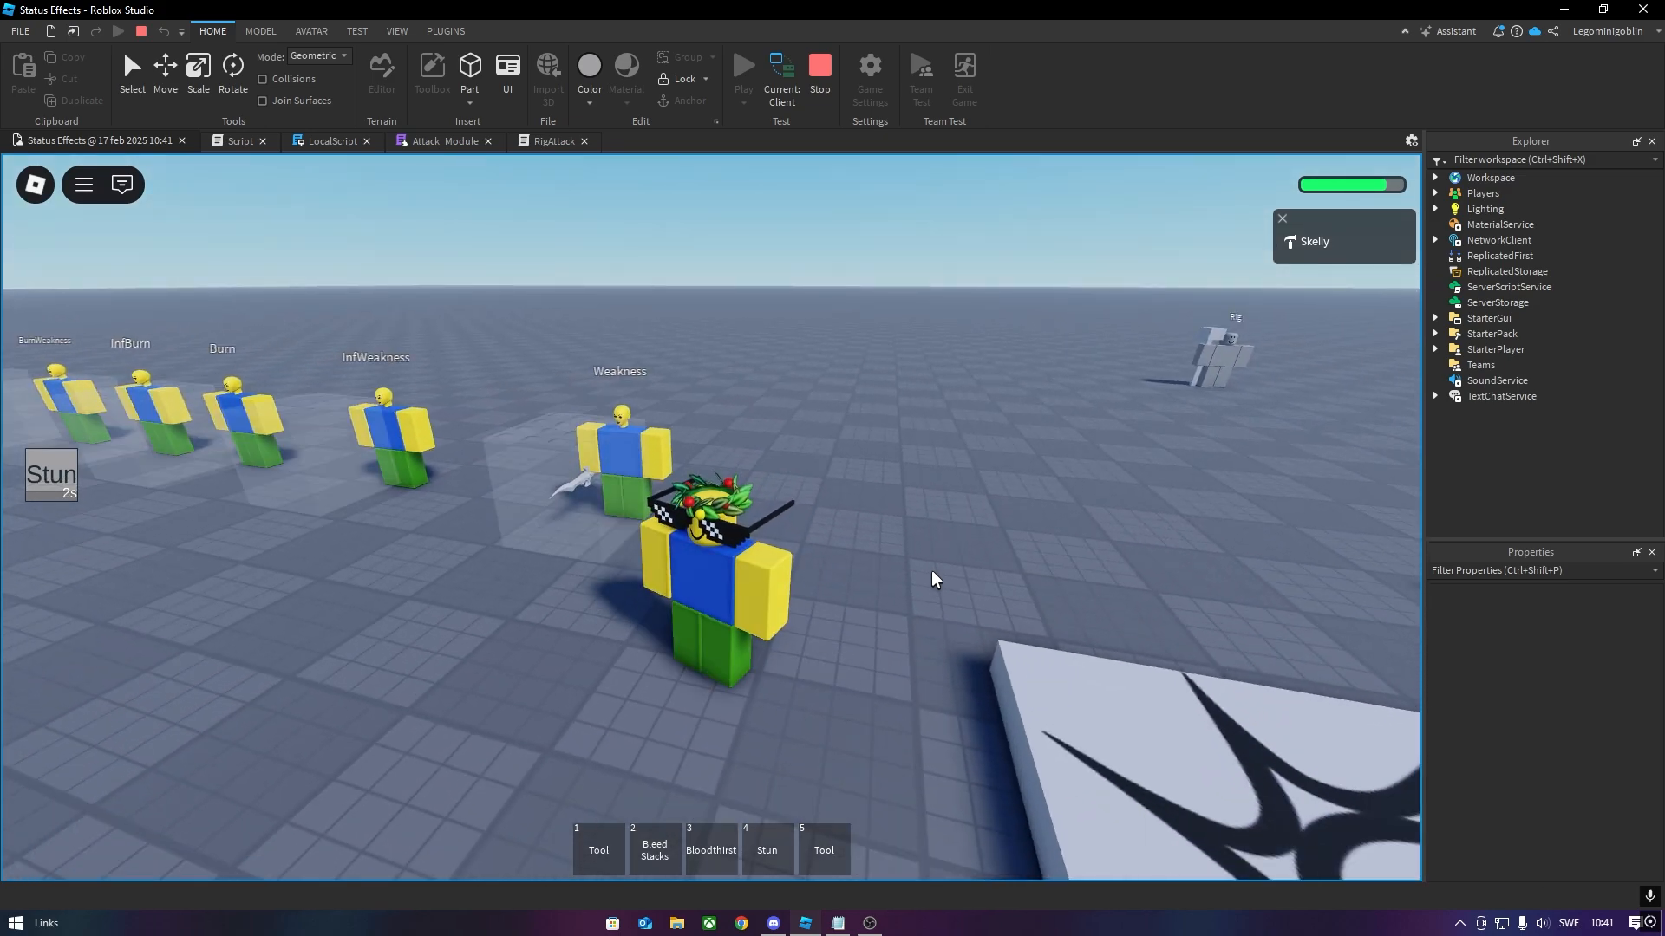
- Show the Output log from the View tab during the playtest
left_click(395, 31)
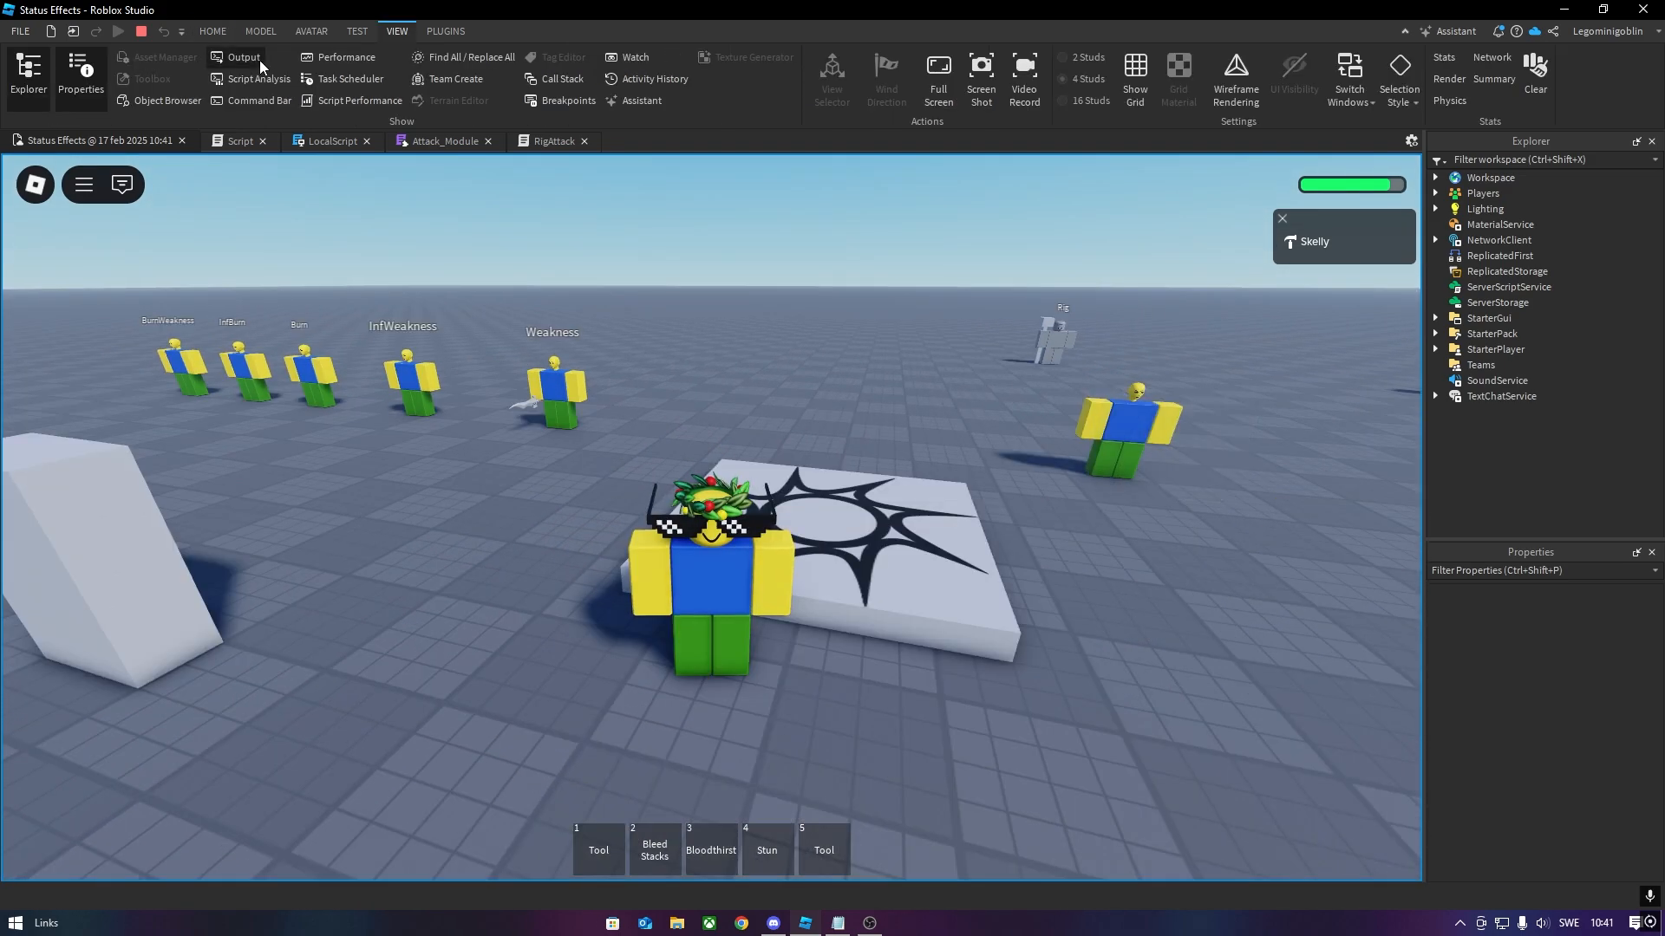
left_click(444, 141)
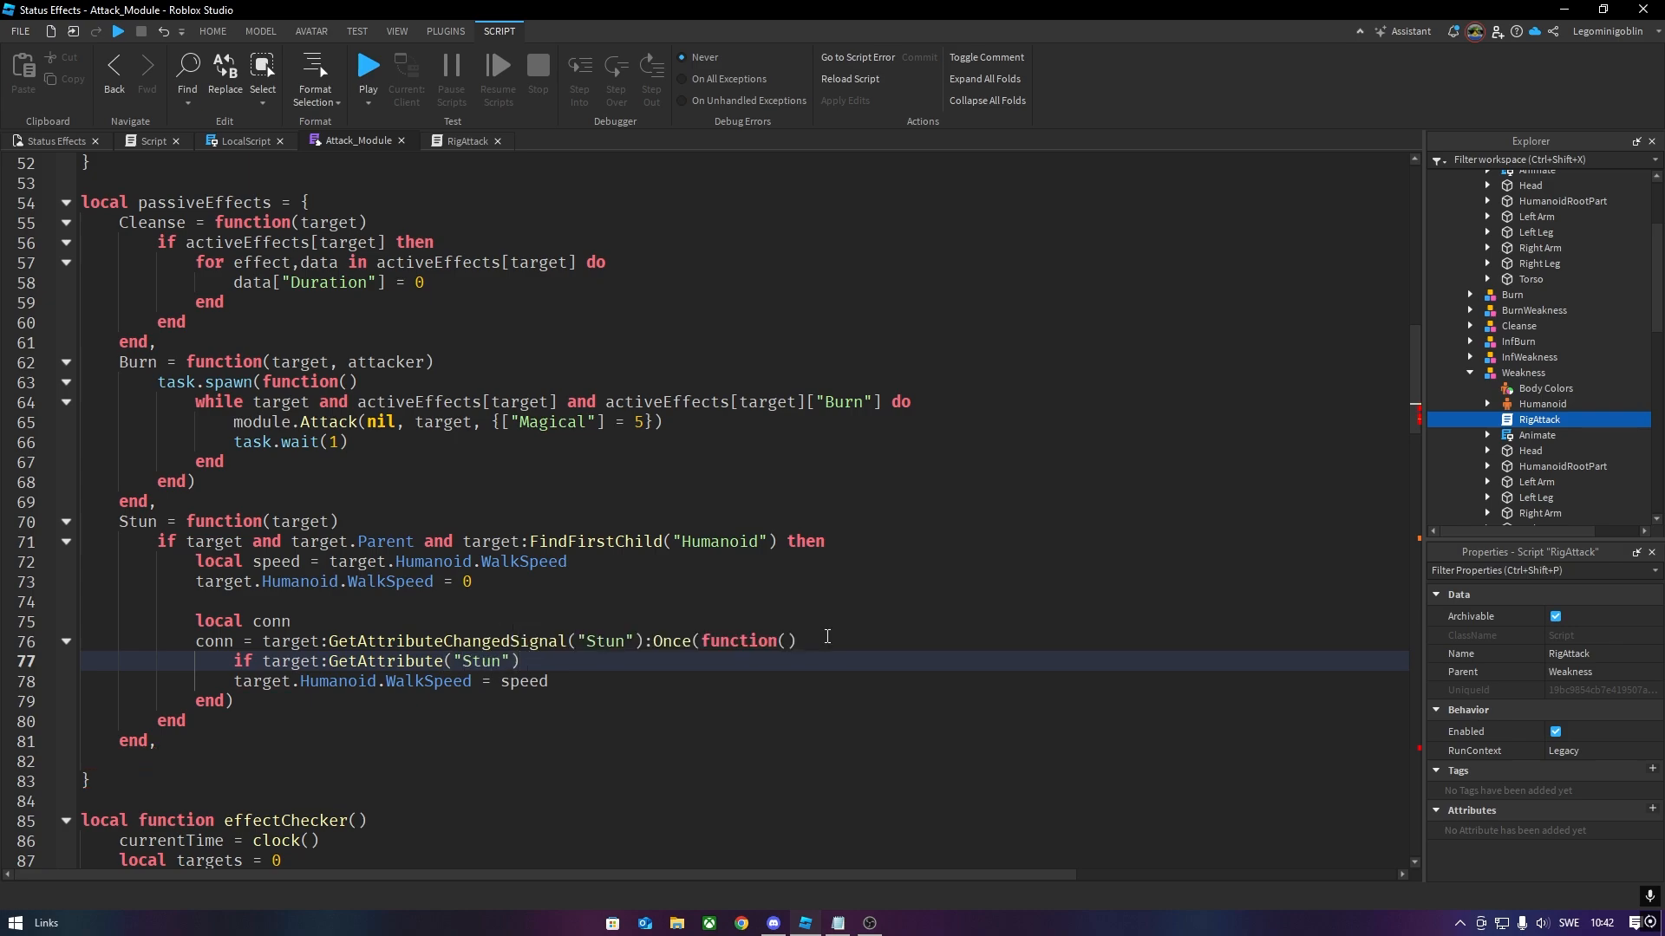
- Make the Stun listener restore WalkSpeed and disconnect once Stun is nil or <= 0, then playtest via RigAttack
type("== nil")
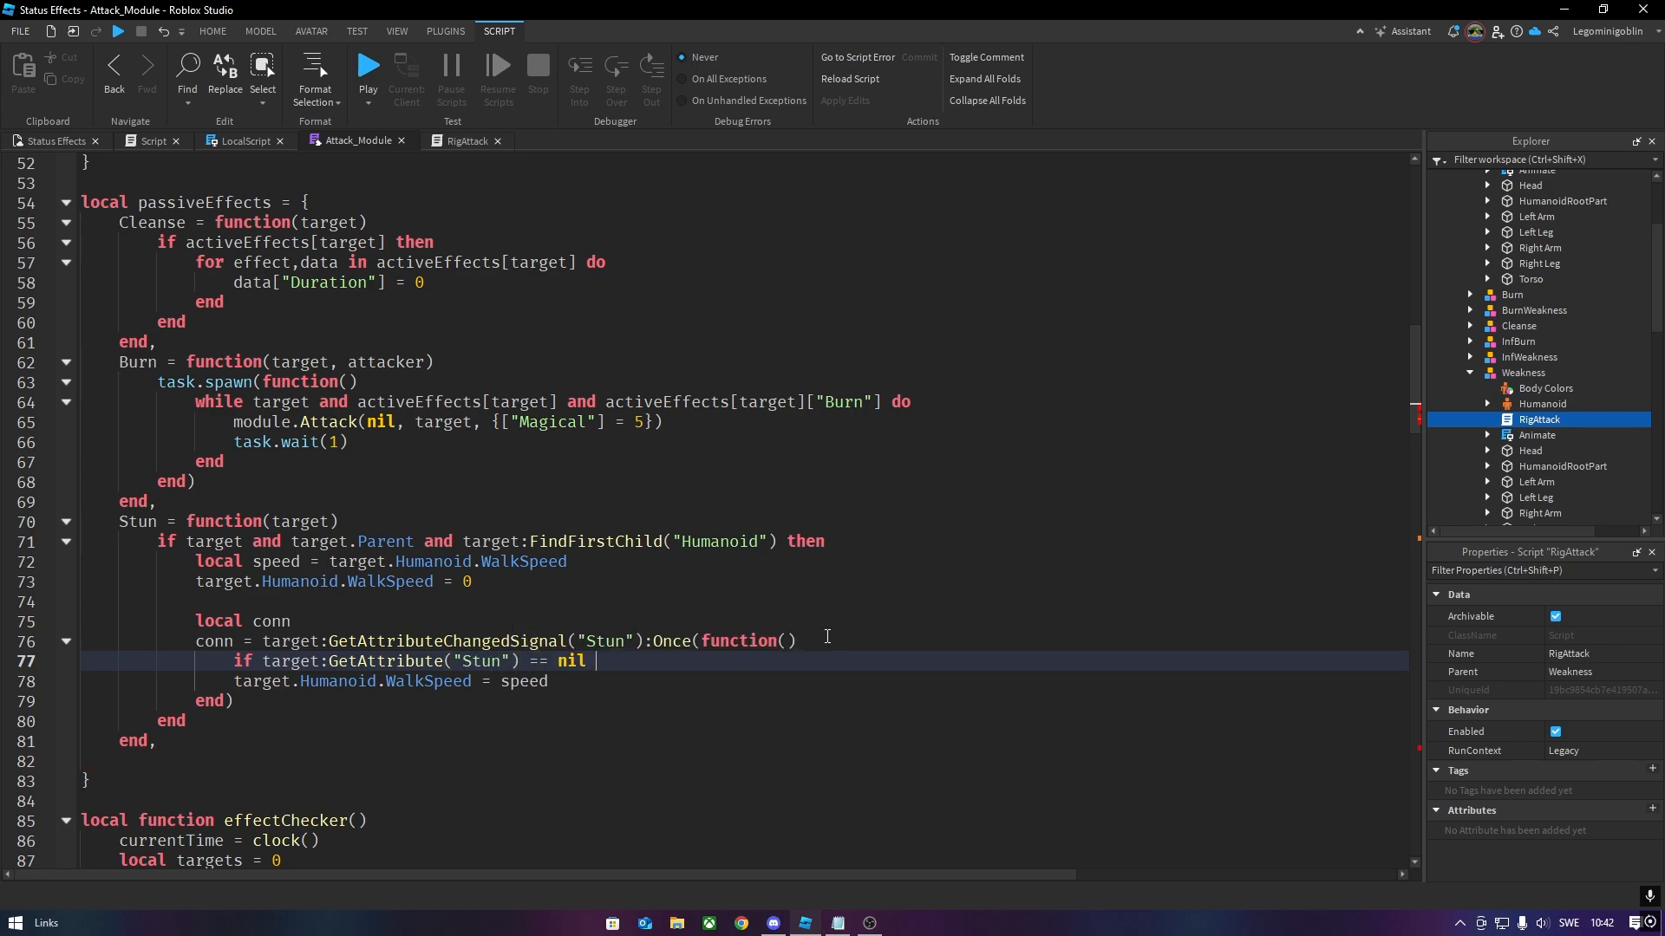
type("or target:GetAttribute(\"Stun\") <= 0 then")
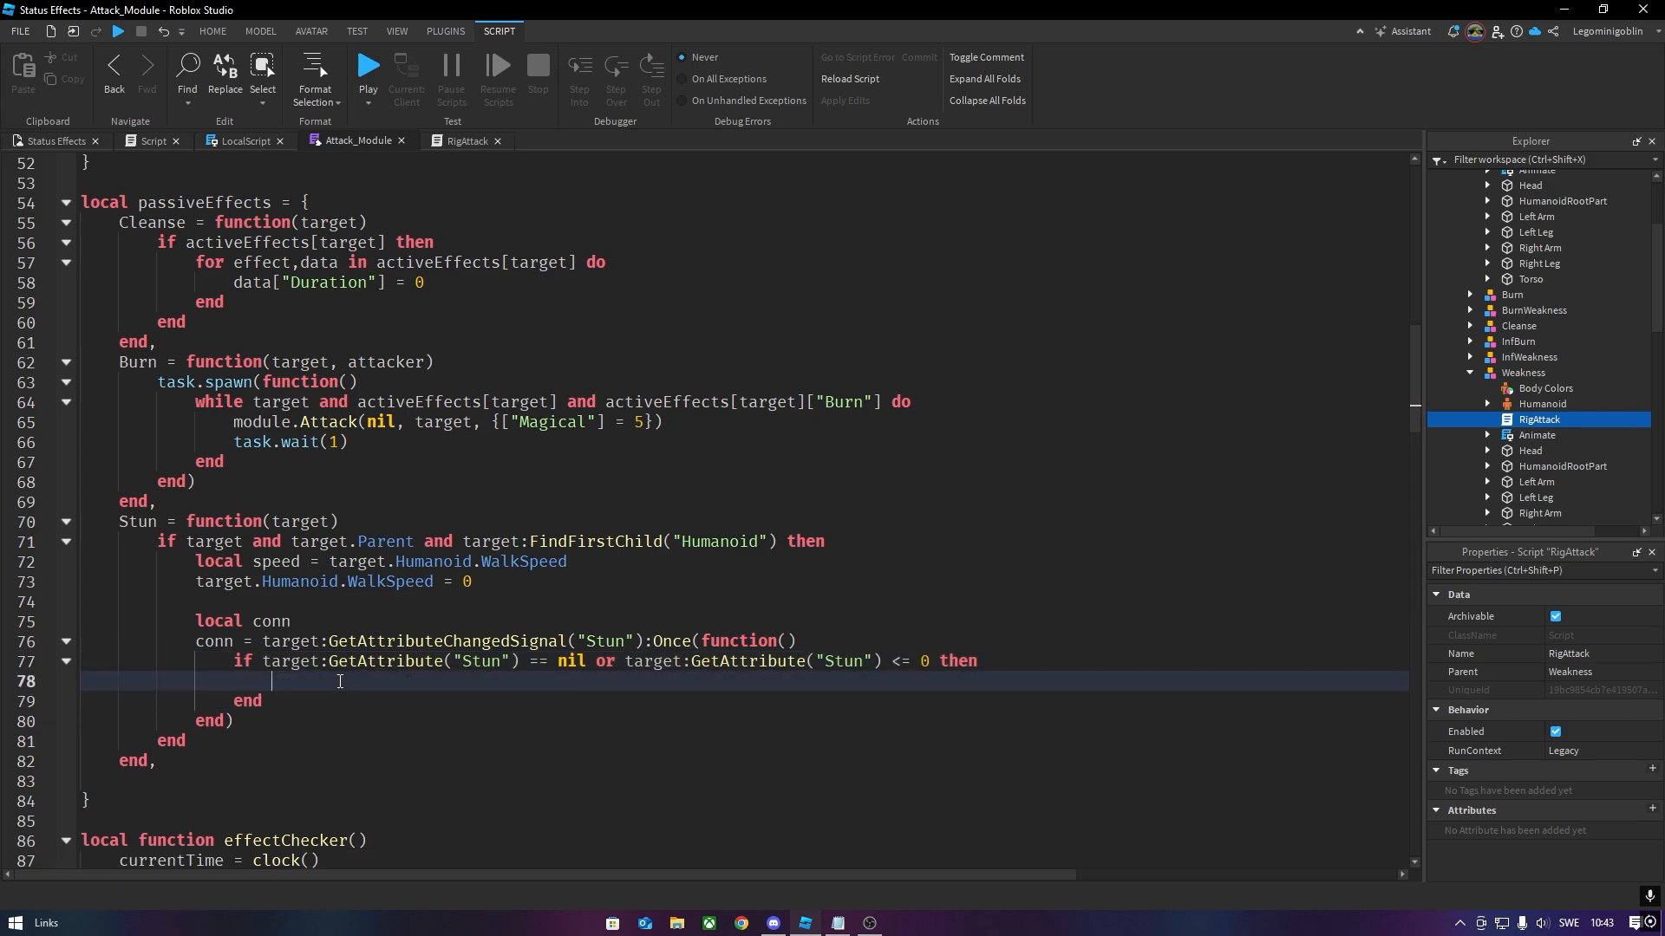
type("target.Humanoid.WalkSpeed = speed")
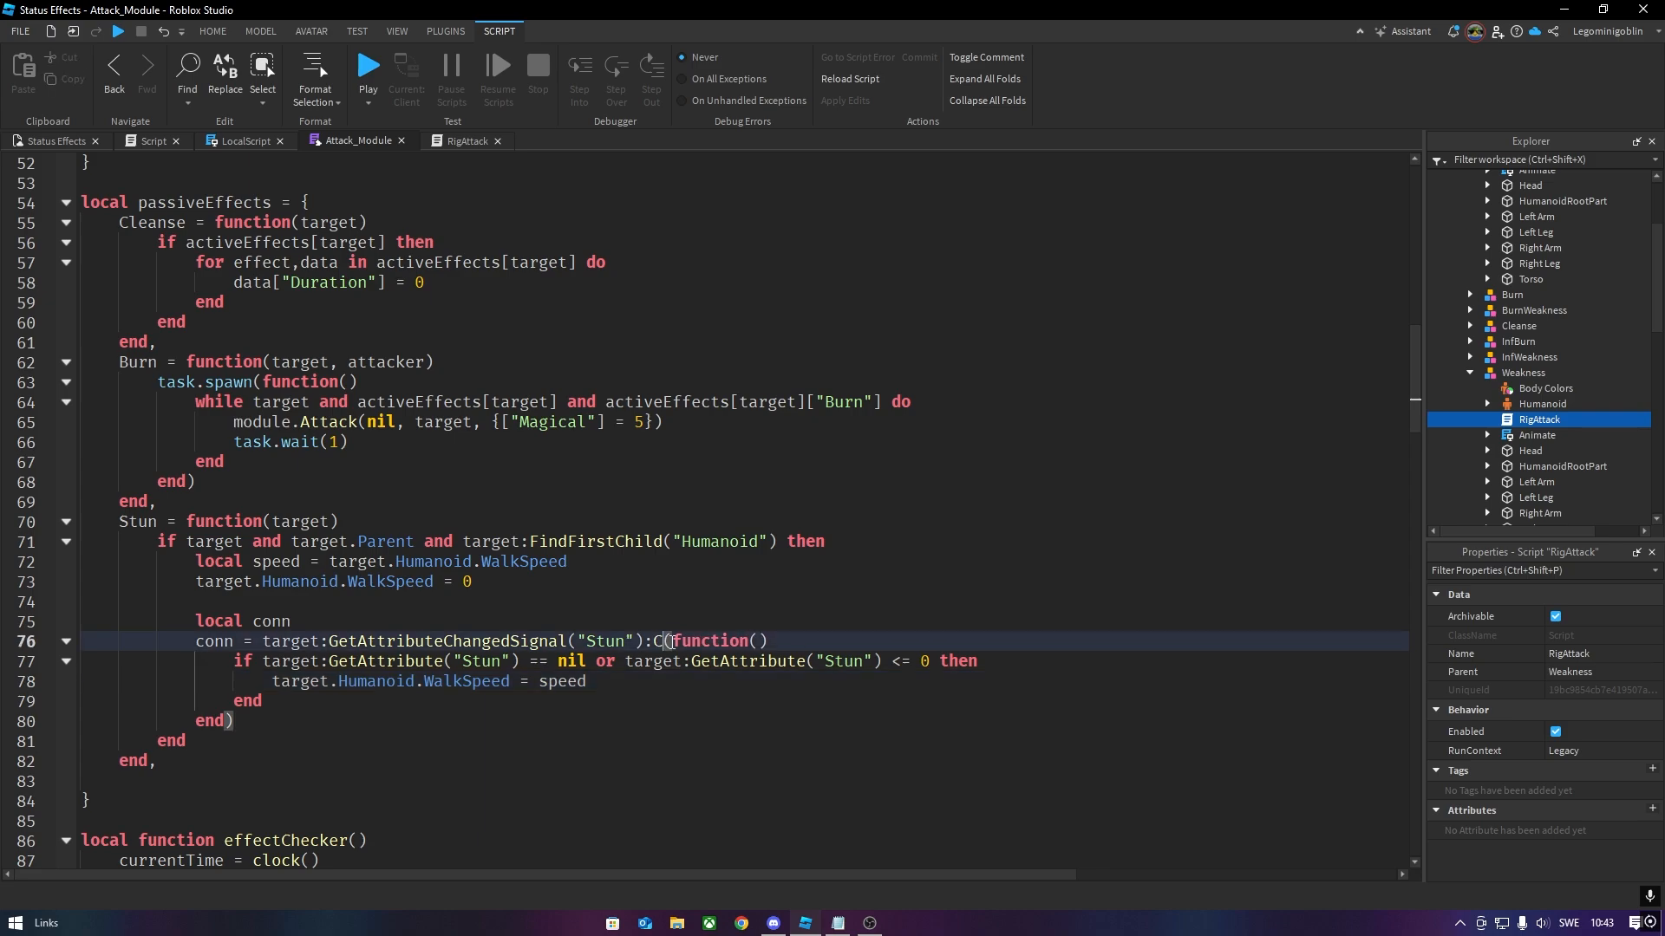
type("conn:Disconnect(")
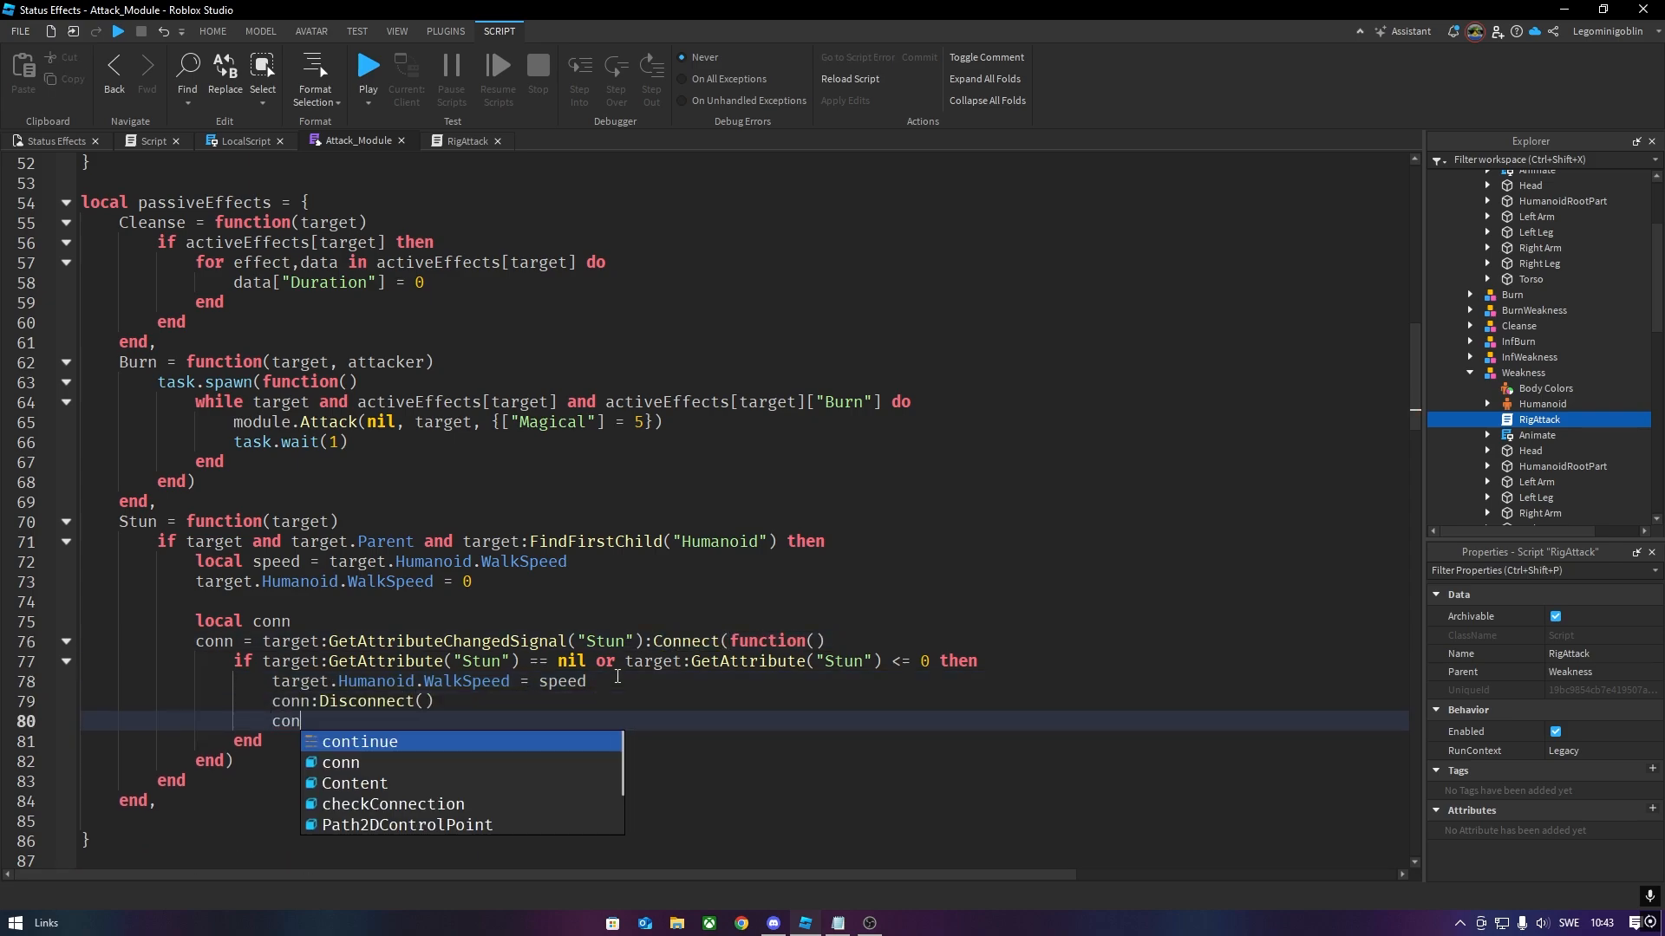
left_click(464, 140)
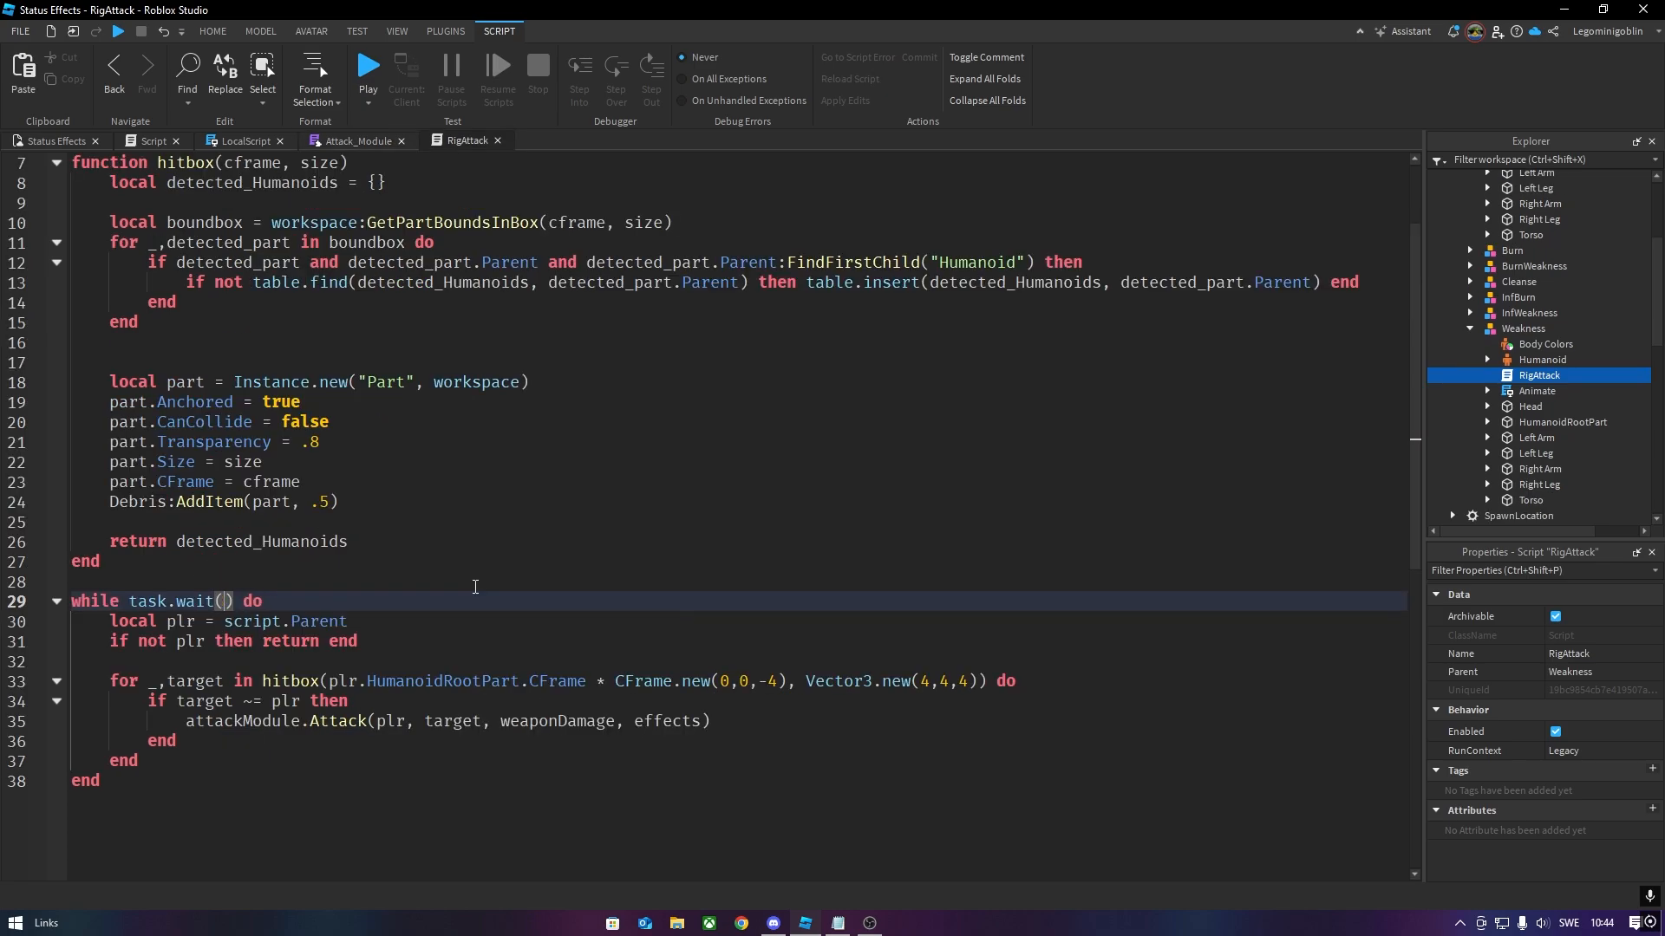
left_click(368, 66)
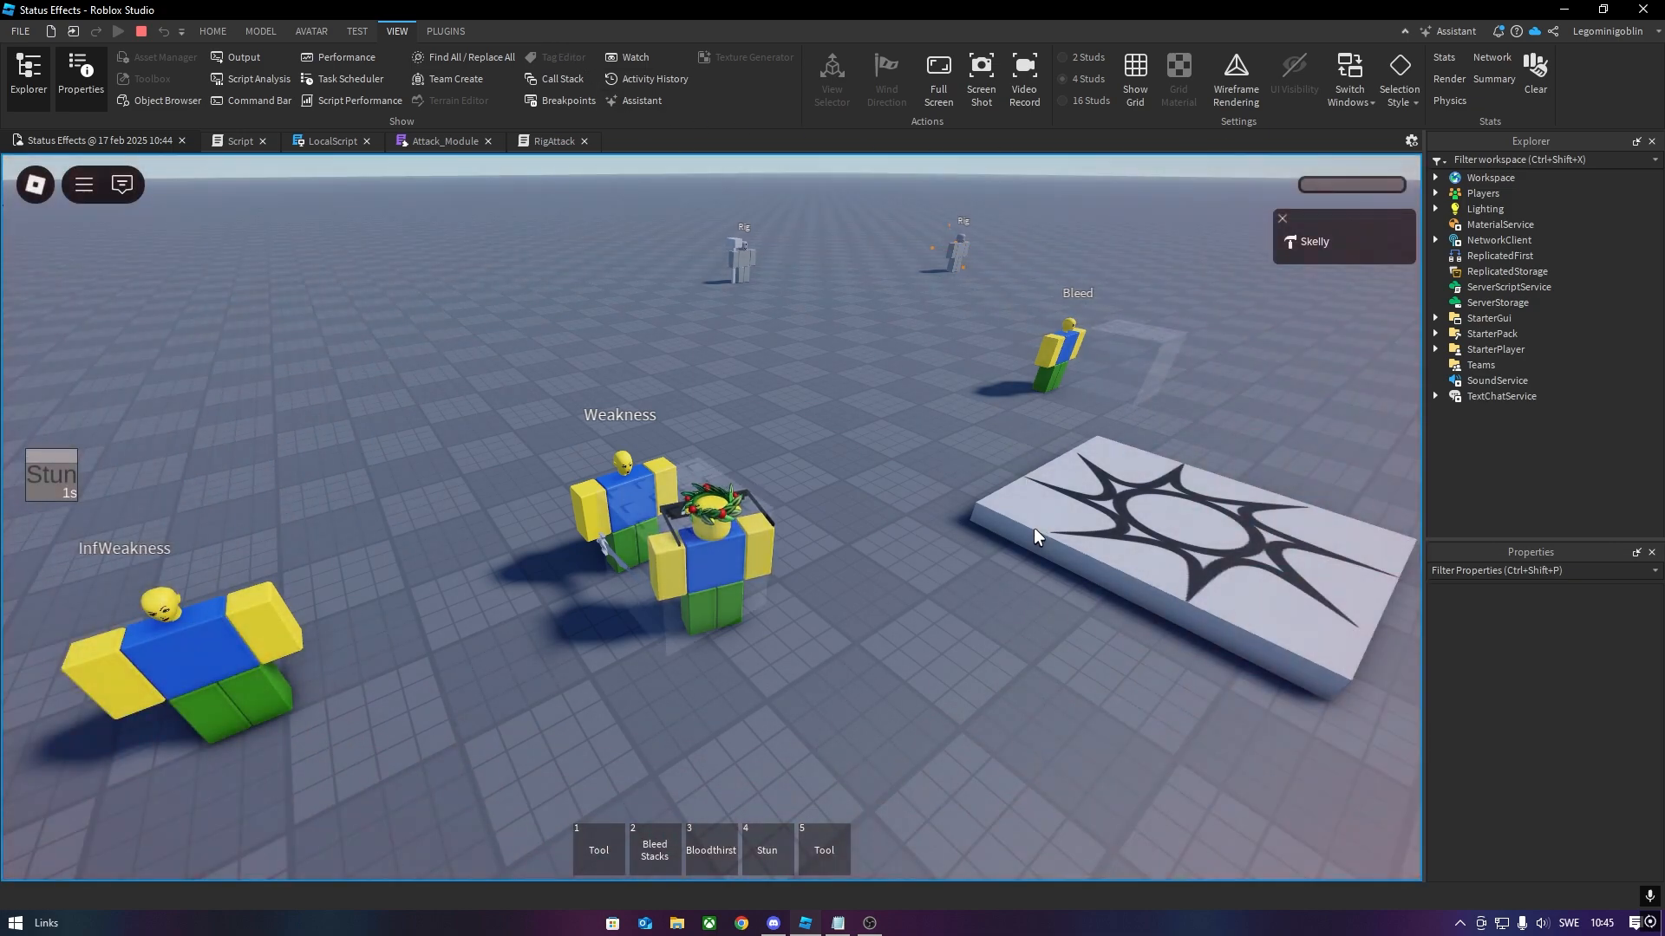
- Playtest the Weakness rig's shorter Stun durations and stop the test
left_click(243, 57)
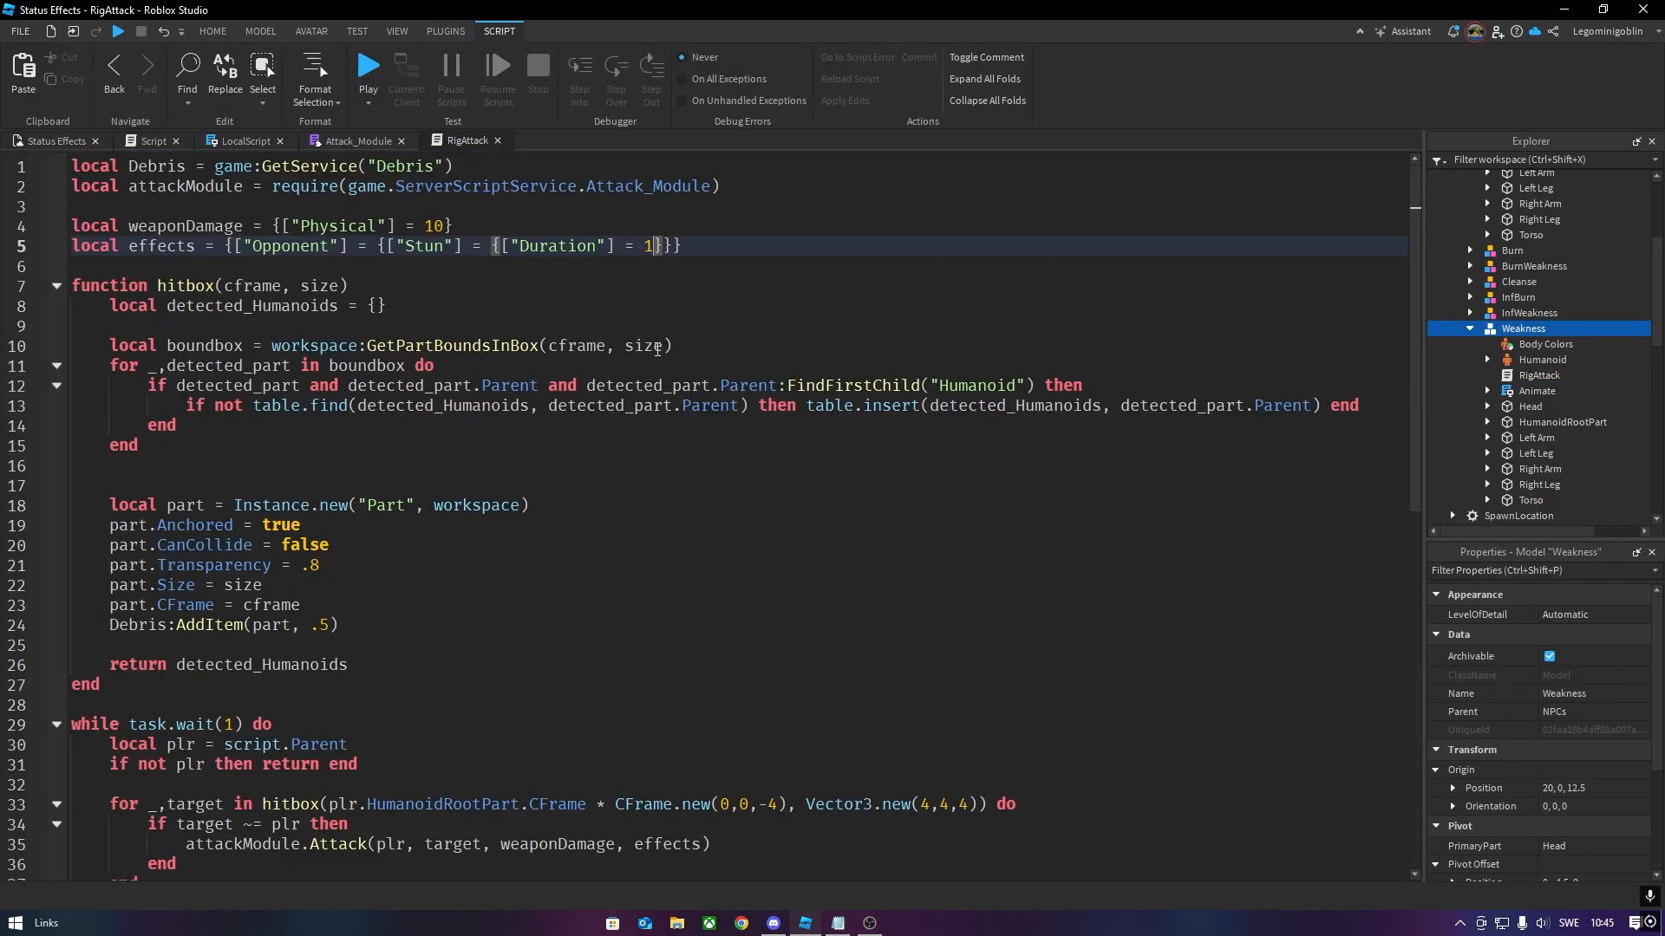
left_click(368, 69)
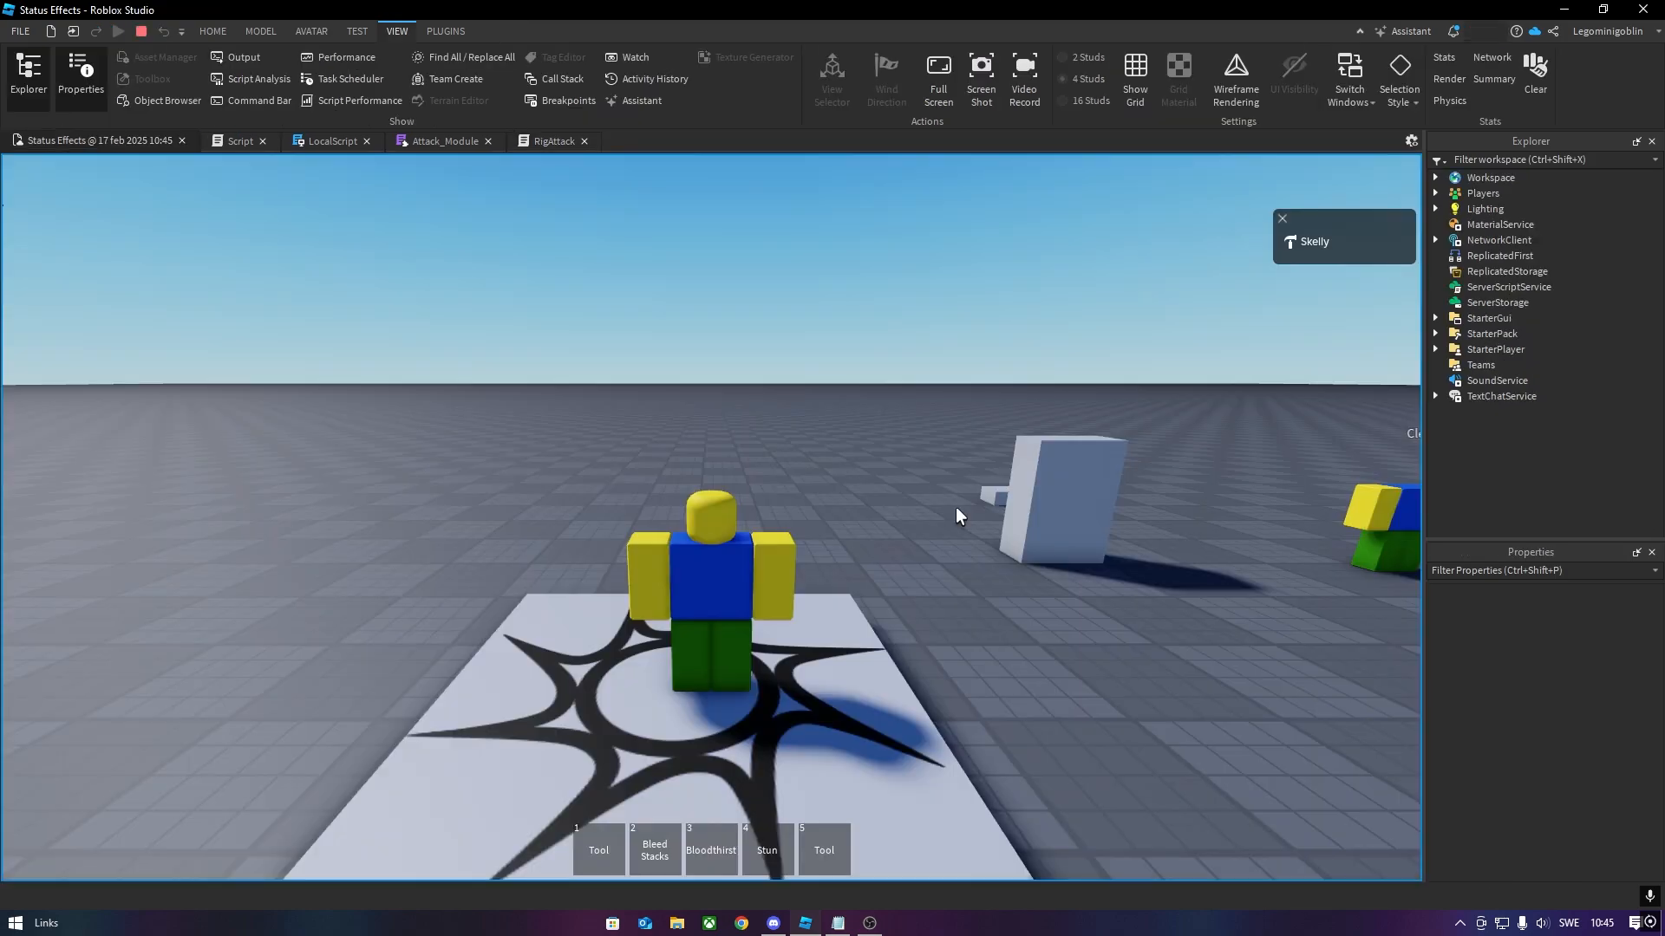
left_click(116, 31)
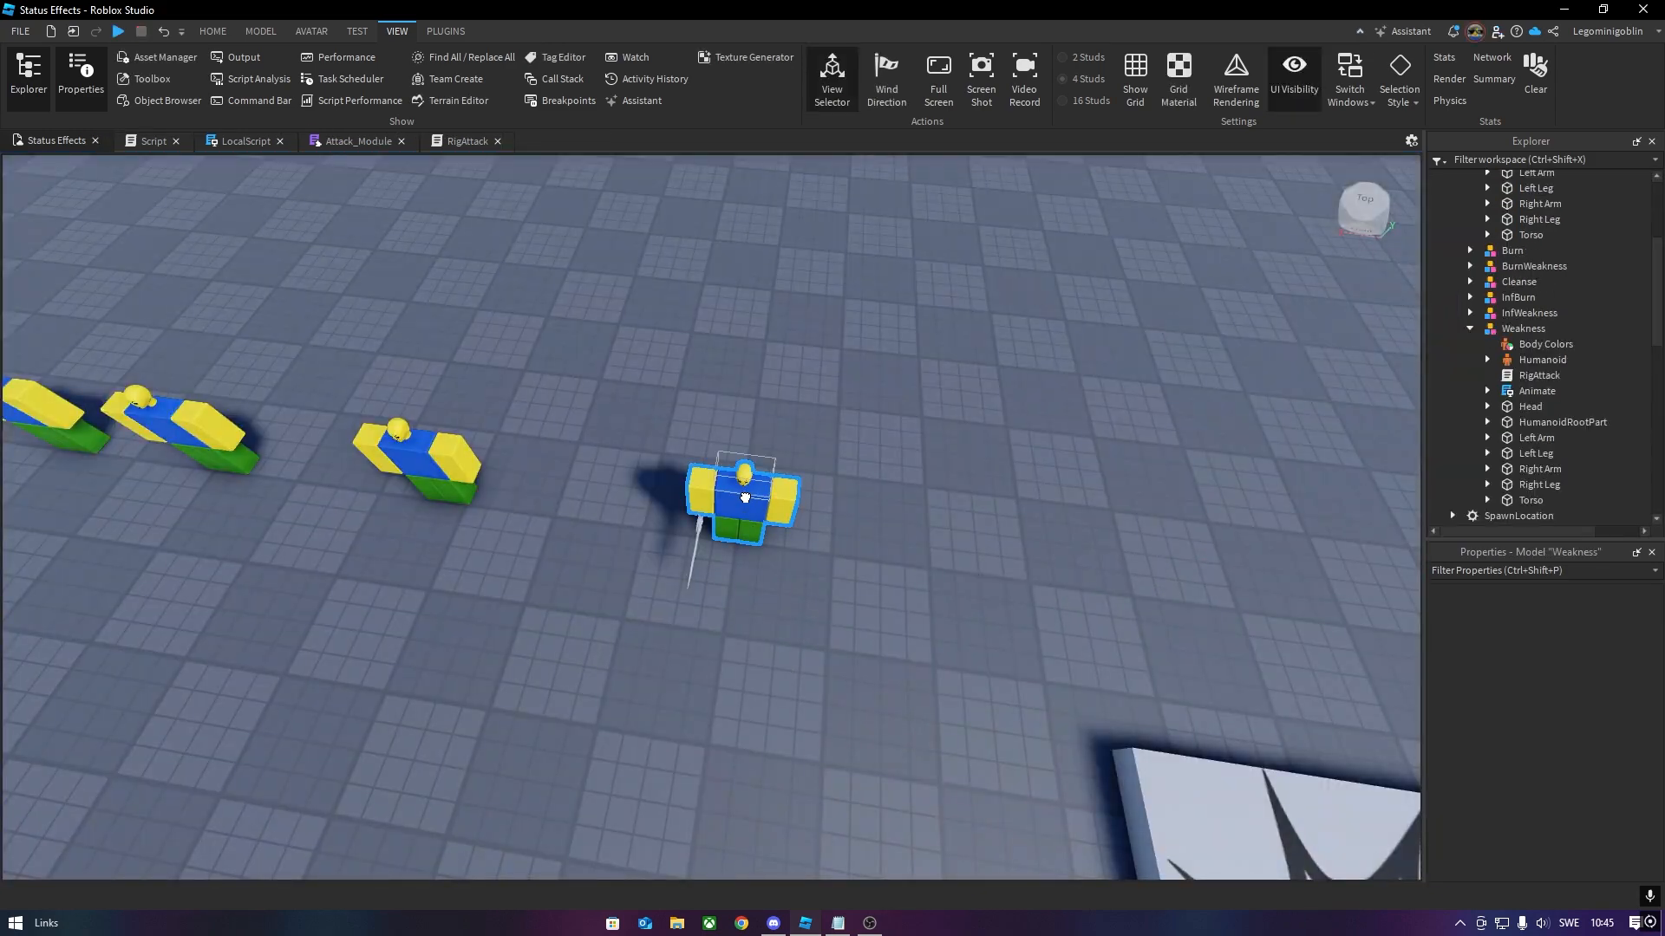
- Set RigAttack's Stun duration to 2, playtest it, and return to Attack_Module
left_click(466, 141)
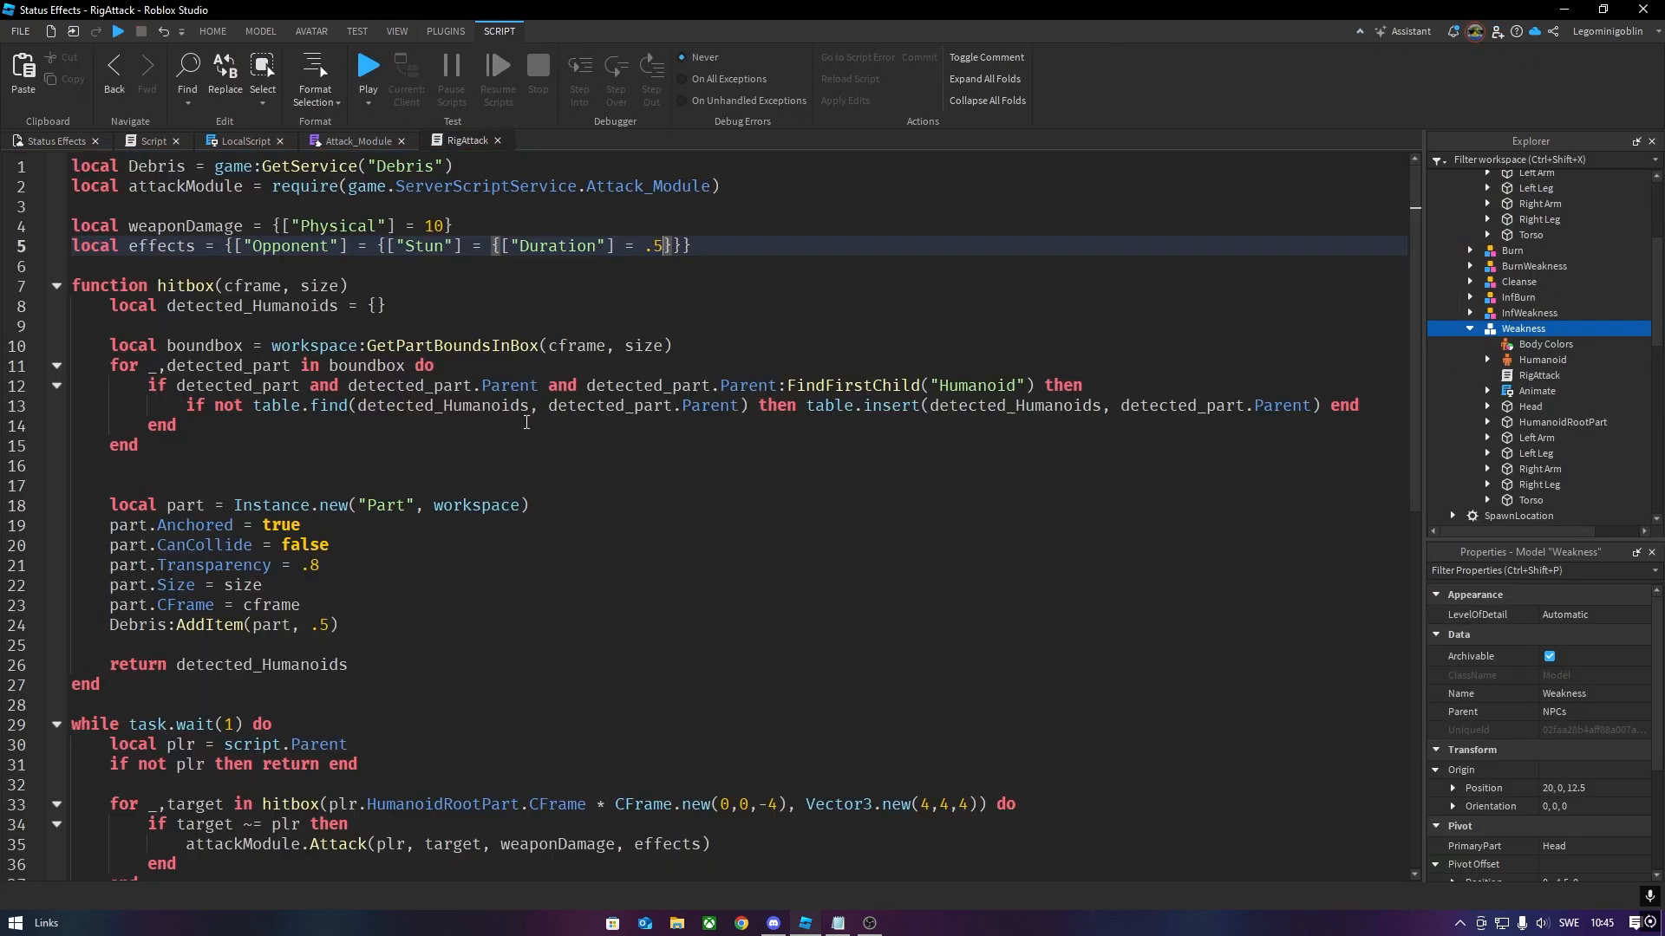
type("2")
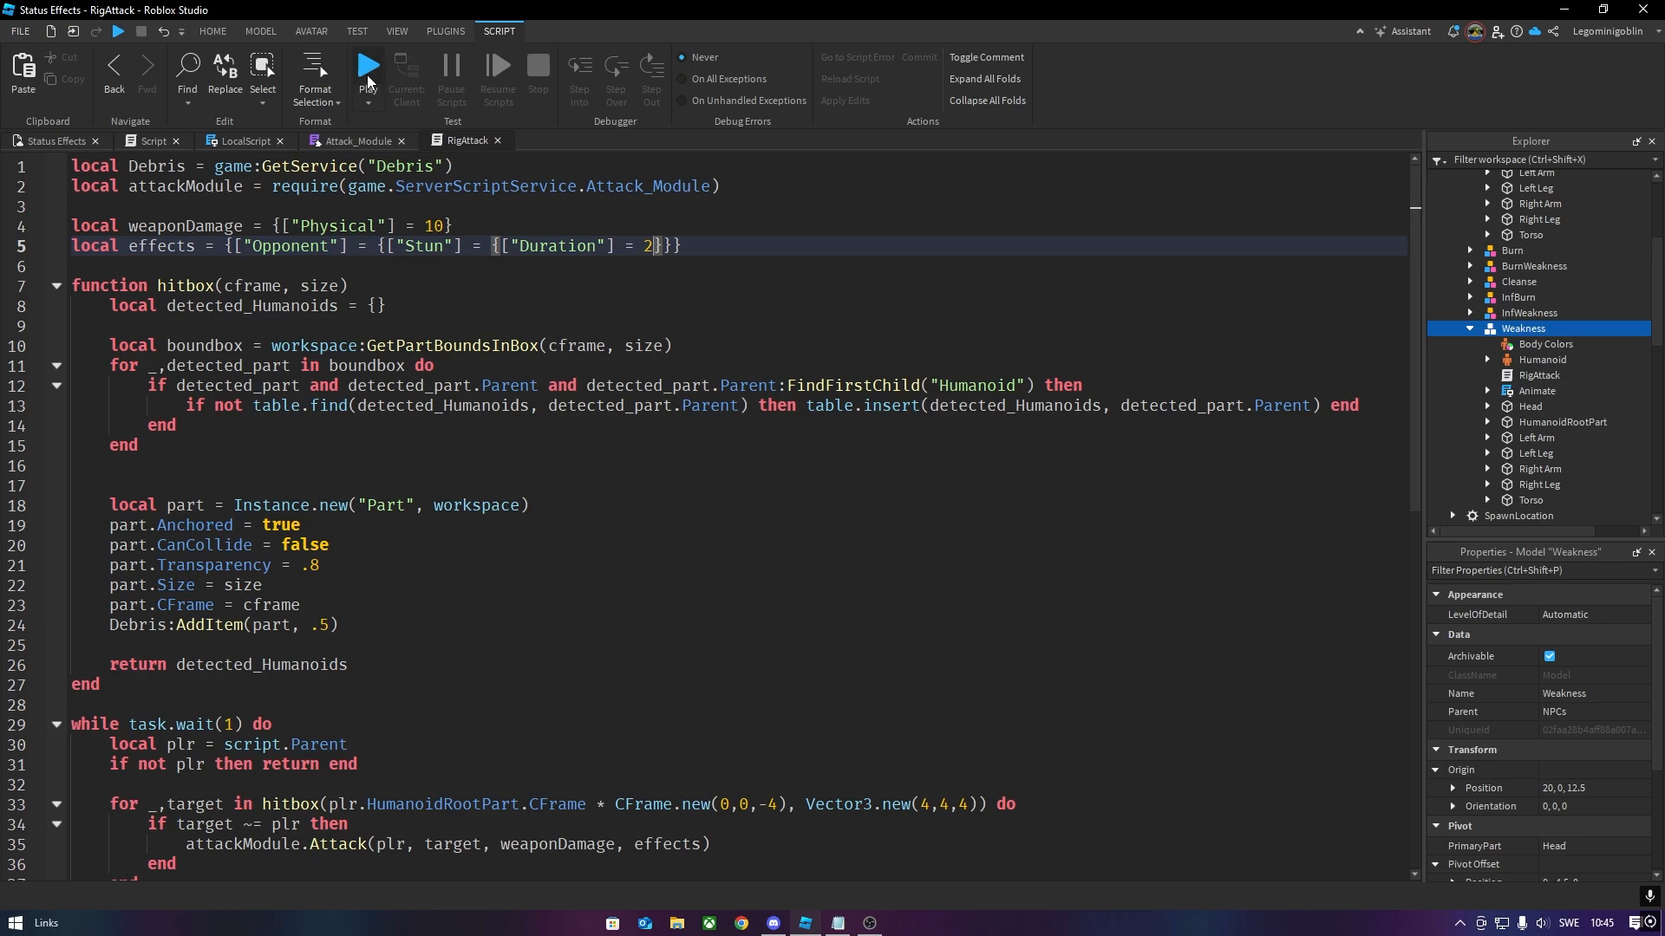
left_click(366, 66)
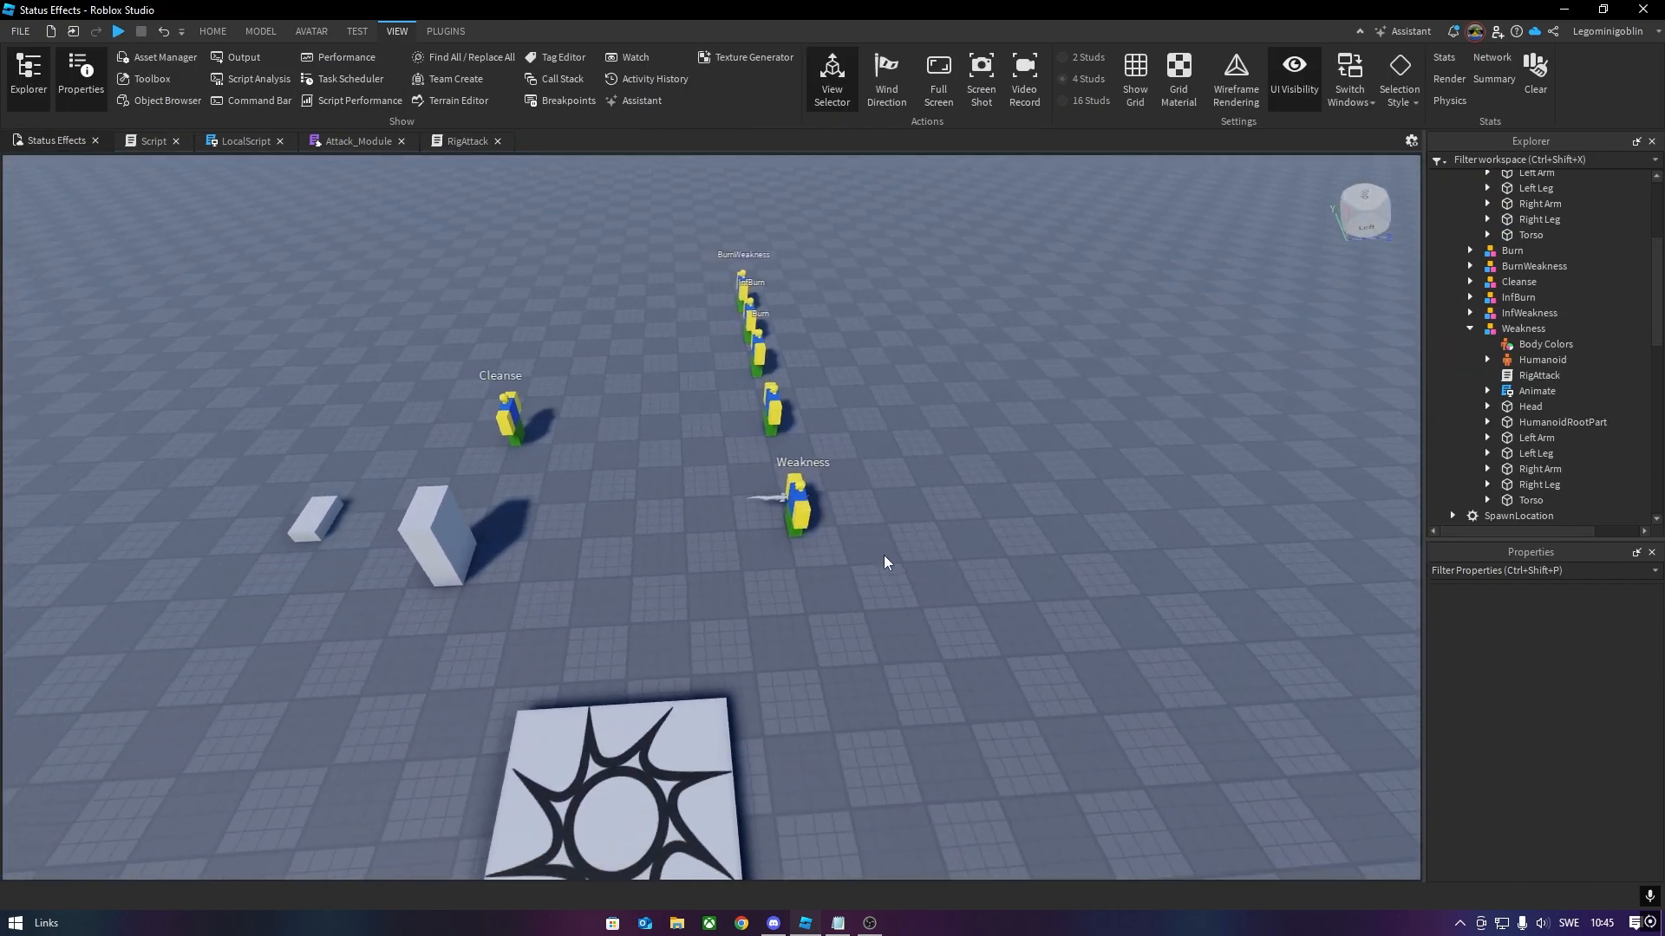
left_click(357, 140)
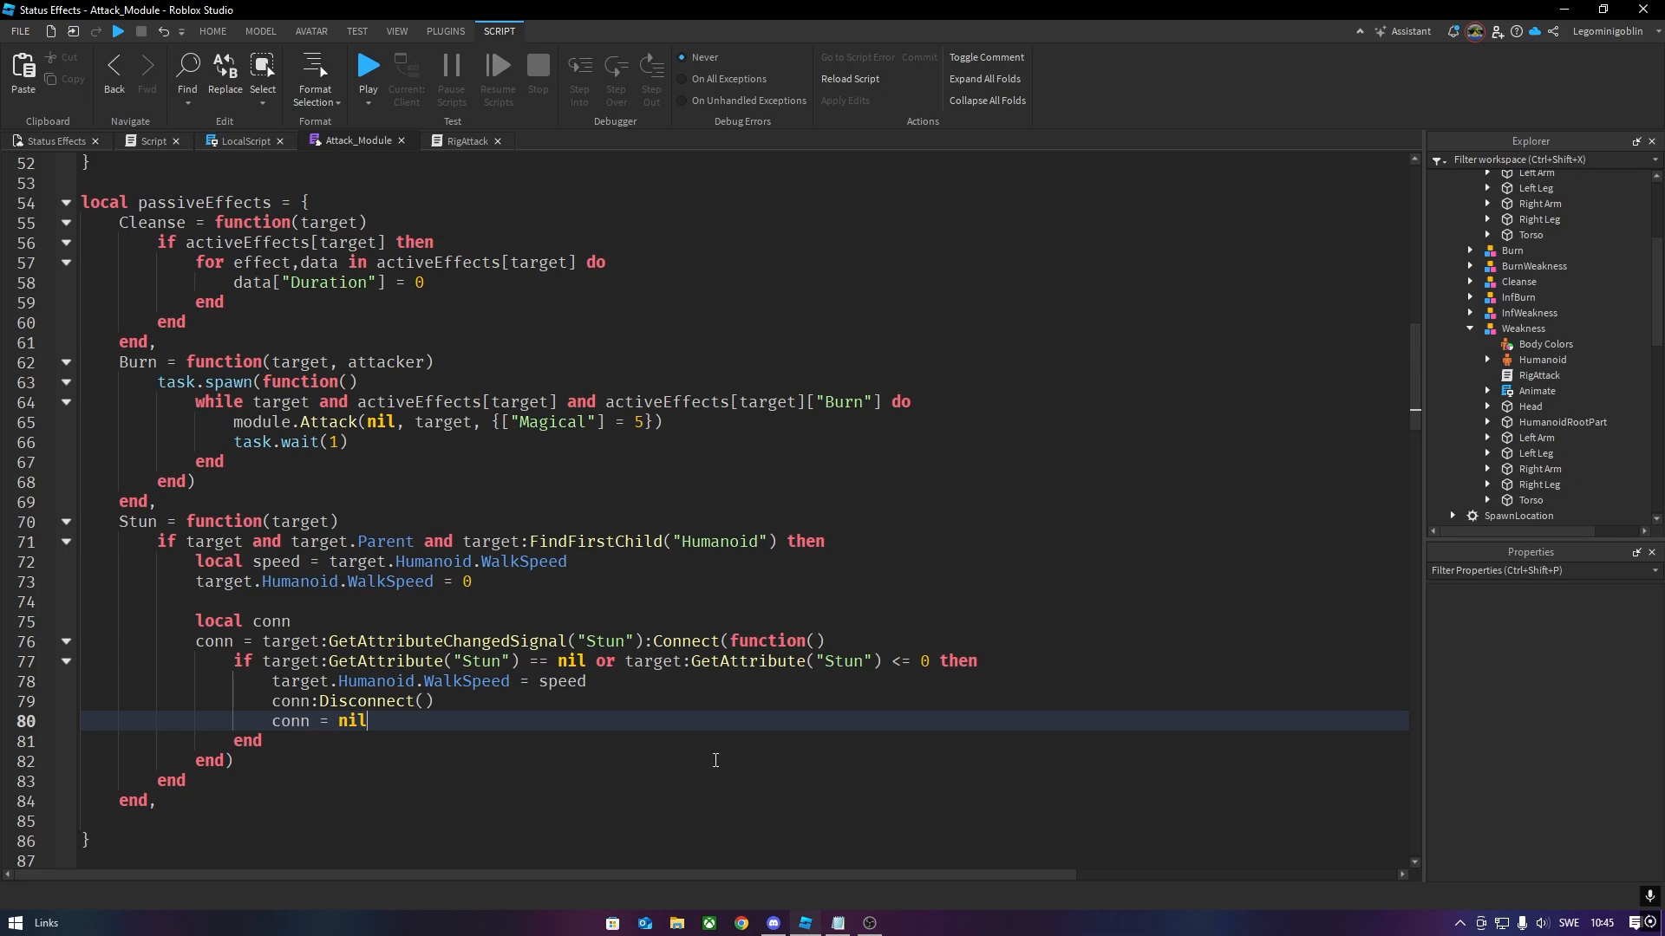
- Add a Poison passive effect copied from Burn in Attack_Module
scroll("down", 3)
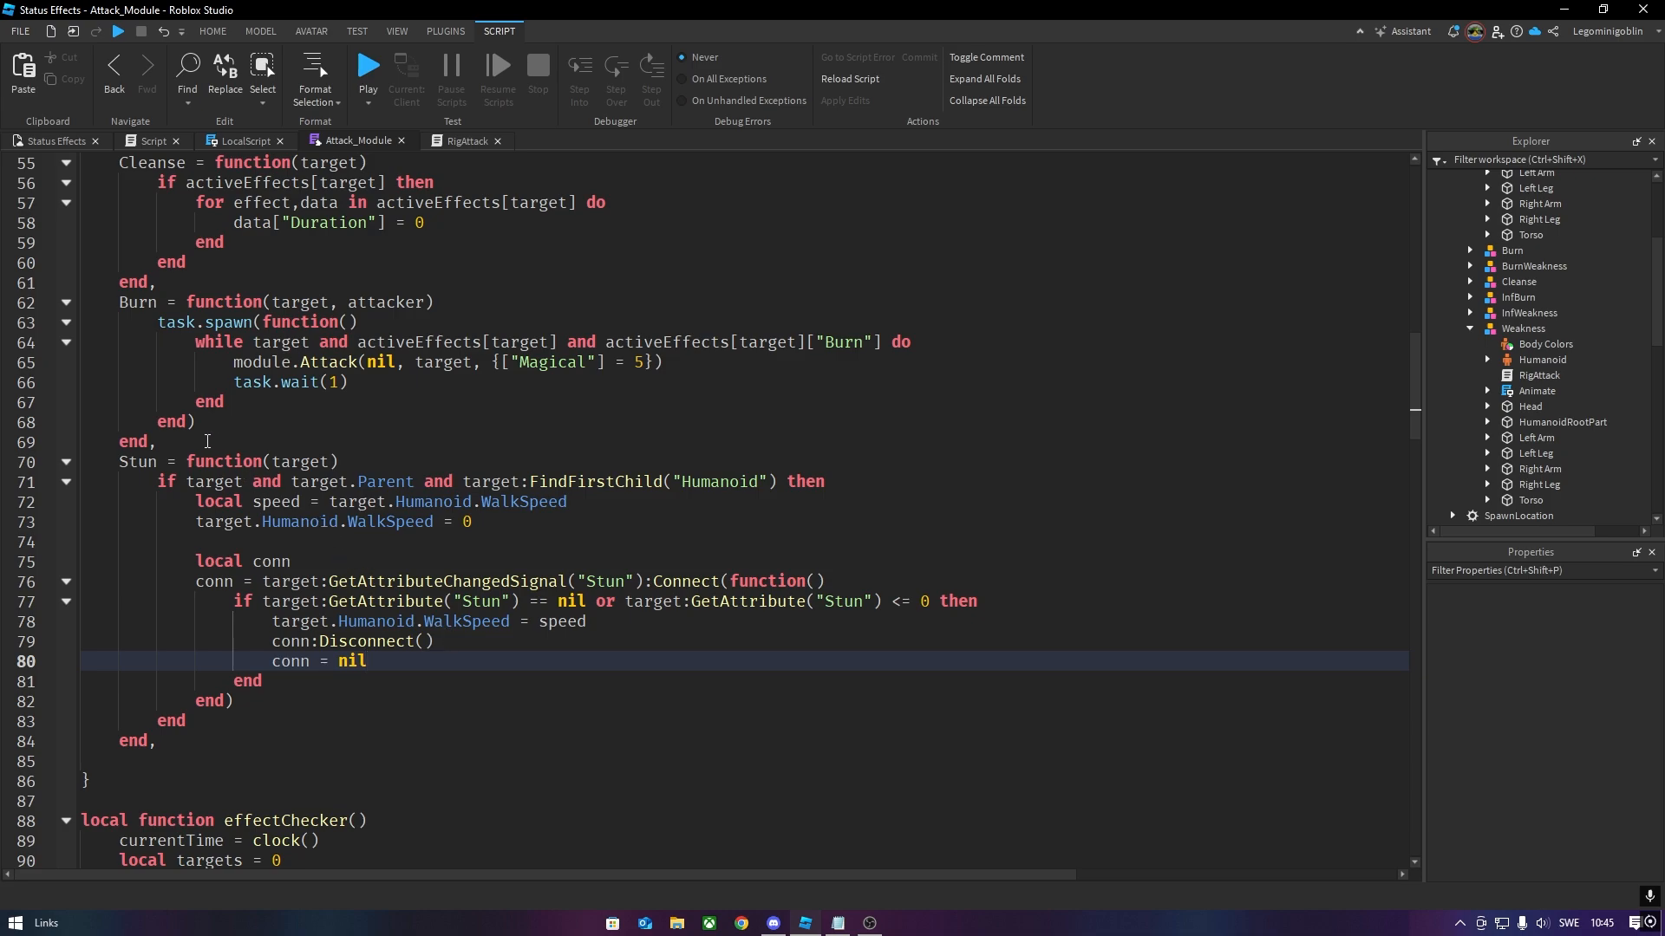
left_click(159, 443)
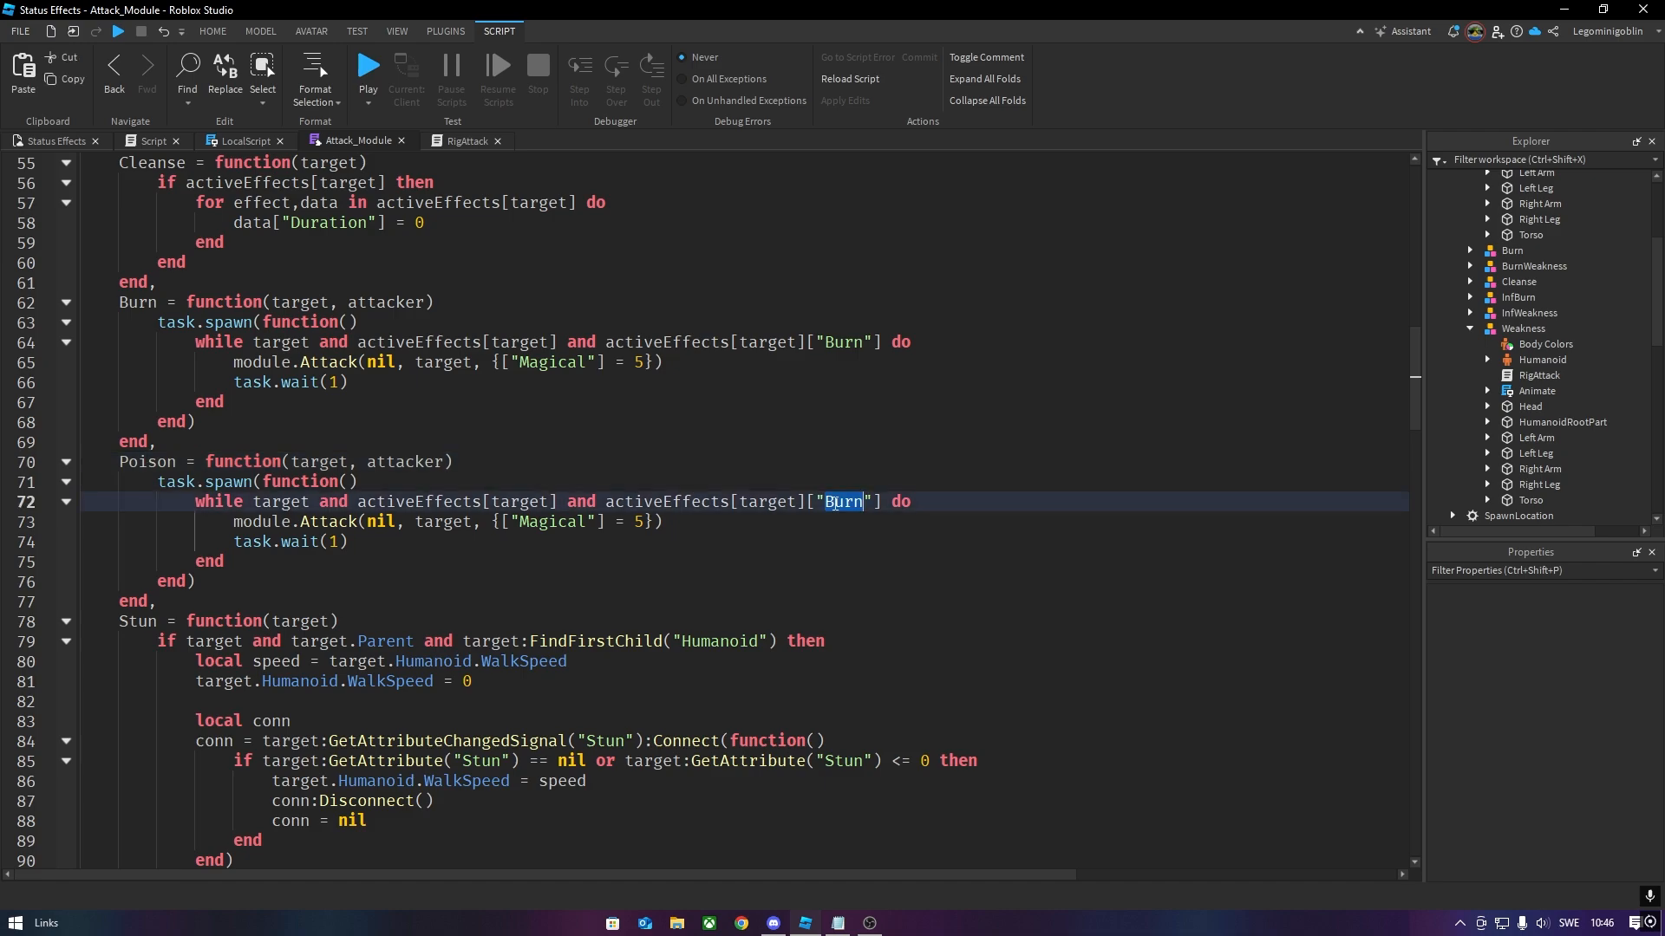
type("Poison")
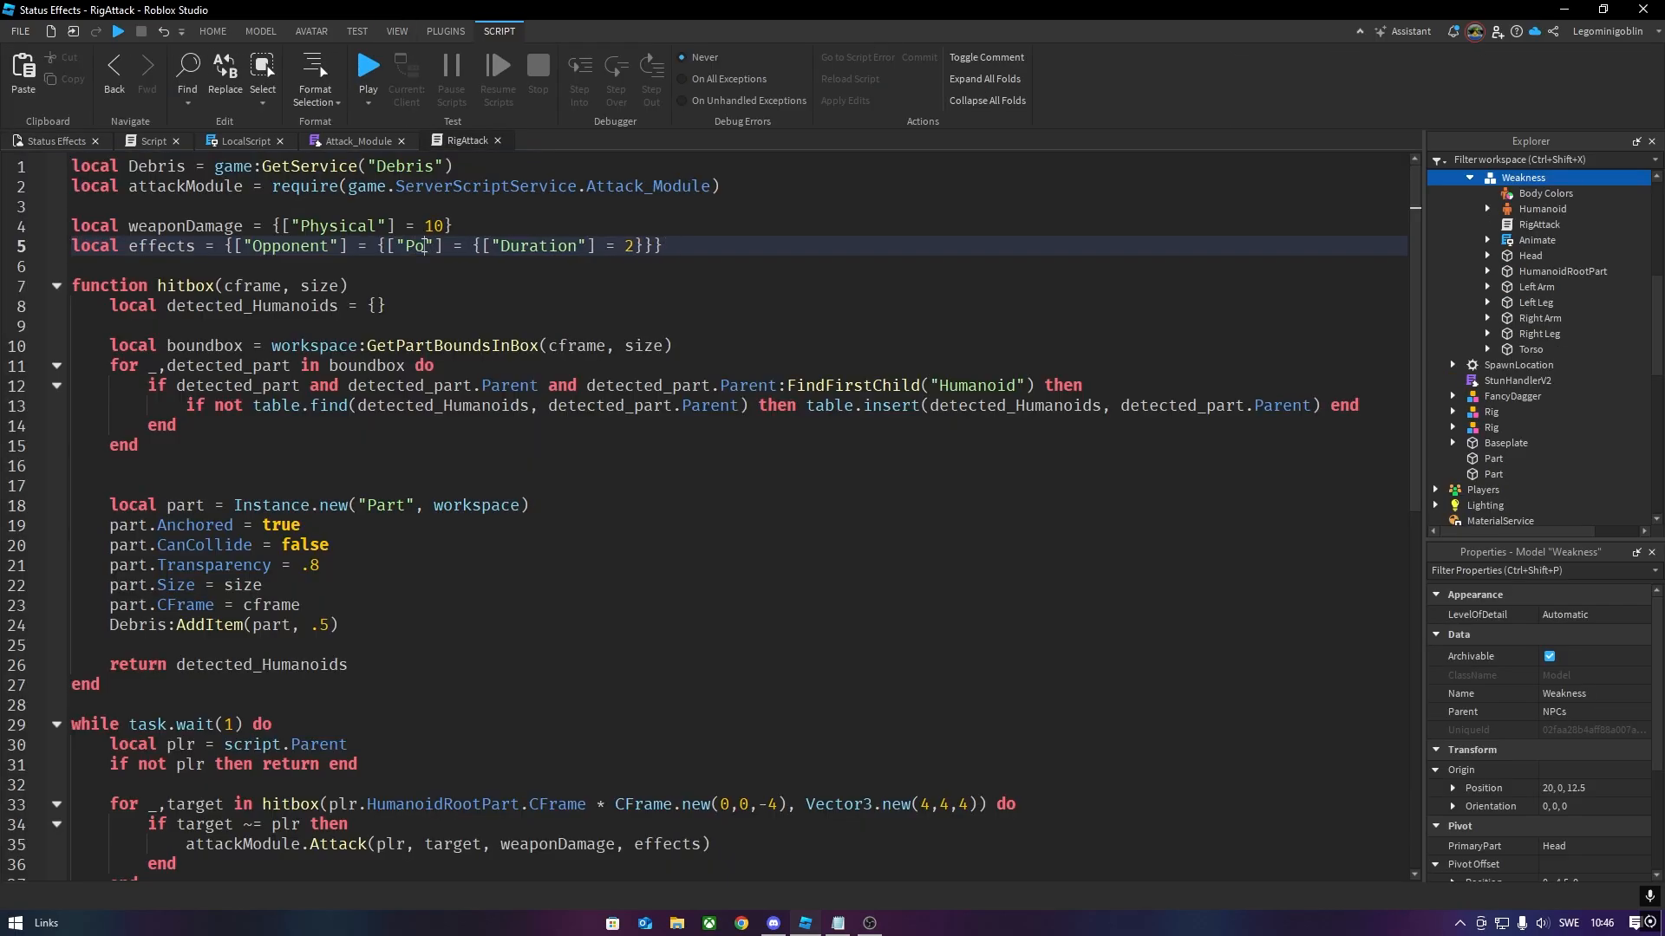
- Make RigAttack apply 2-second Poison, check the Poison emitter colour, and playtest it
type("ison")
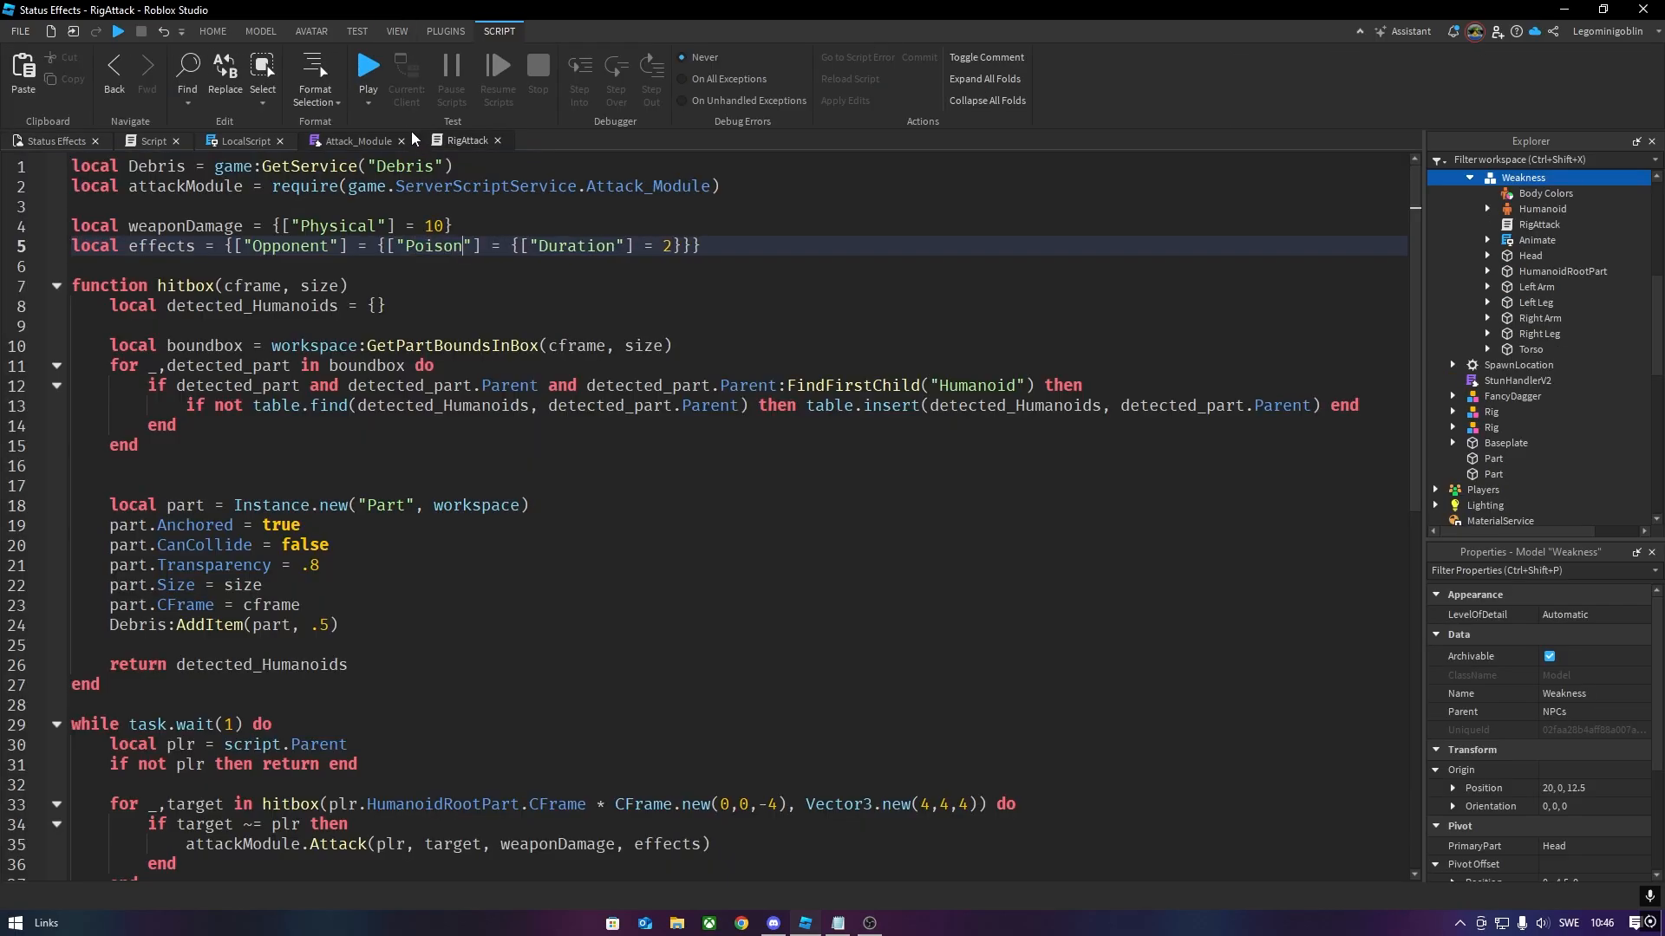
left_click(368, 72)
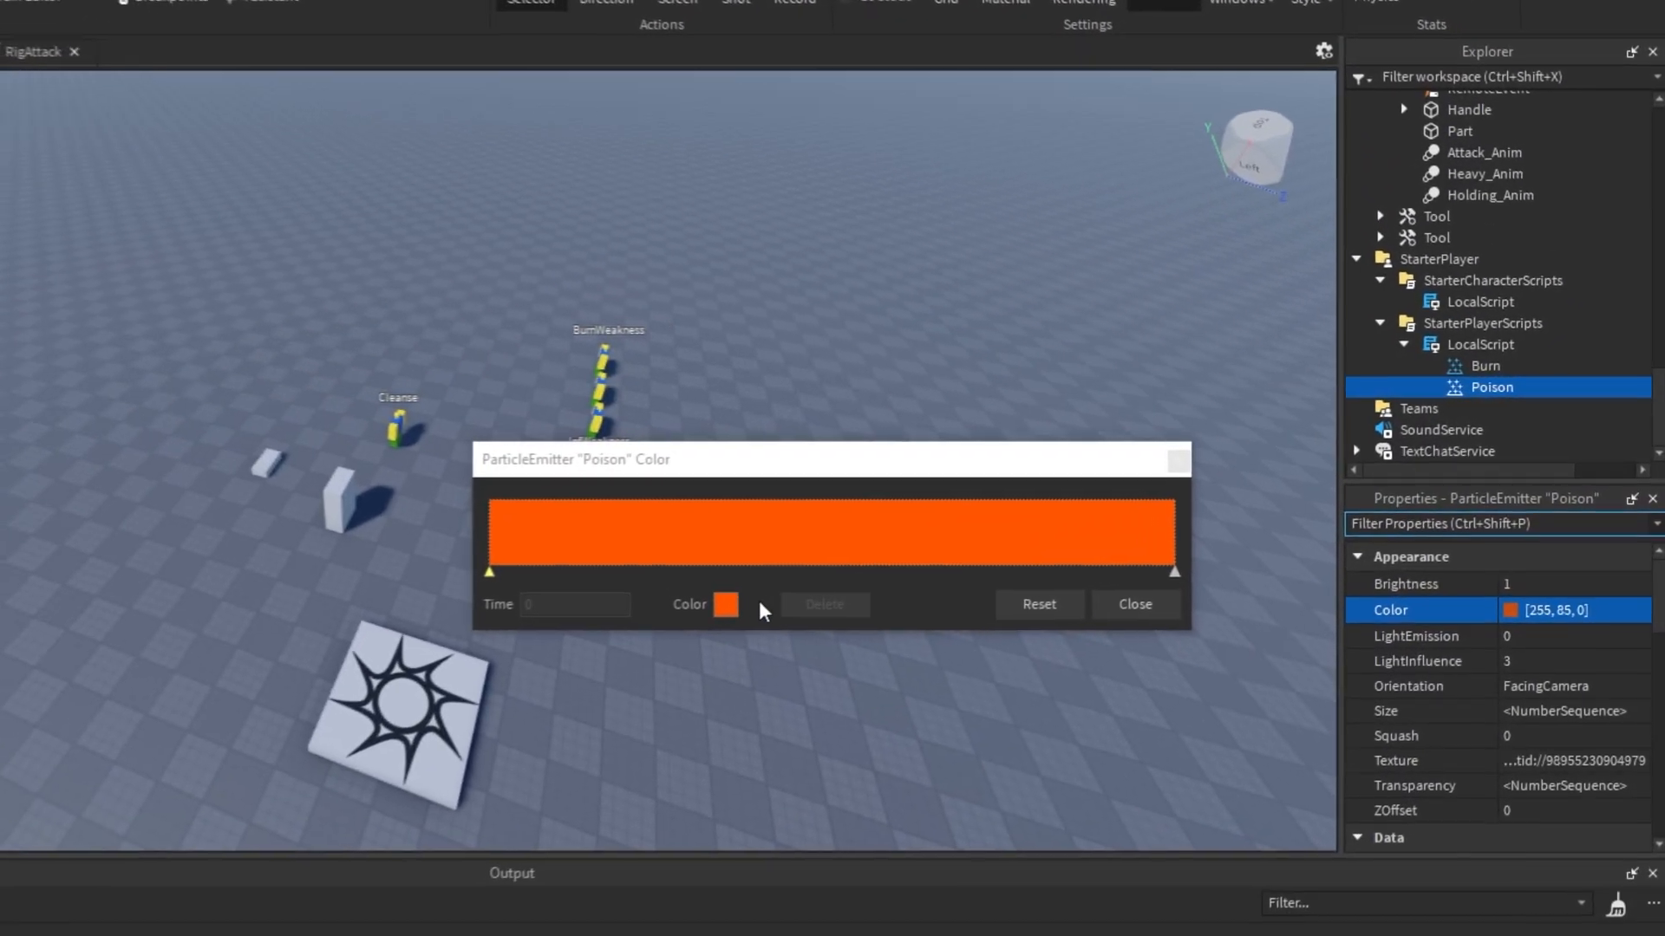
left_click(1133, 604)
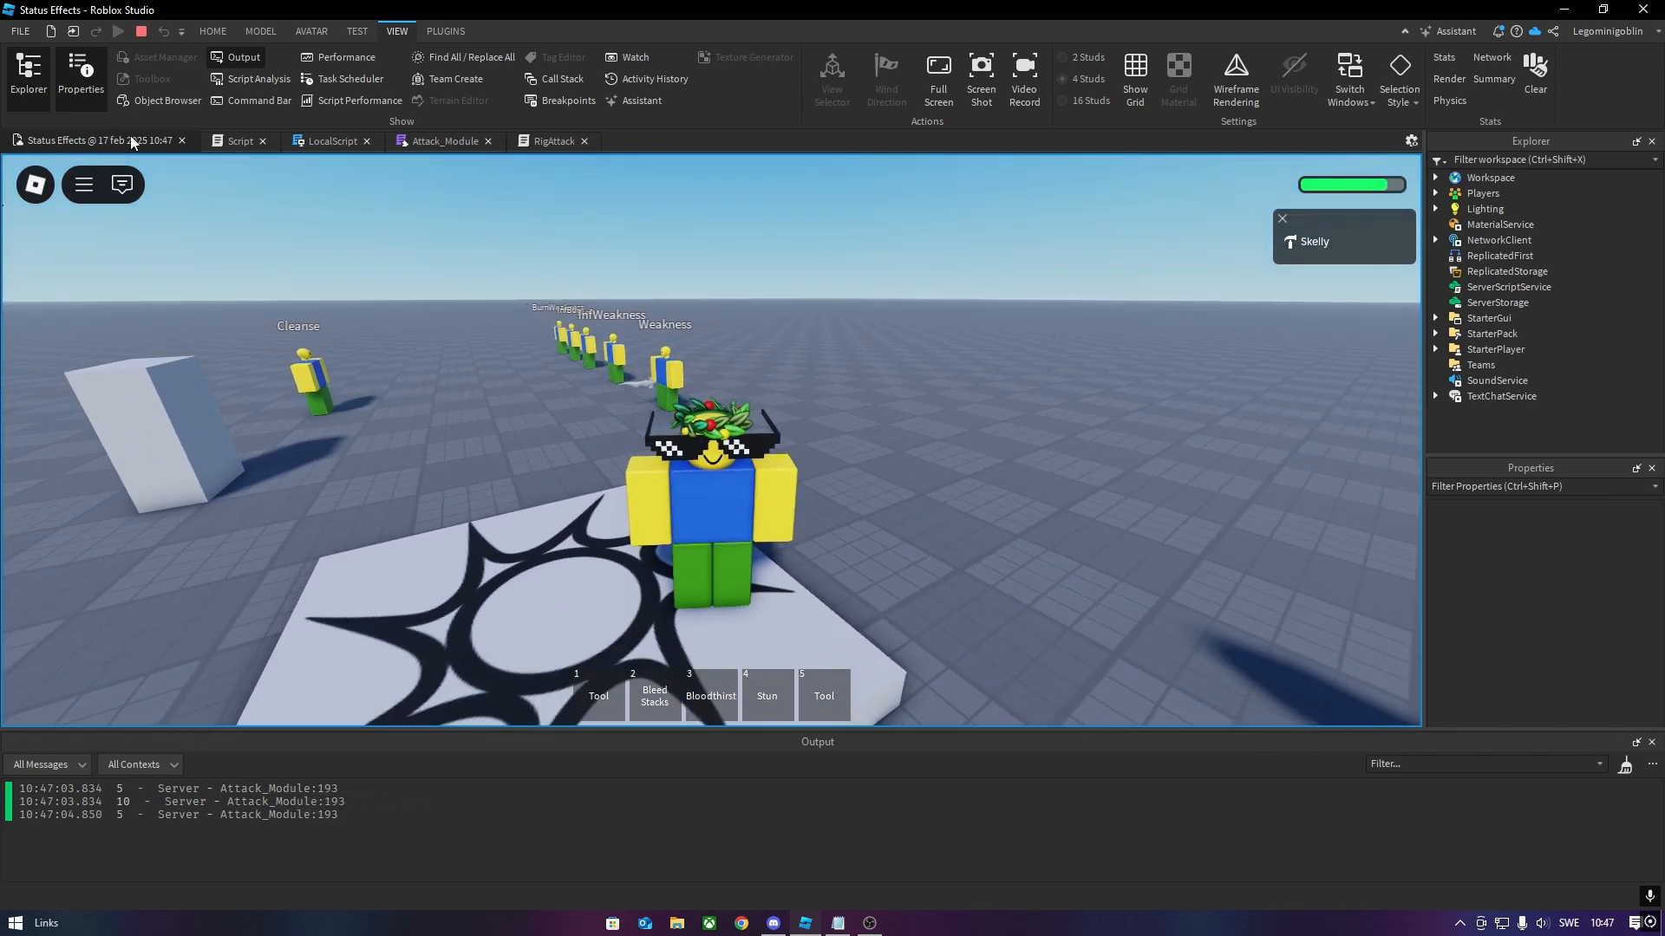
left_click(141, 29)
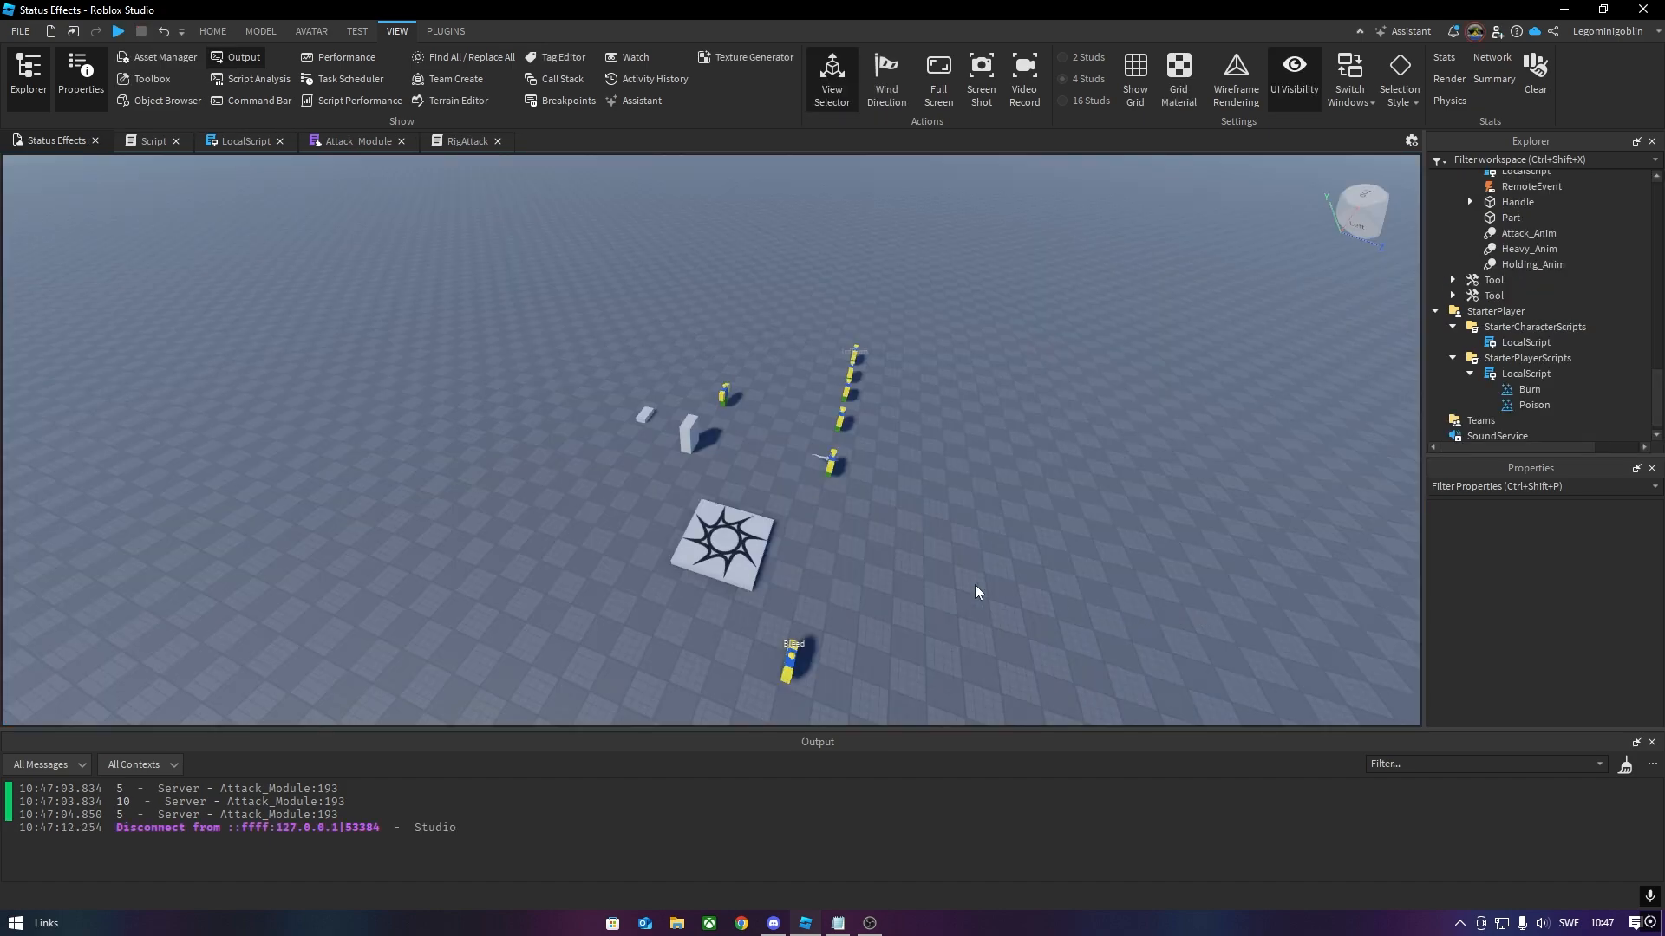
- Playtest the Rig patrolling between Part1 and Part2 and hit it with the Stun tool
left_click(311, 30)
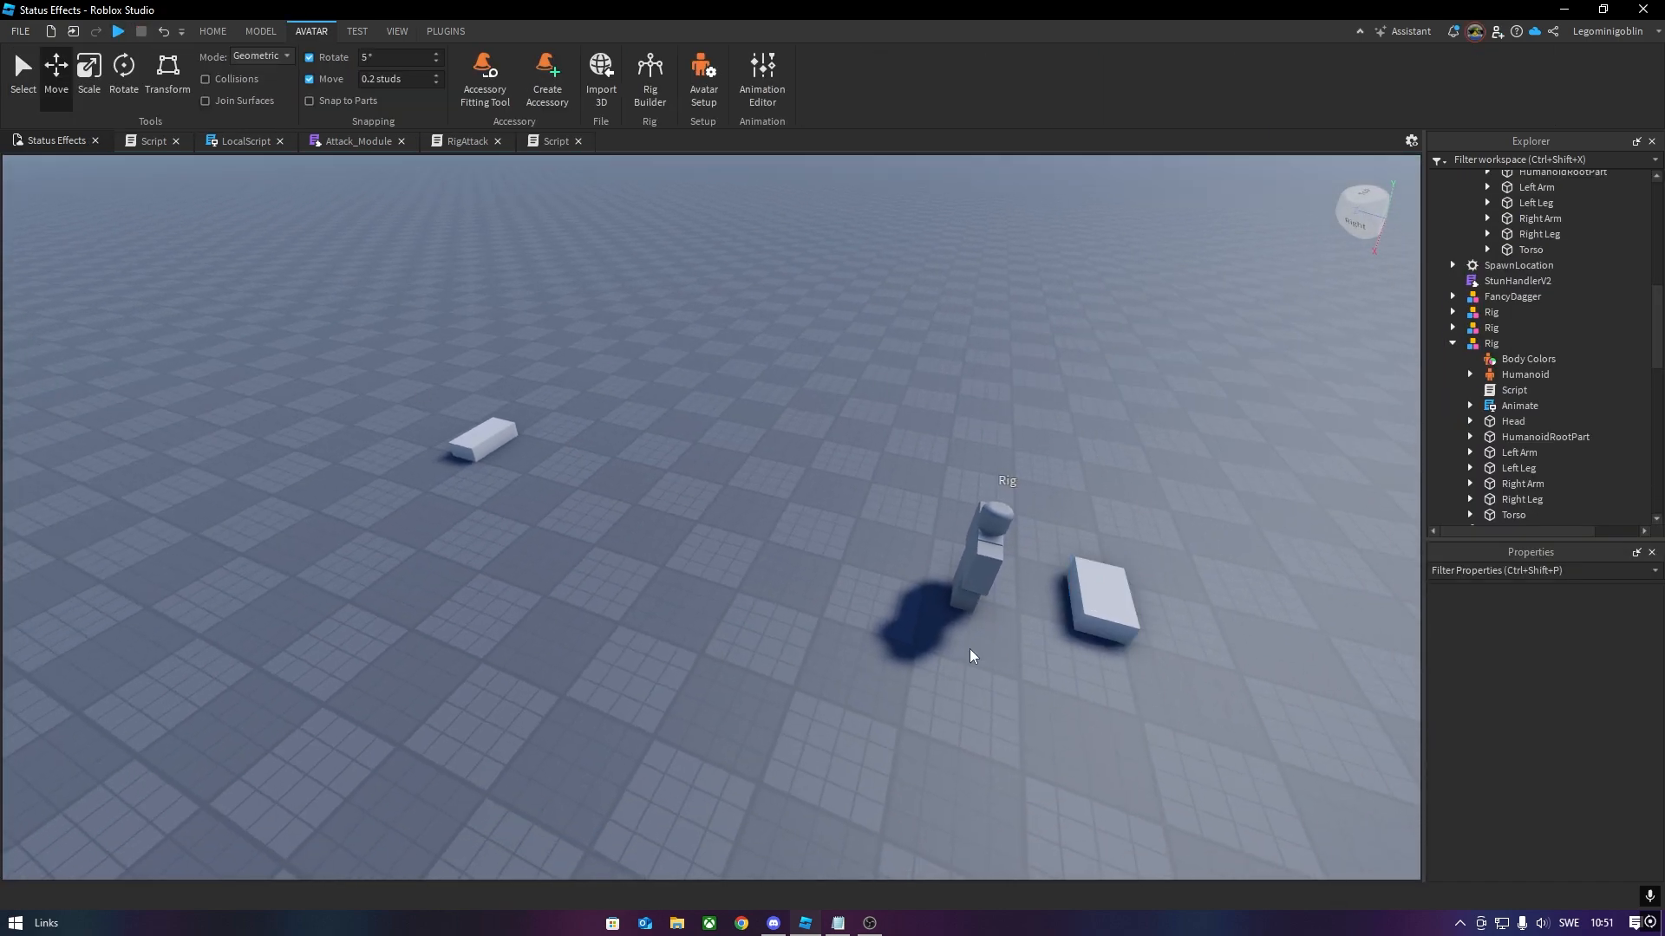
left_click(555, 140)
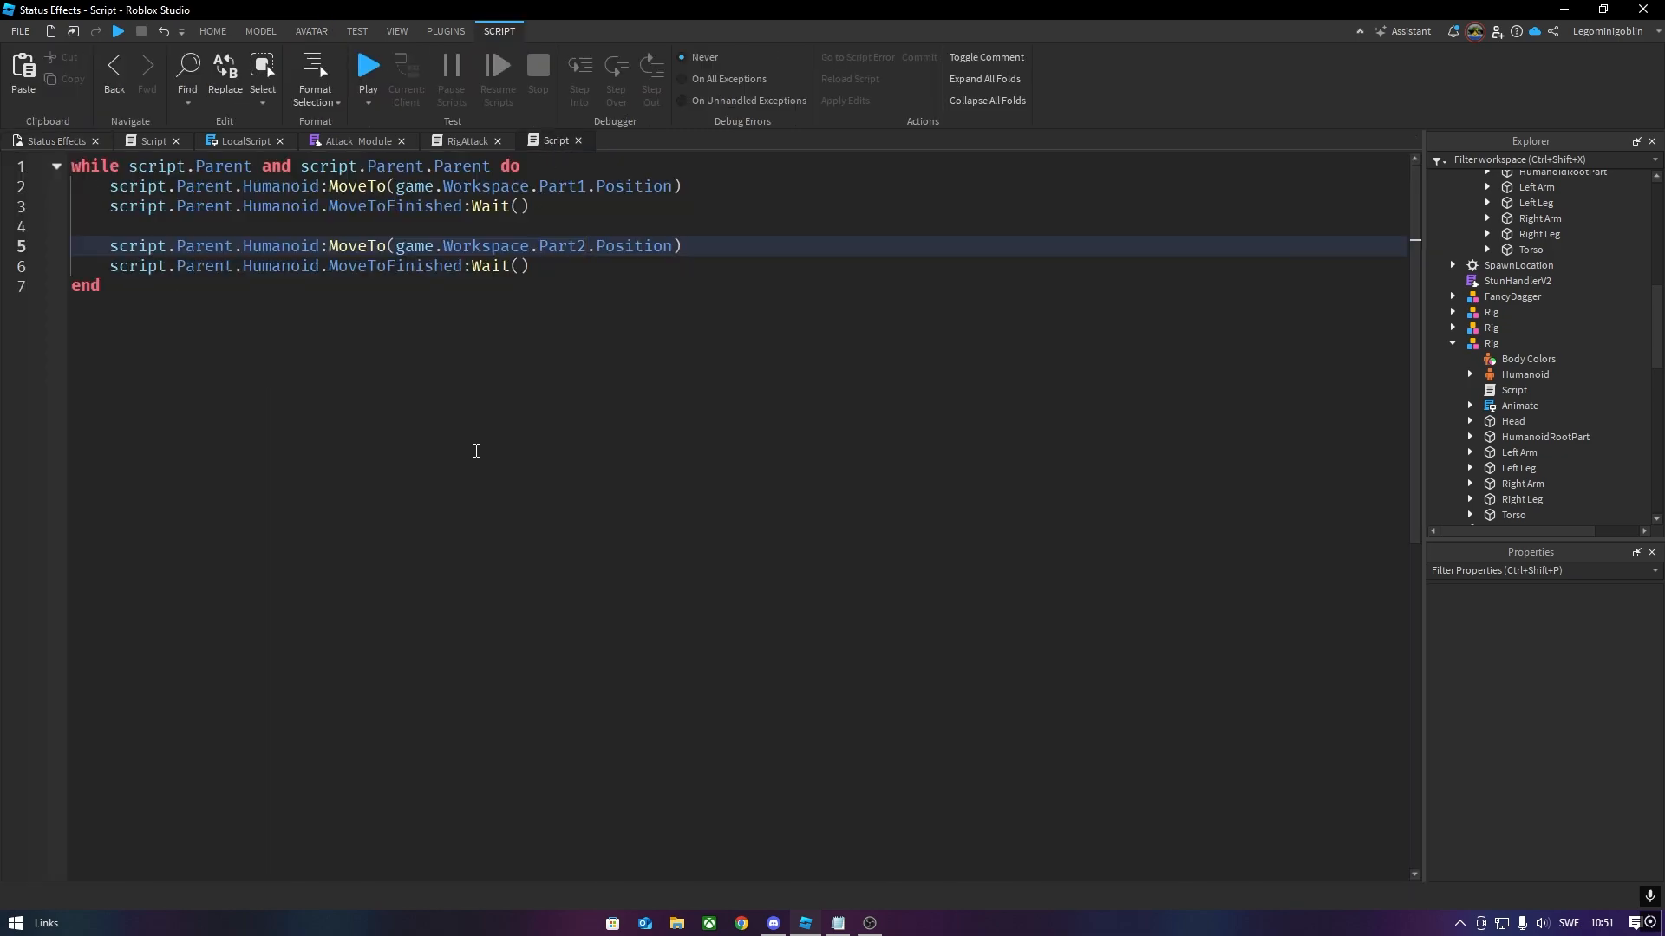
left_click(365, 65)
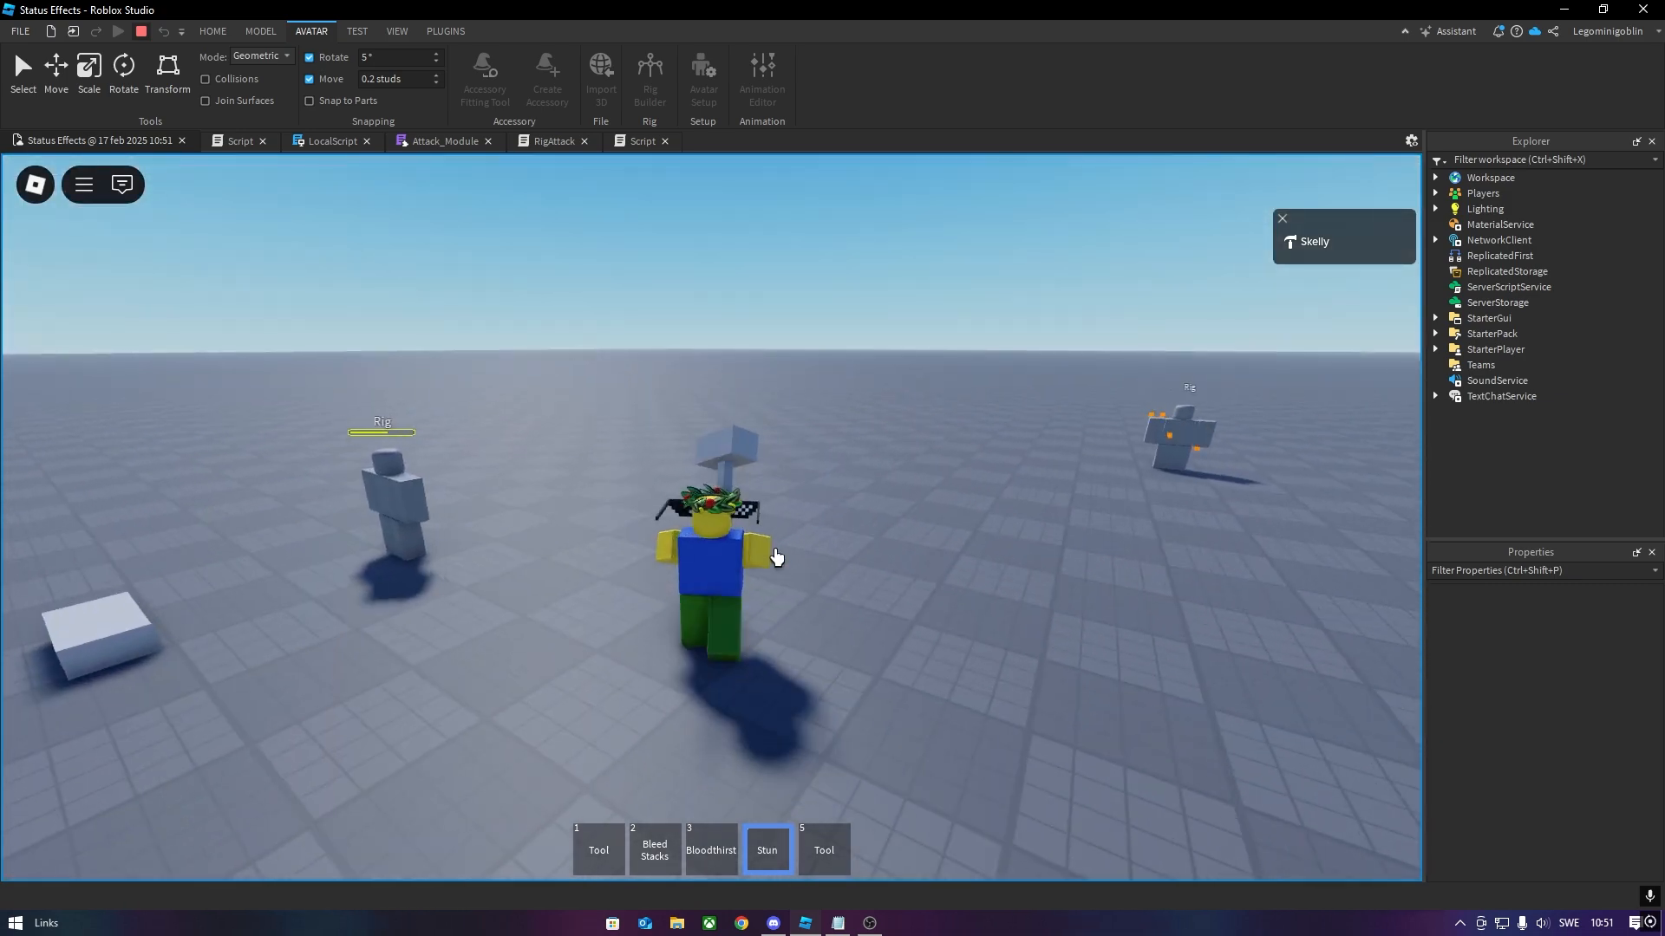
left_click(212, 31)
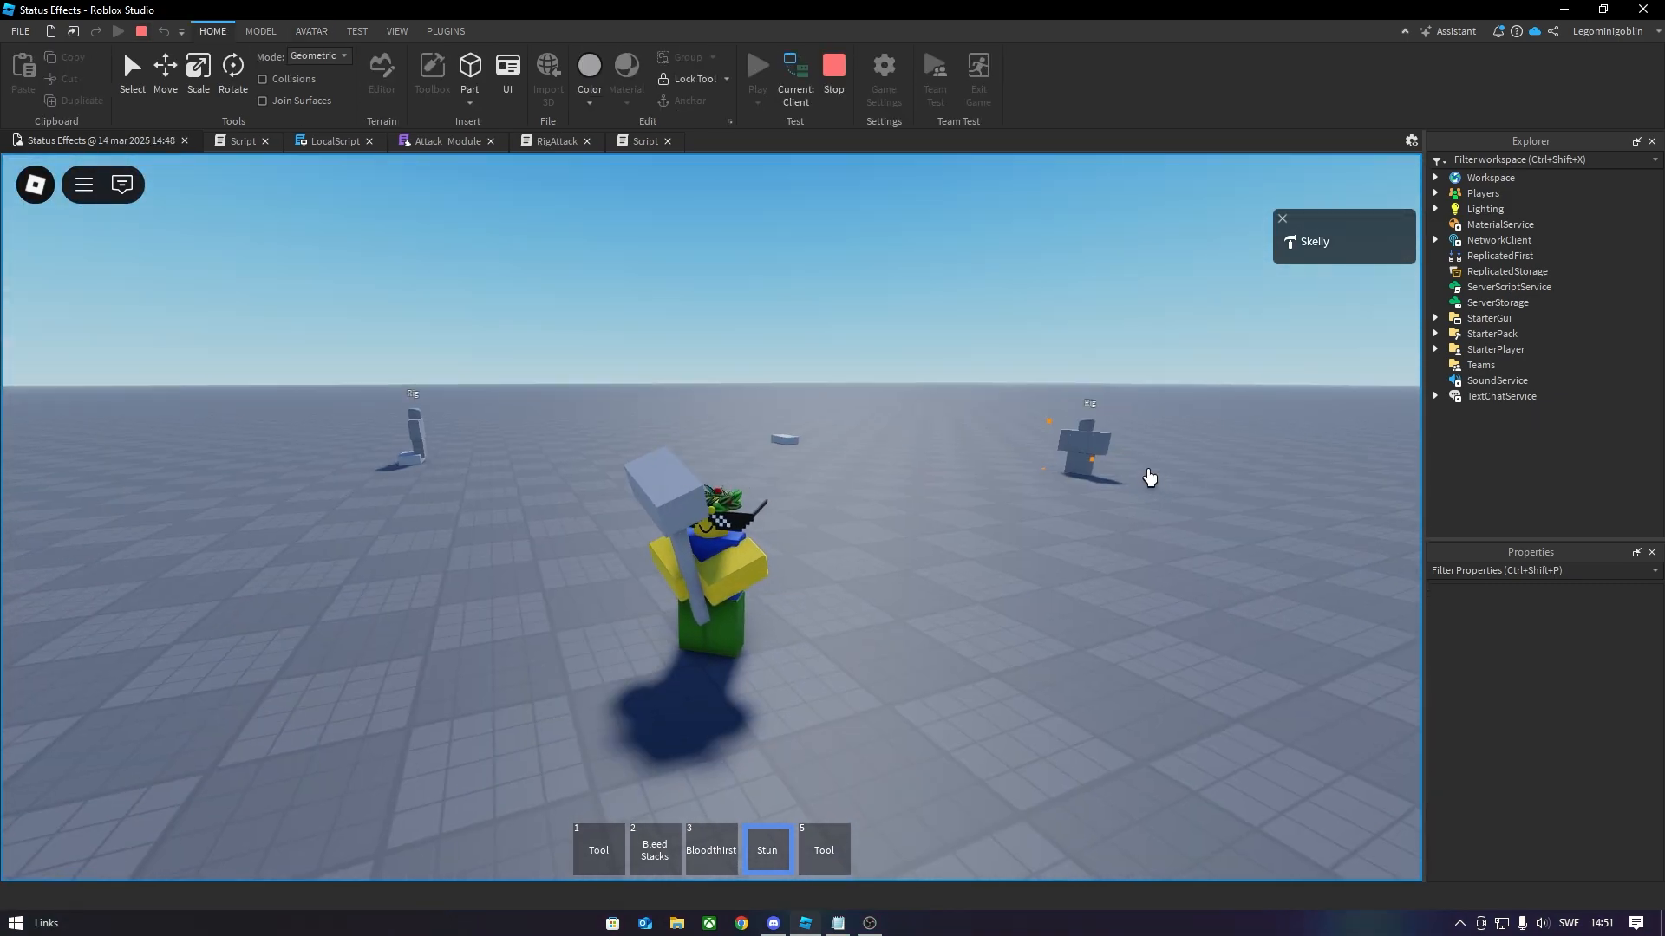